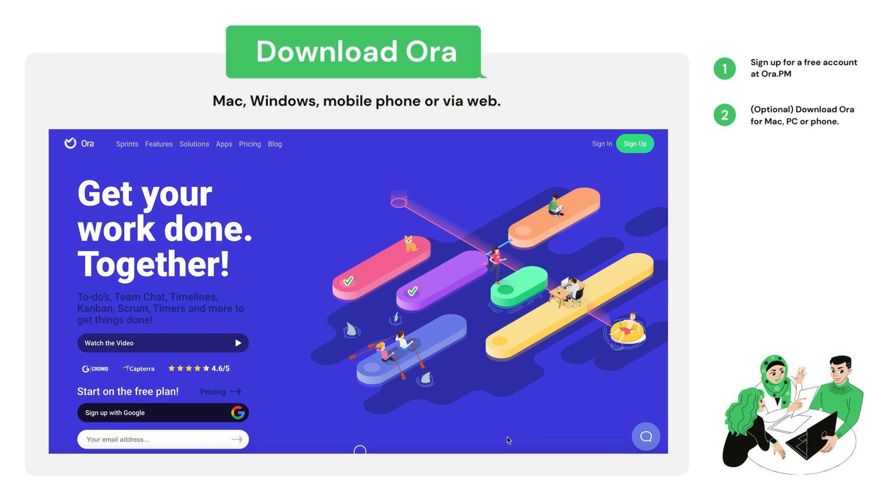
pyautogui.moveTo(461, 424)
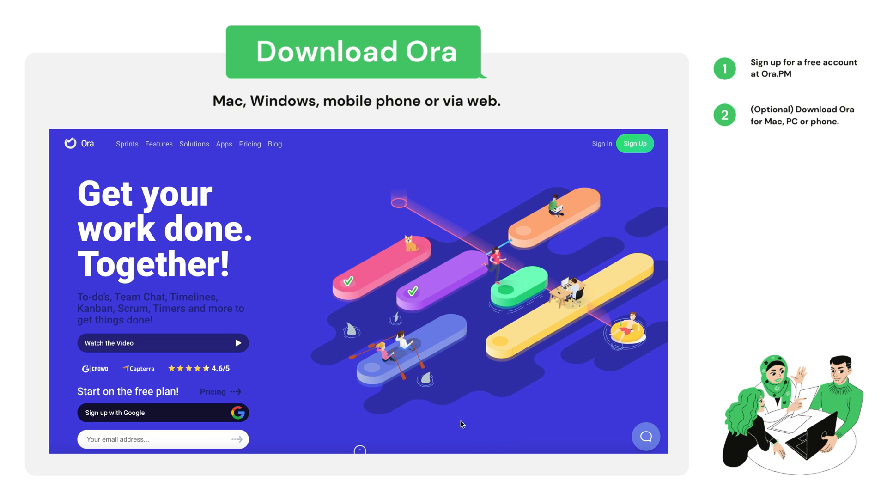
pyautogui.moveTo(294, 334)
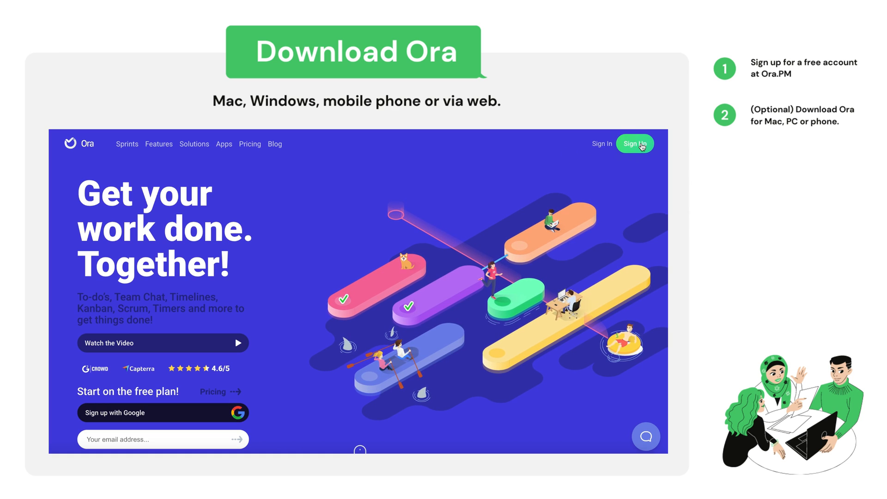
pyautogui.moveTo(641, 145)
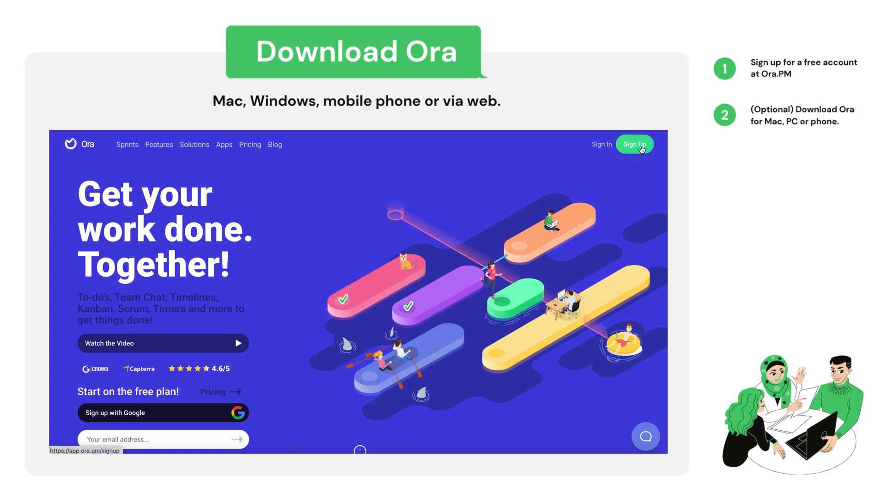
pyautogui.moveTo(150, 426)
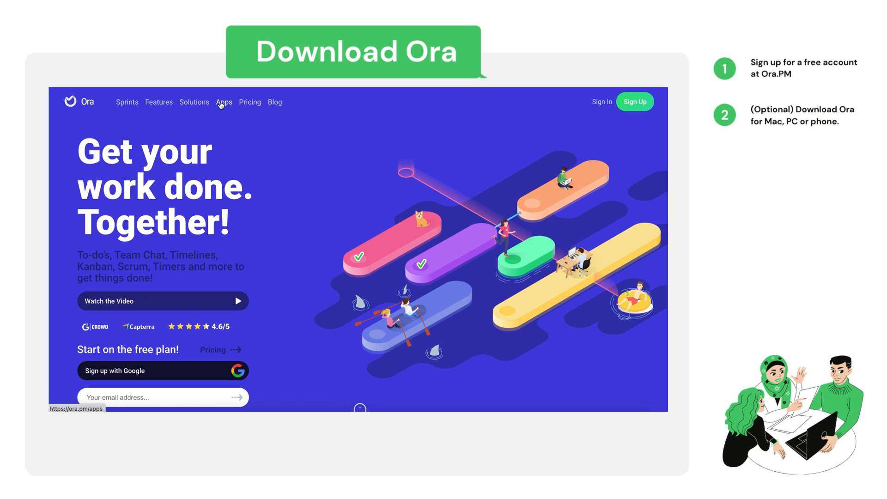
# Open Ora's Apps page and scroll through the browser, desktop and mobile download options
pyautogui.click(224, 103)
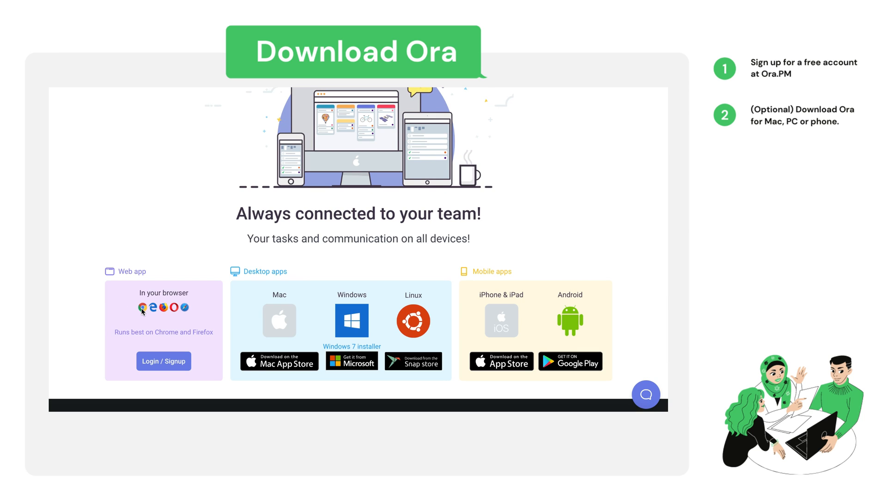
pyautogui.moveTo(181, 311)
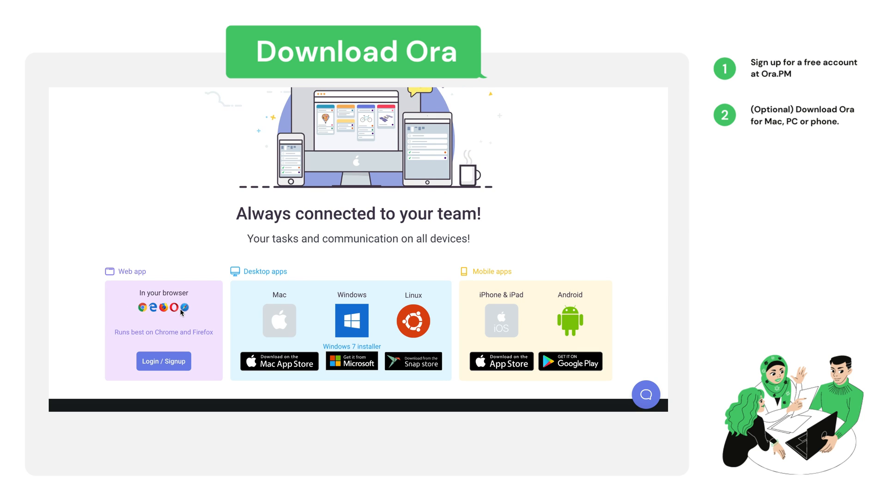
pyautogui.moveTo(276, 323)
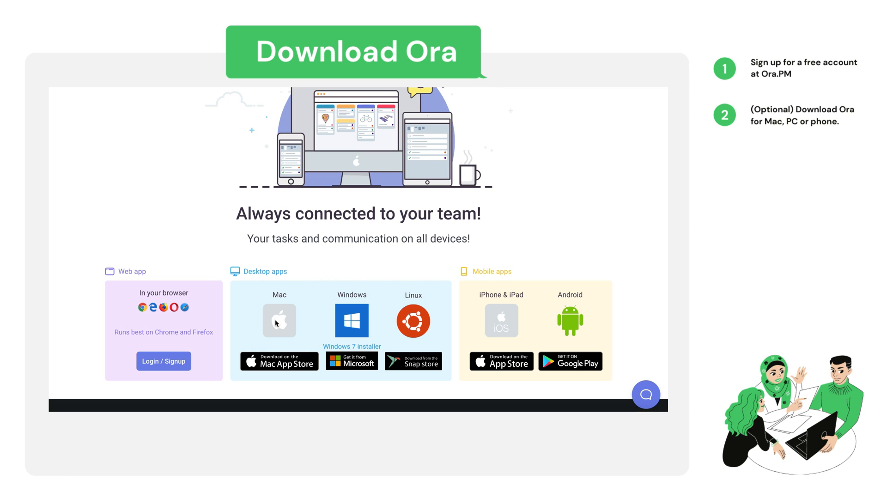
pyautogui.moveTo(353, 330)
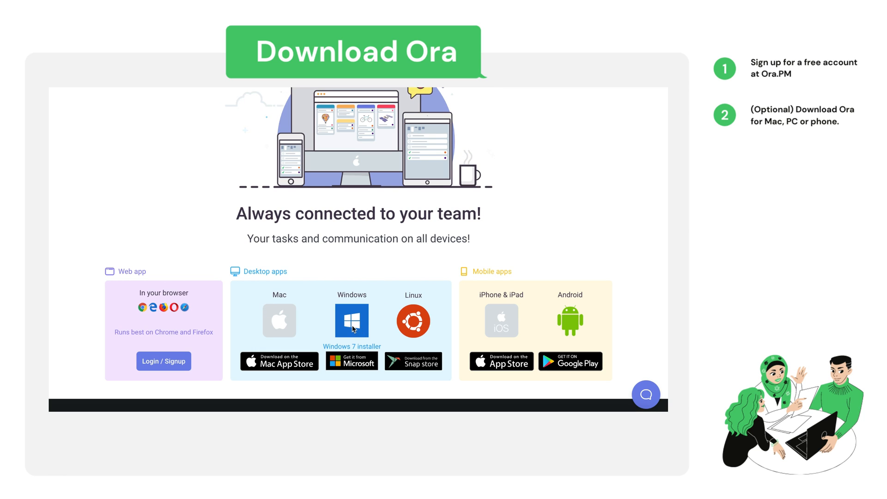
pyautogui.moveTo(136, 314)
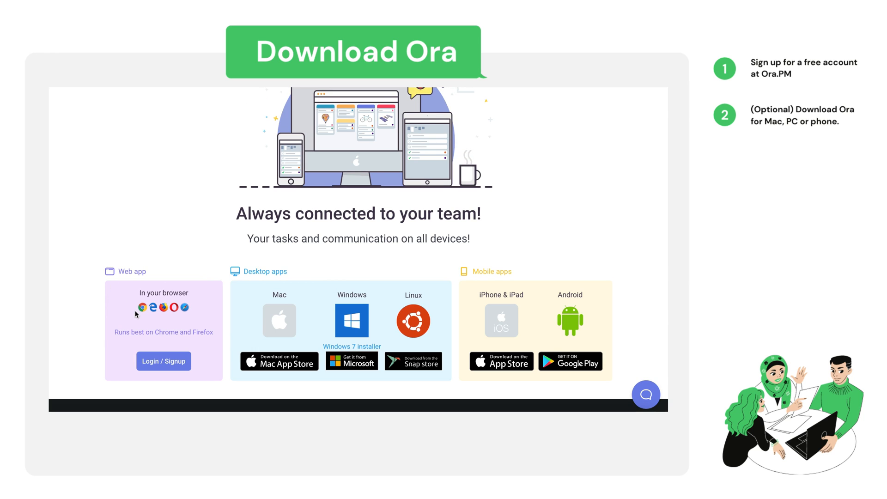
pyautogui.moveTo(283, 319)
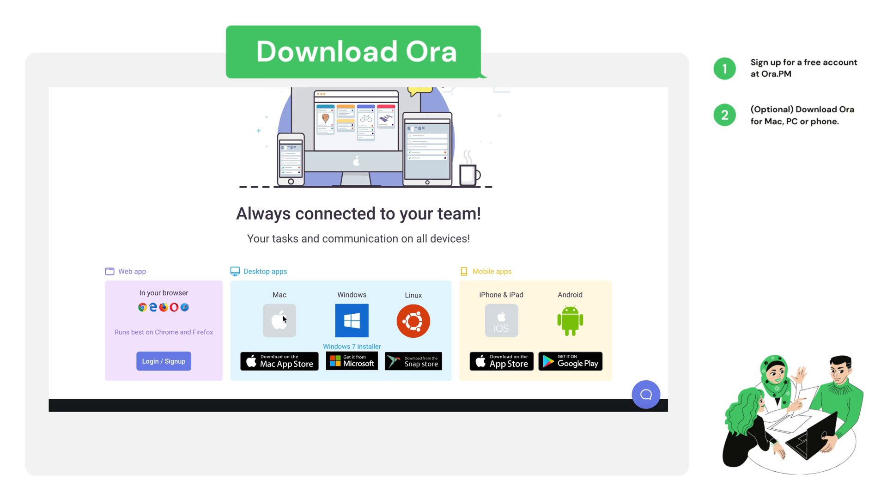
pyautogui.scroll(-3)
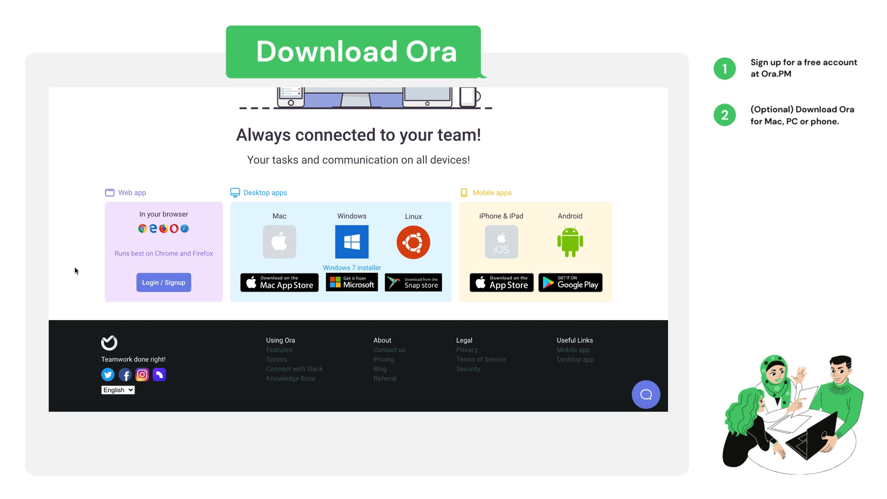
pyautogui.moveTo(125, 242)
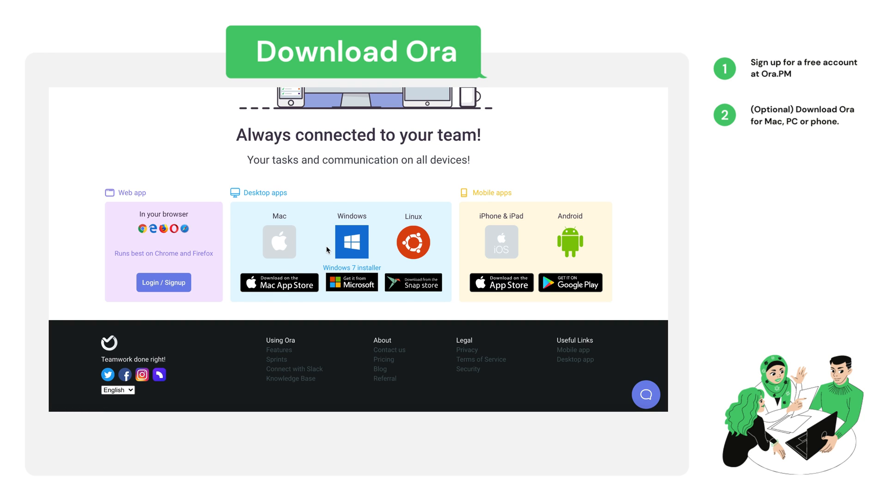
pyautogui.moveTo(260, 266)
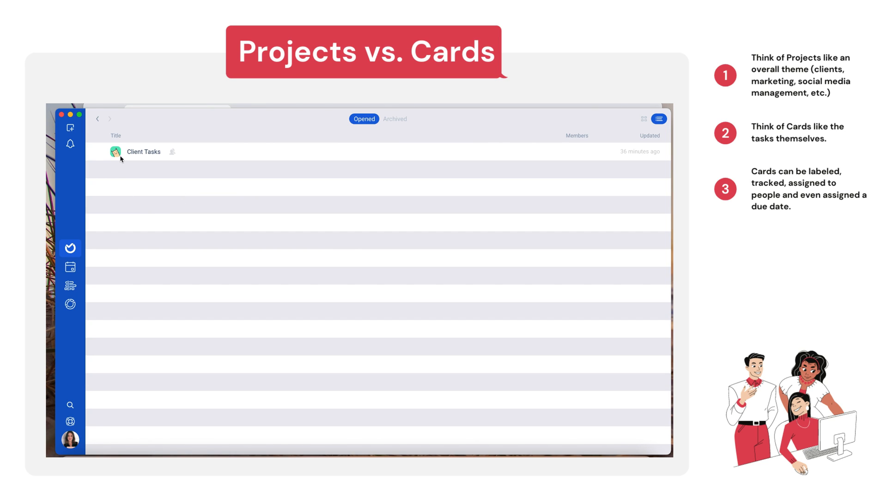
pyautogui.moveTo(117, 188)
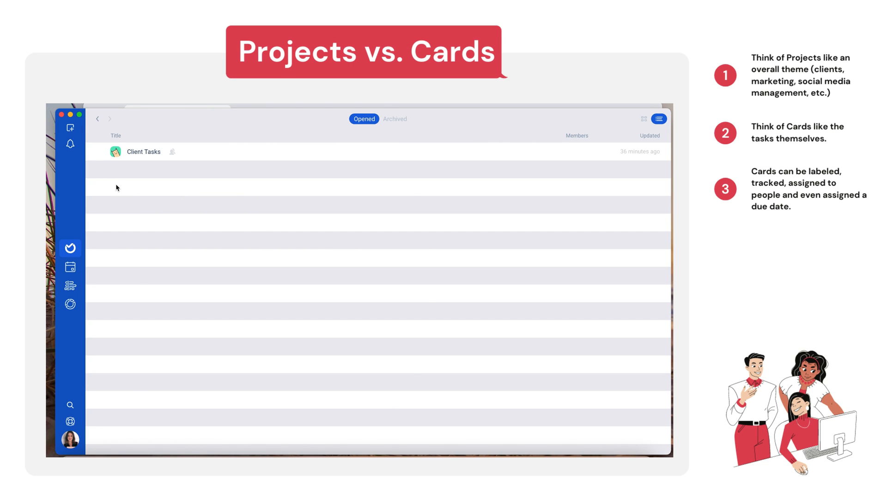
pyautogui.moveTo(78, 133)
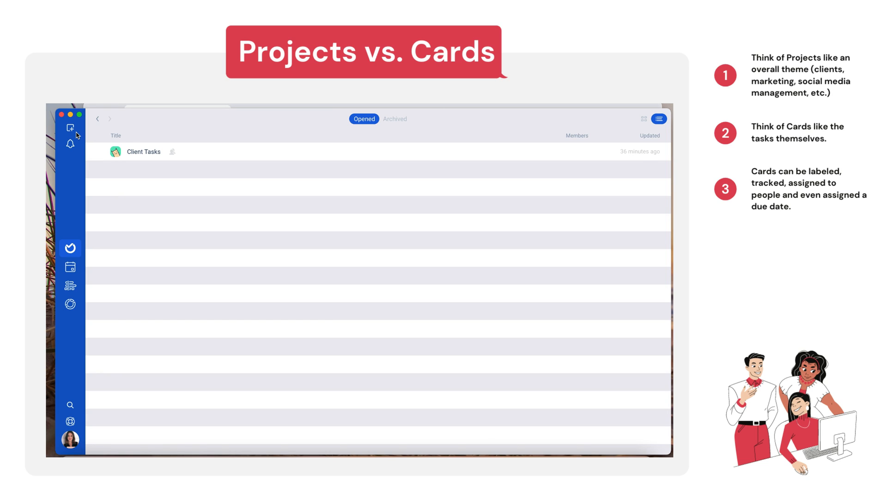
# Open the create (+) menu at the top of the Ora projects sidebar
pyautogui.click(70, 128)
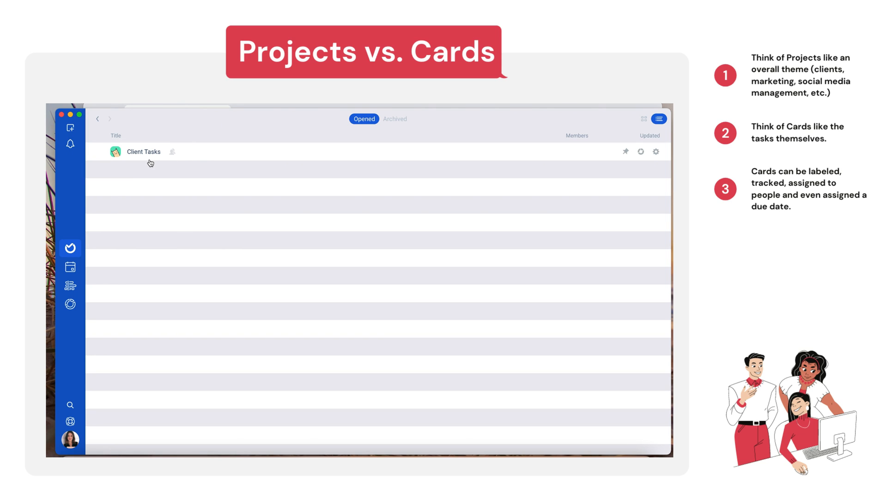
pyautogui.moveTo(148, 160)
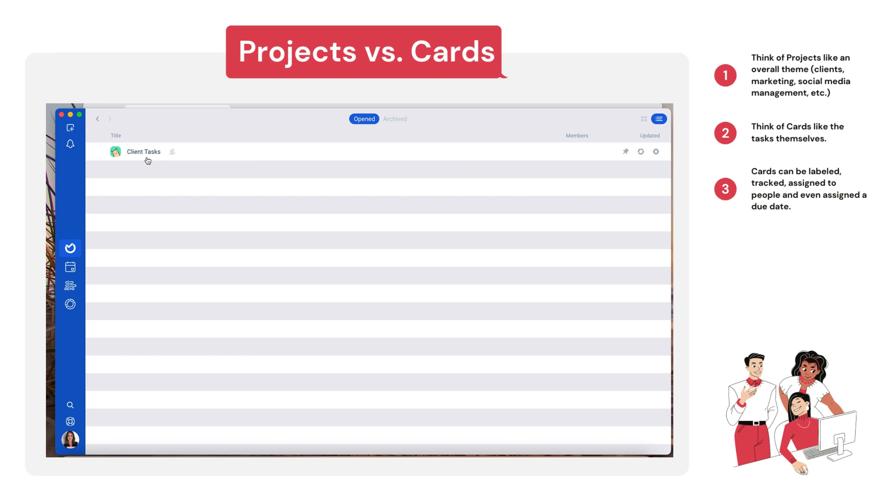
pyautogui.click(70, 128)
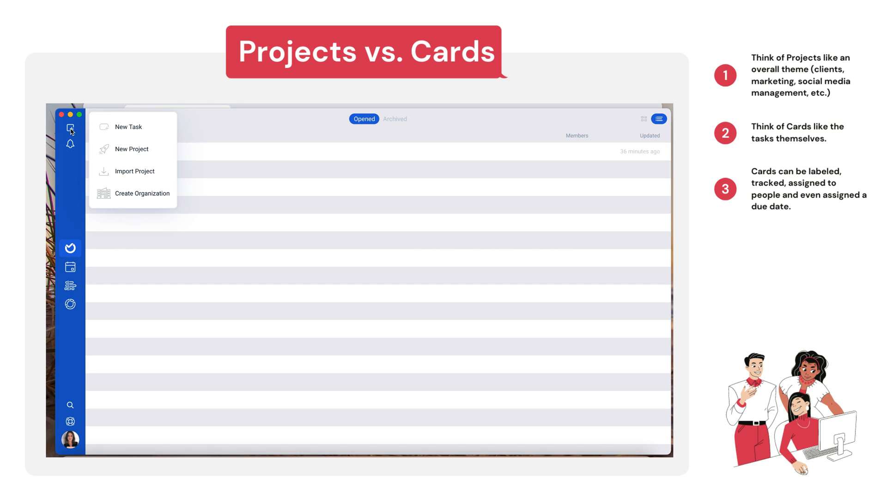
# Browse the template categories, then use the Business > Freelance template for a new project
pyautogui.click(131, 148)
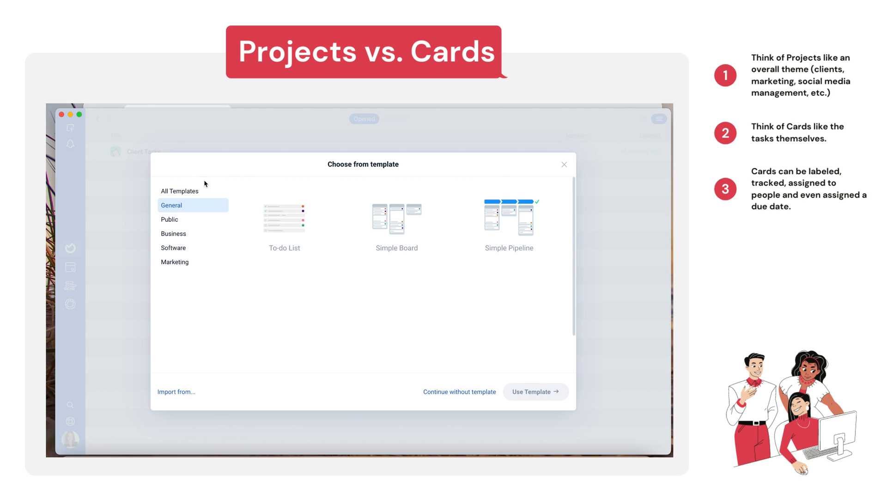
pyautogui.moveTo(332, 307)
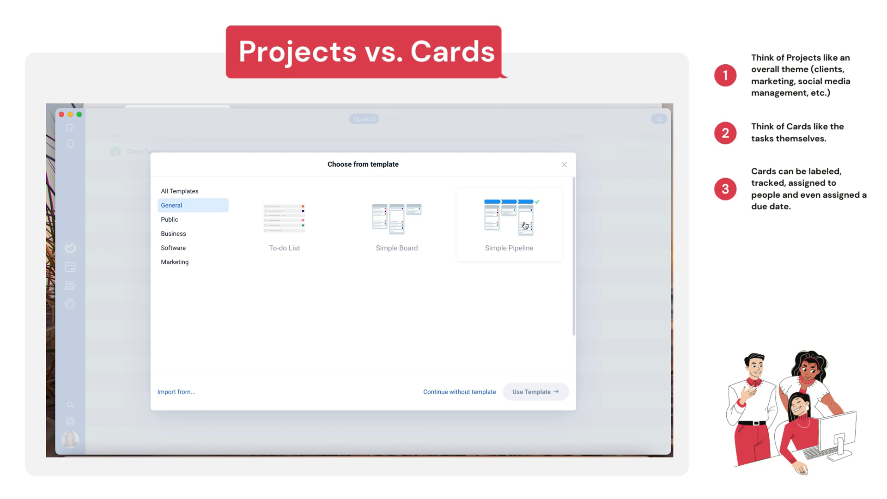
pyautogui.moveTo(510, 213)
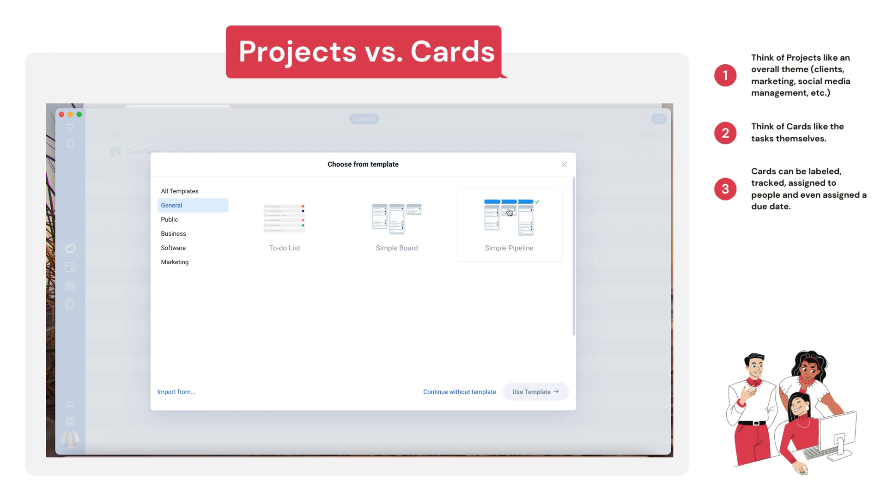
pyautogui.moveTo(499, 257)
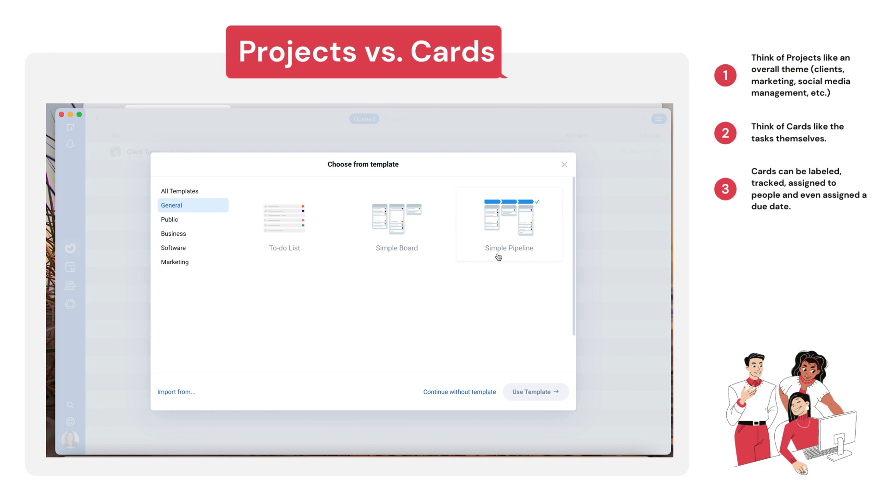
pyautogui.moveTo(485, 260)
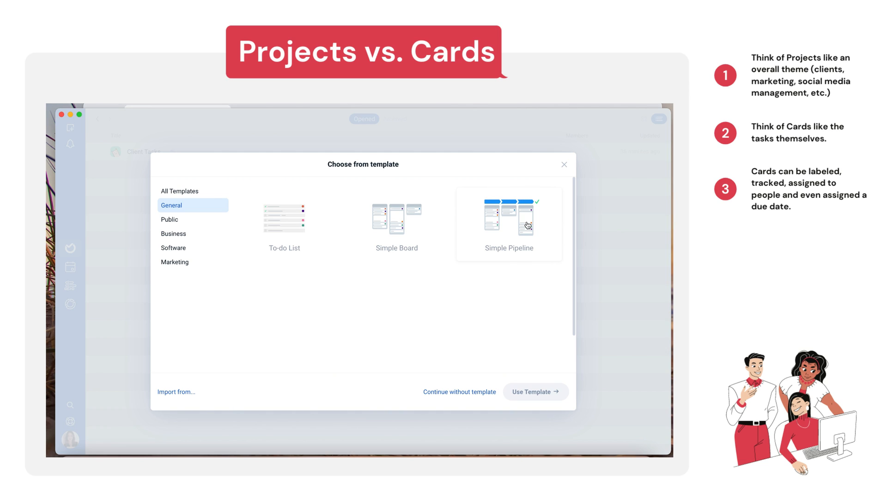
pyautogui.click(173, 234)
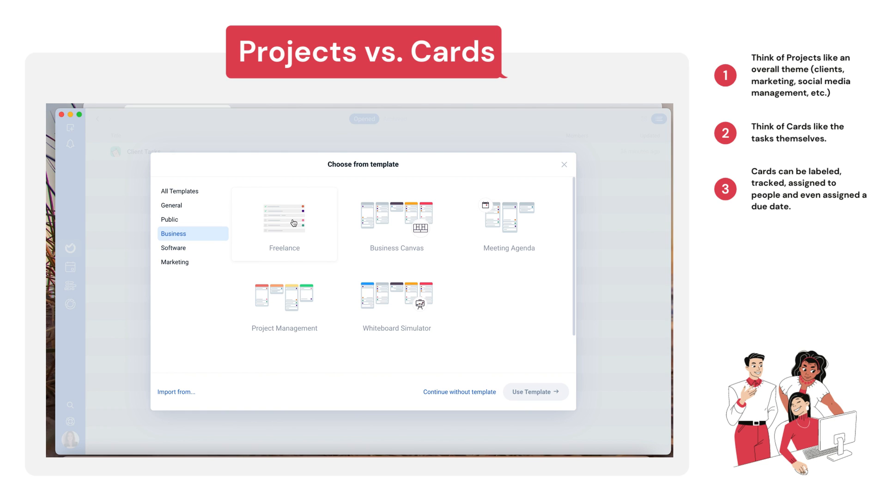
pyautogui.click(175, 262)
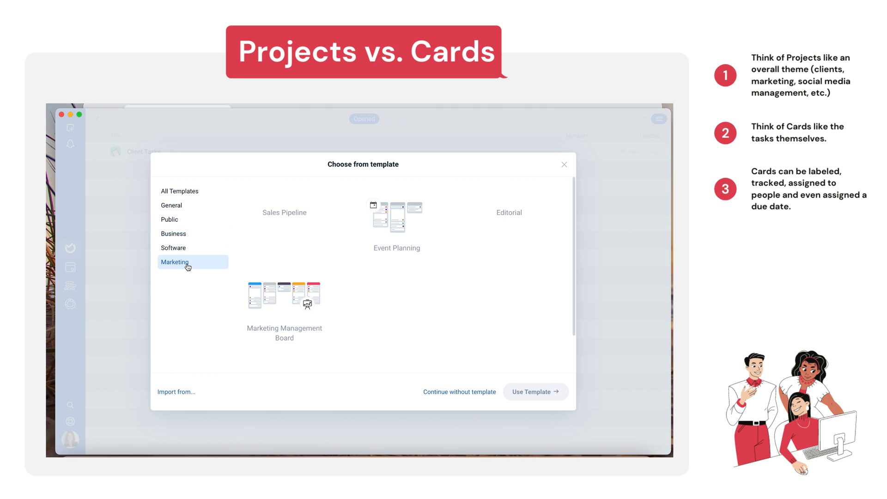
pyautogui.click(174, 248)
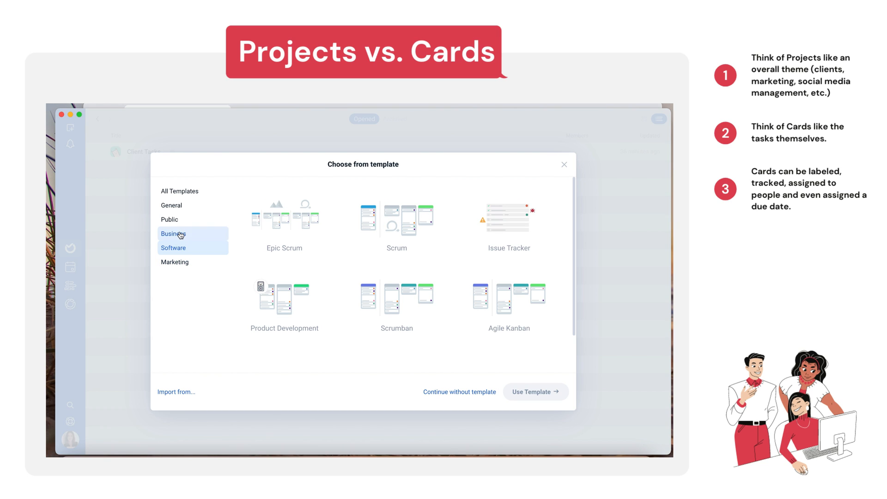
pyautogui.click(174, 233)
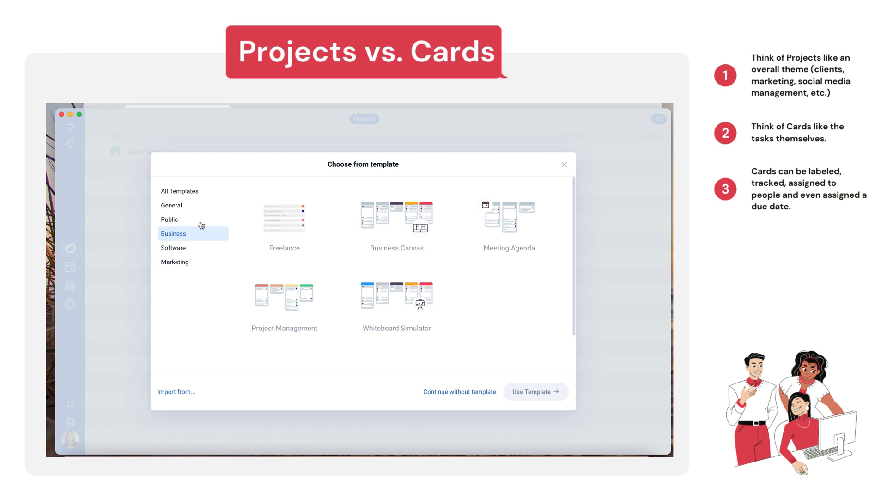
pyautogui.click(285, 219)
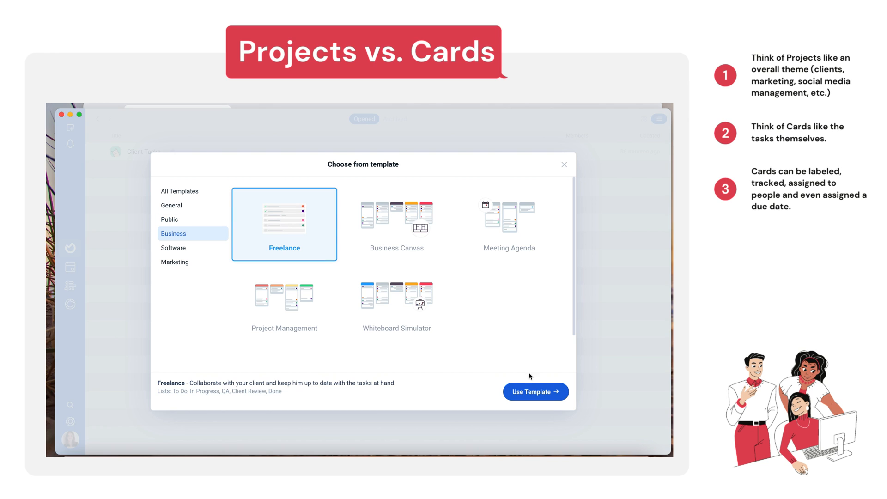
pyautogui.click(536, 392)
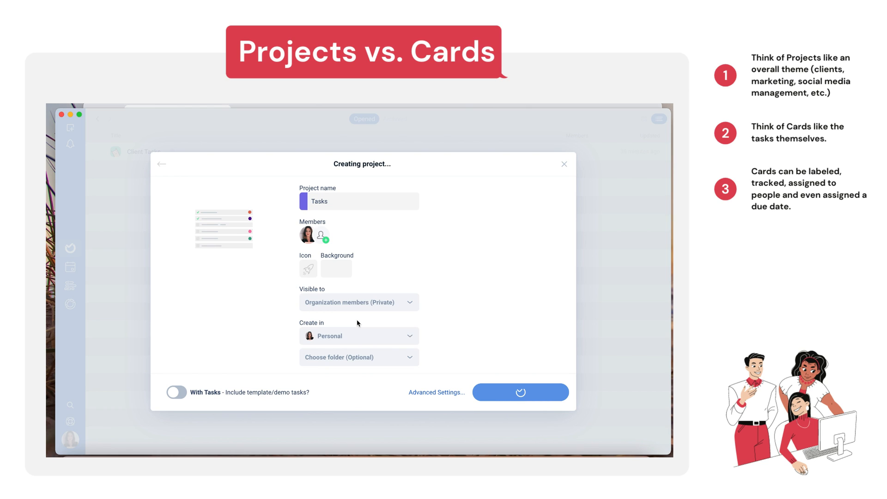
# Open the Tasks project's settings and scroll through its visibility and permission preferences
pyautogui.click(520, 392)
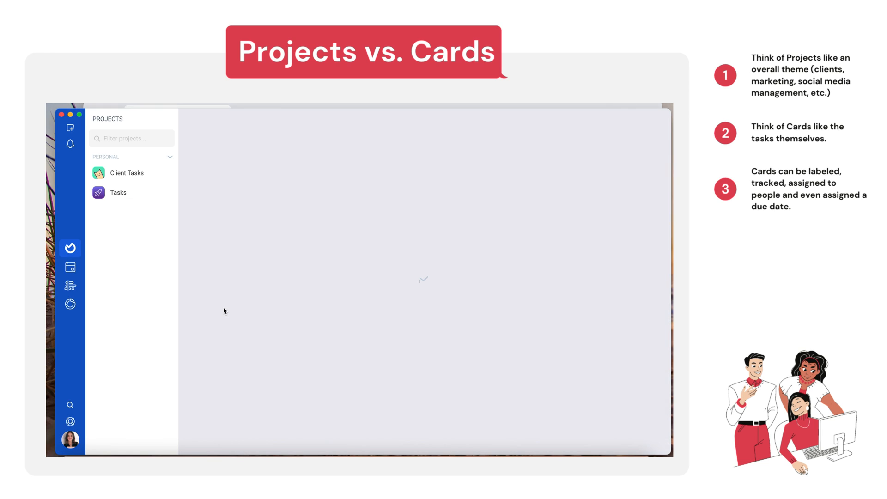
pyautogui.click(118, 192)
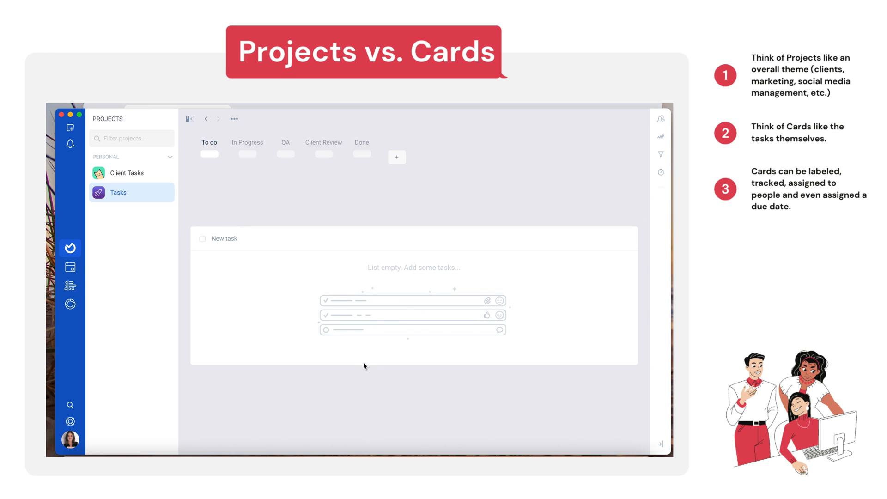
pyautogui.moveTo(166, 196)
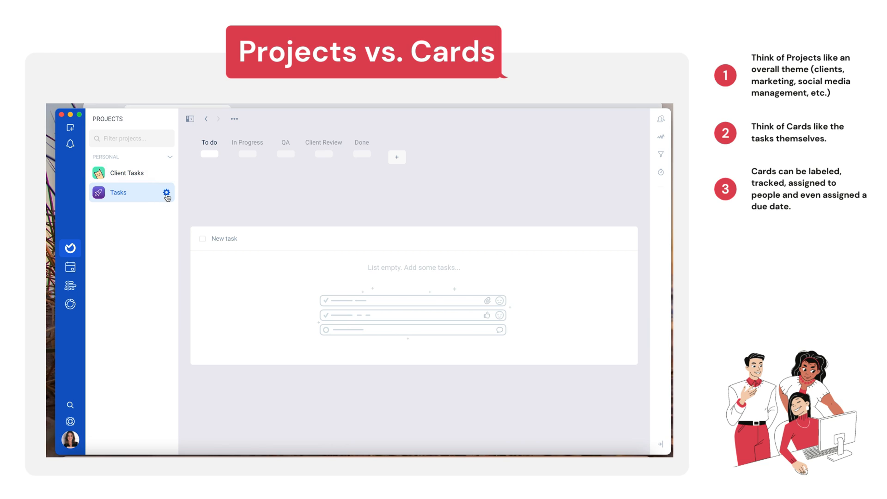
pyautogui.moveTo(166, 193)
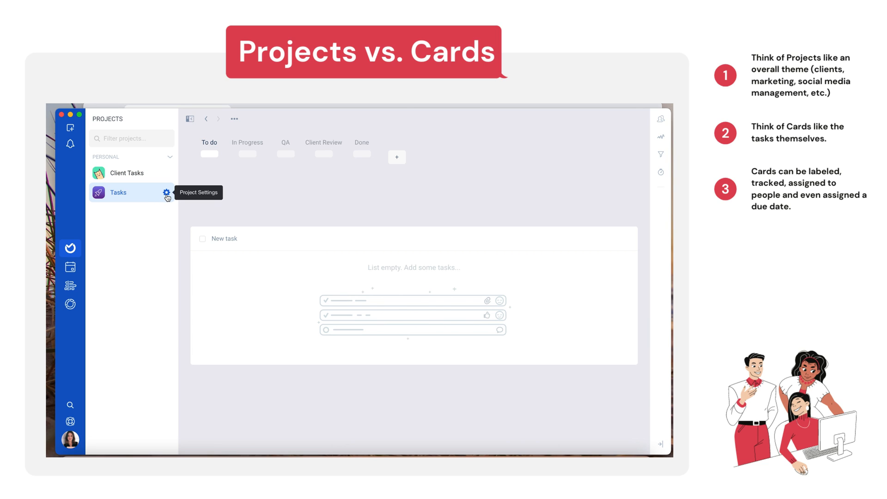
pyautogui.click(166, 193)
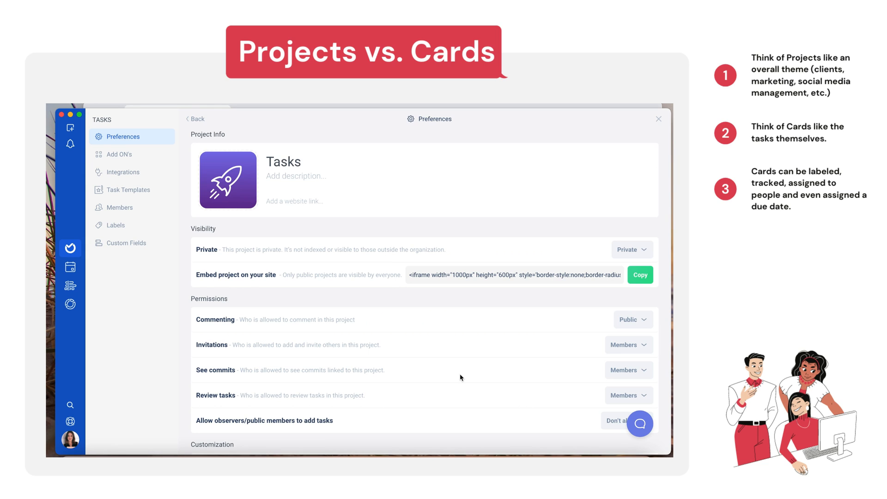
pyautogui.scroll(-3)
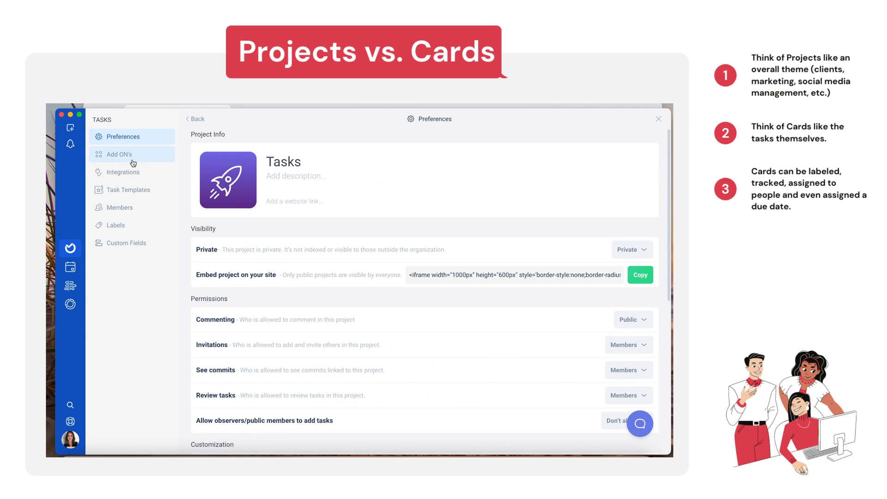
pyautogui.moveTo(84, 260)
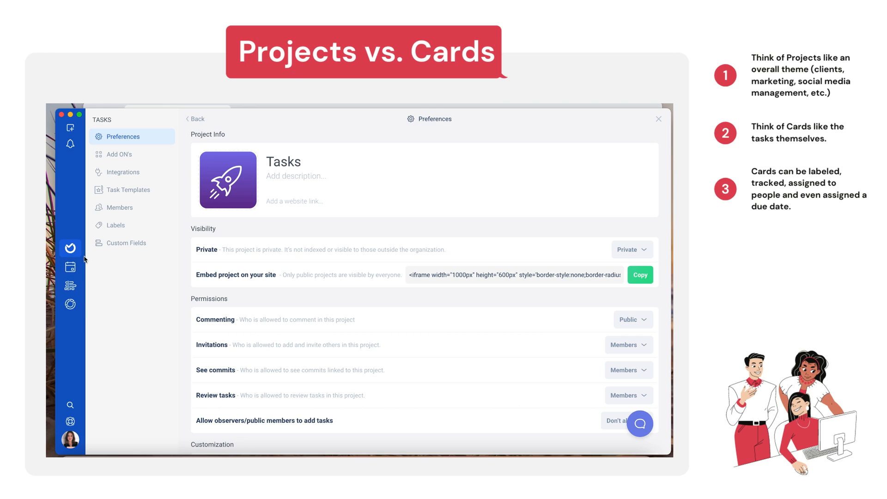
# Create a project named 'Client To-Do' from the Simple Pipeline template
pyautogui.click(70, 247)
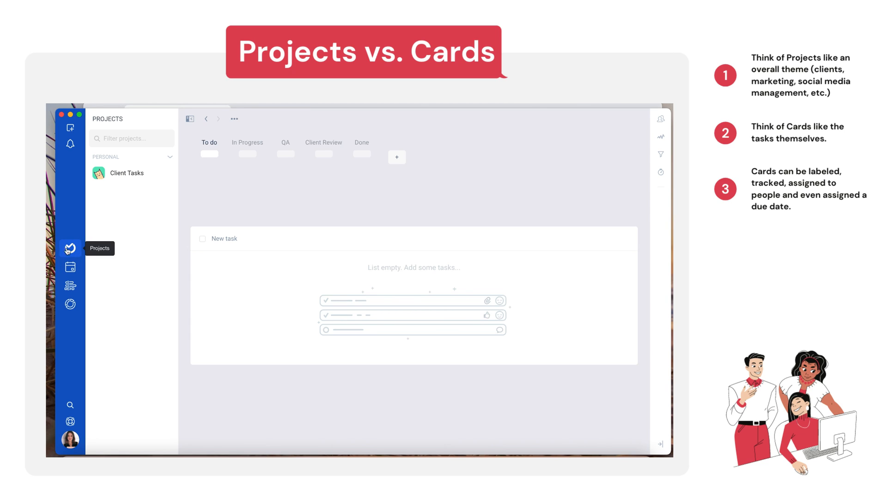
pyautogui.moveTo(88, 263)
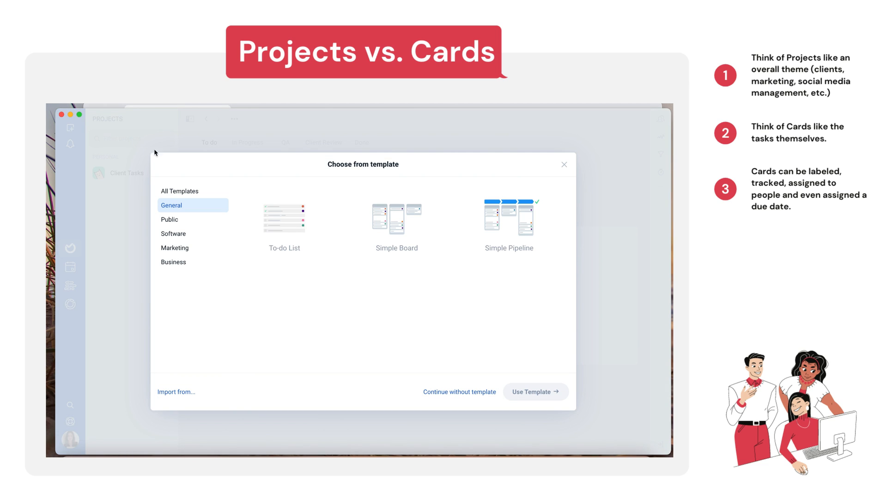
pyautogui.click(515, 221)
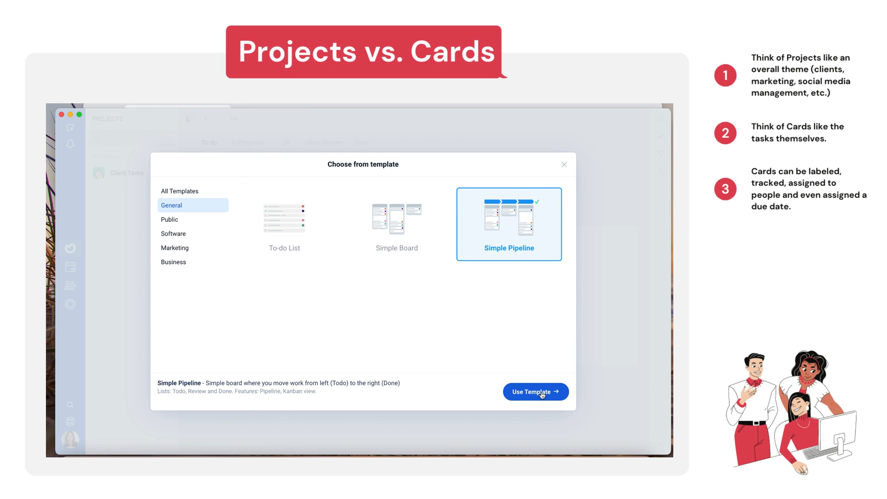
pyautogui.click(536, 391)
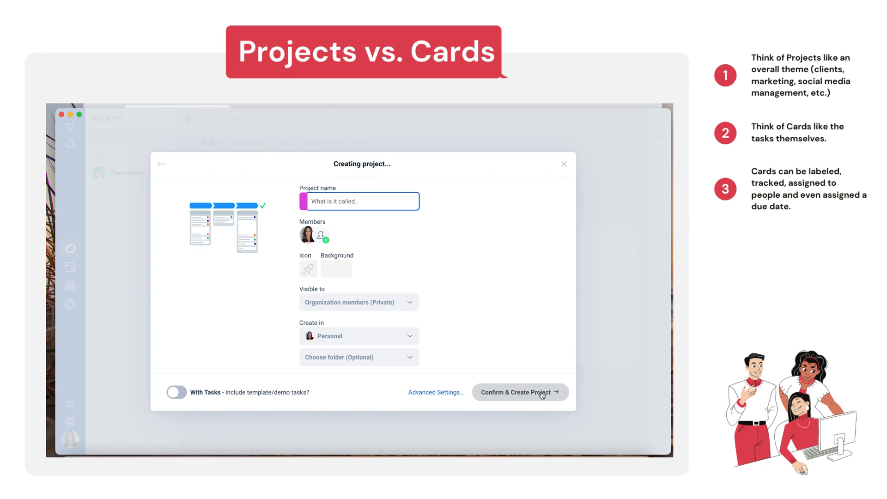
pyautogui.write('Client')
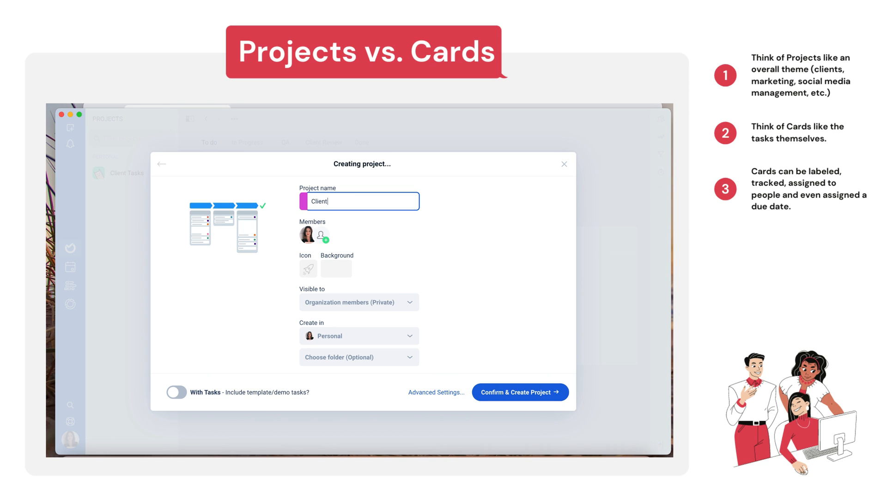
pyautogui.write('To-Do')
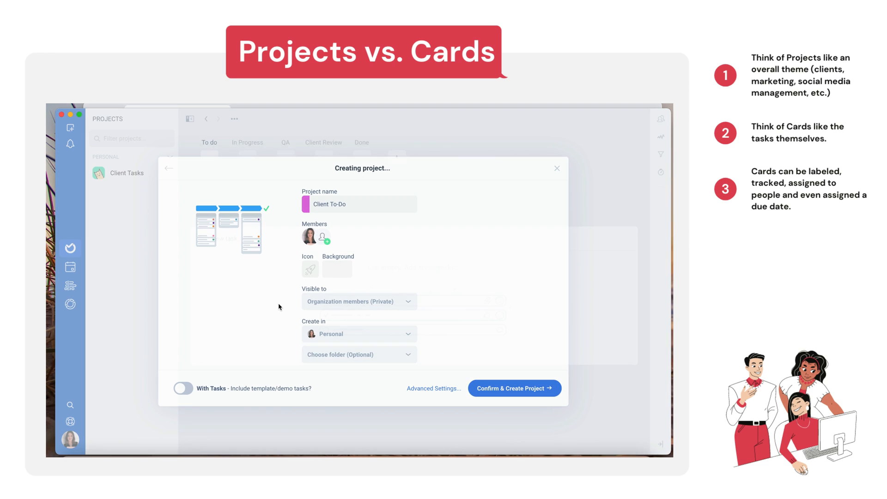
pyautogui.click(515, 388)
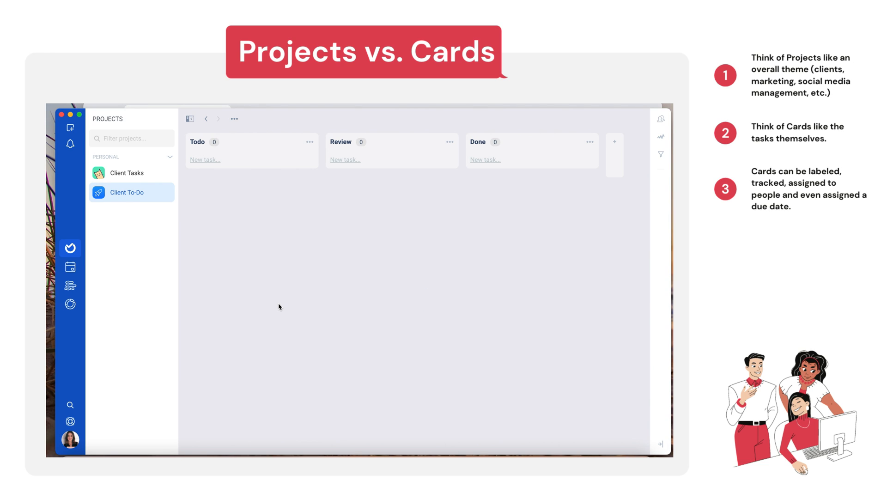
pyautogui.moveTo(129, 195)
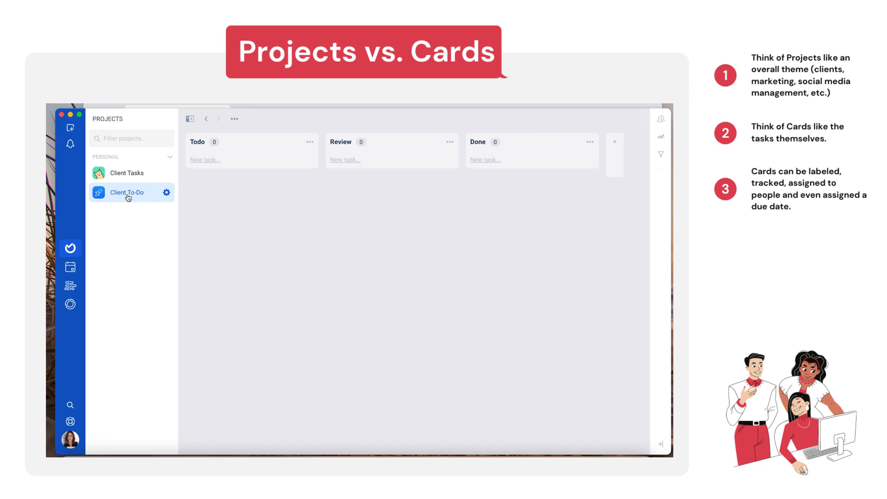
pyautogui.moveTo(243, 162)
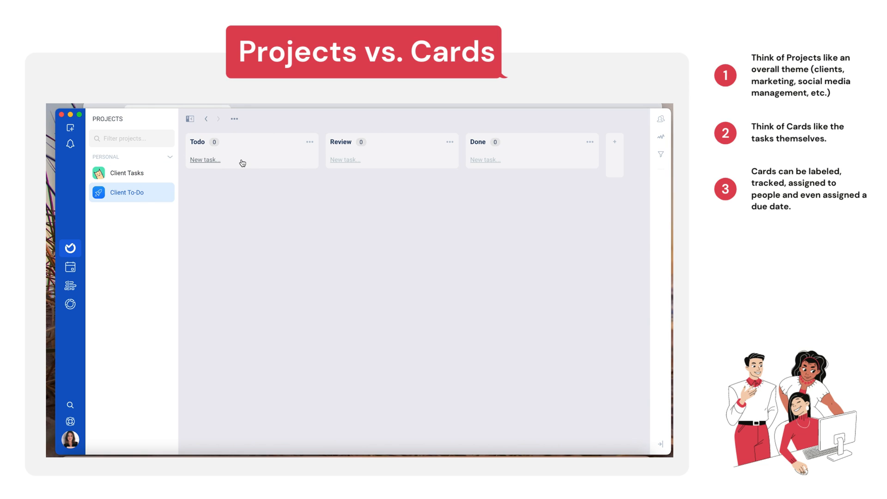
pyautogui.moveTo(248, 147)
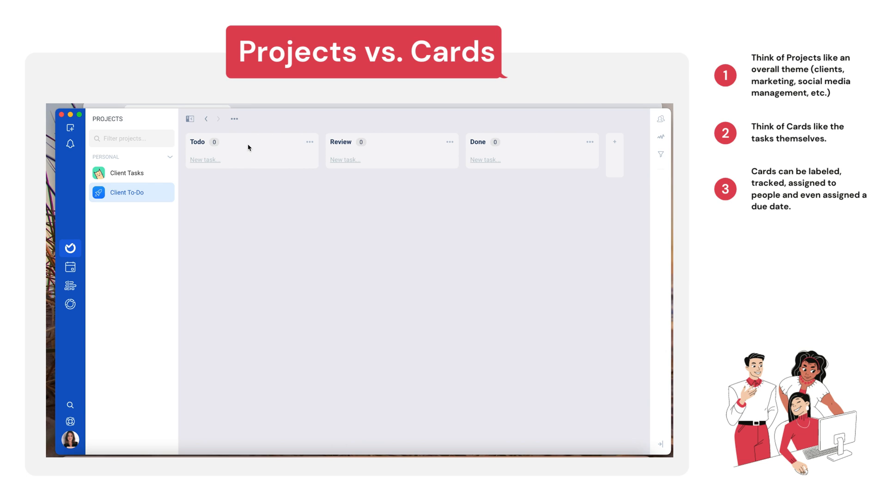
pyautogui.moveTo(247, 151)
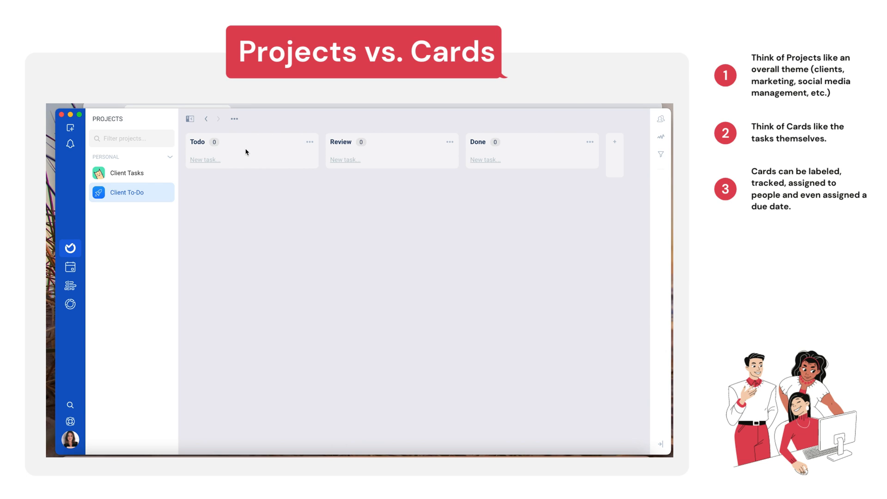
# Add 'Booking Flights to Chicago' and 'Posting Client A's social media' cards to Todo
pyautogui.click(205, 159)
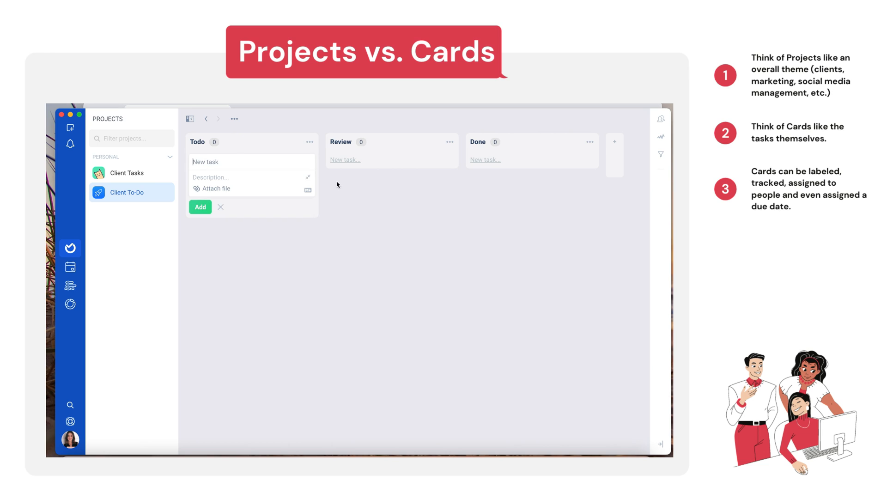
pyautogui.moveTo(247, 170)
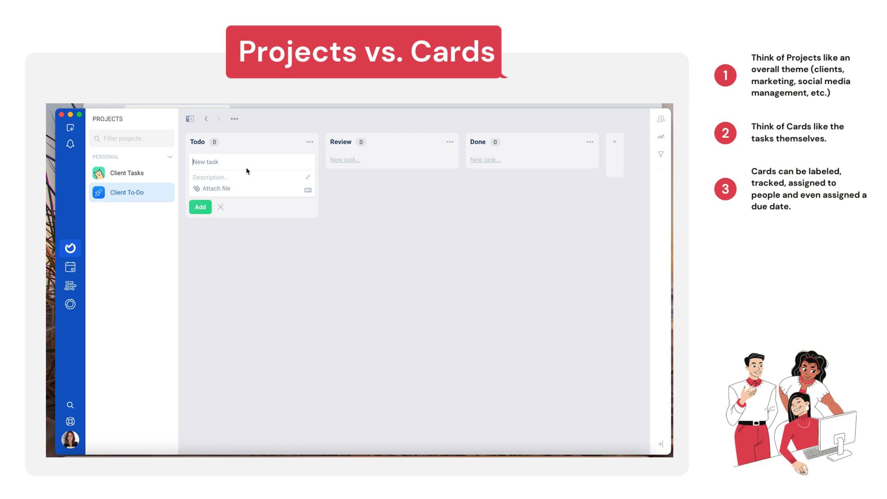
pyautogui.write('Booking Flights to Chicago')
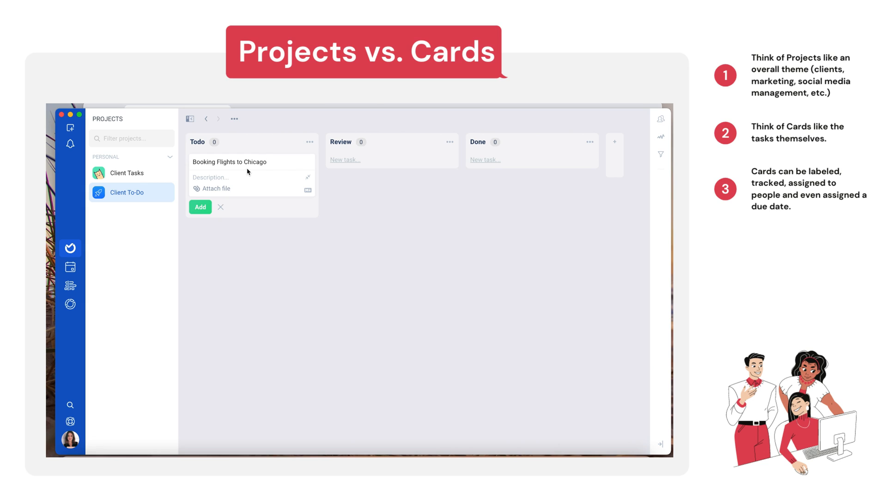
pyautogui.click(200, 207)
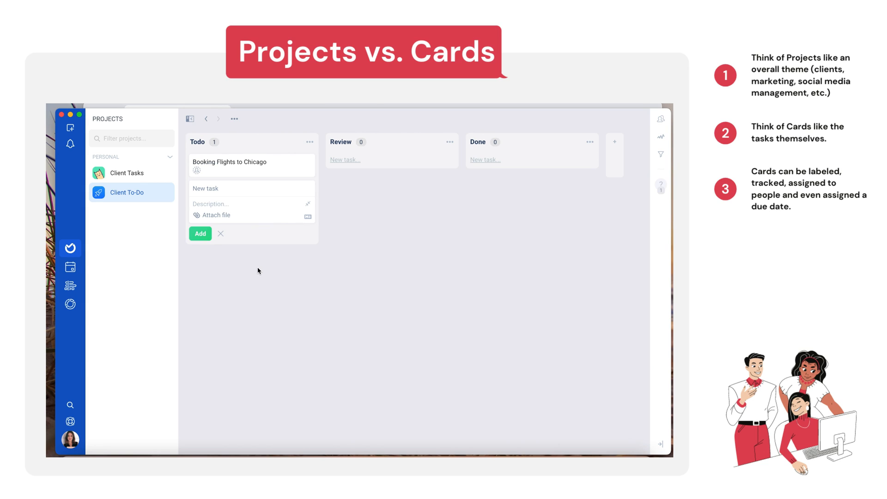
pyautogui.moveTo(238, 172)
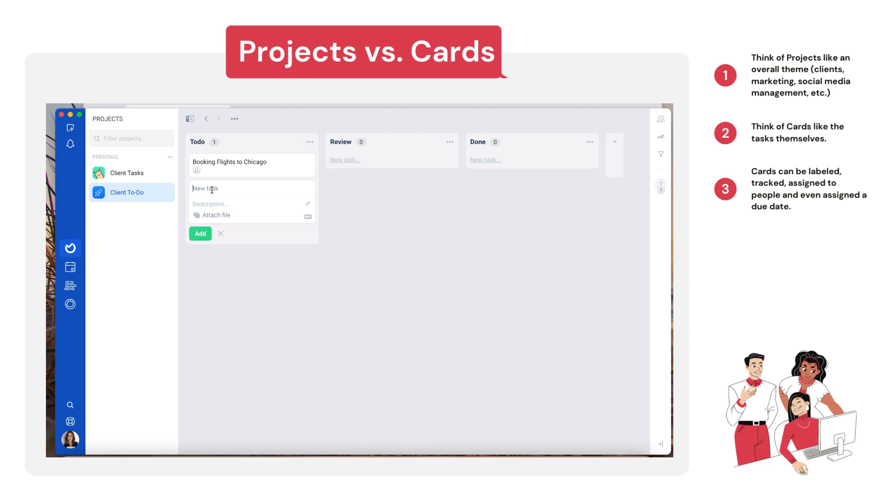
pyautogui.write('P')
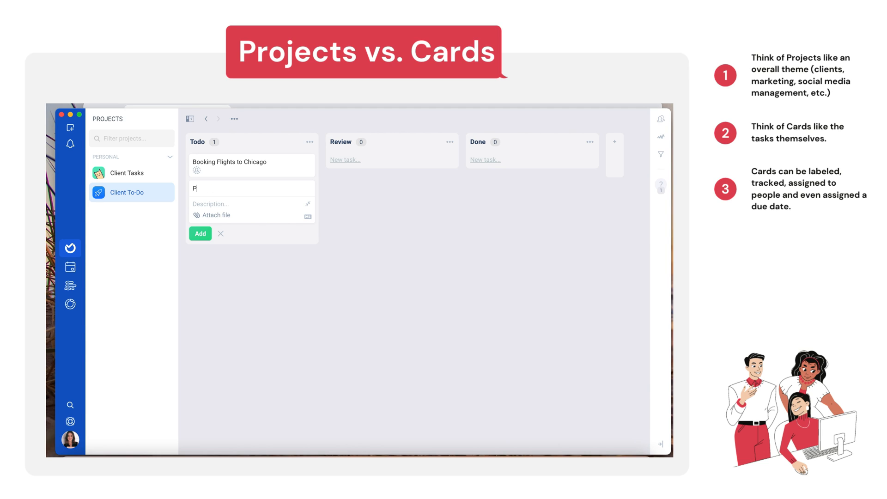
pyautogui.write("osting Client A's social")
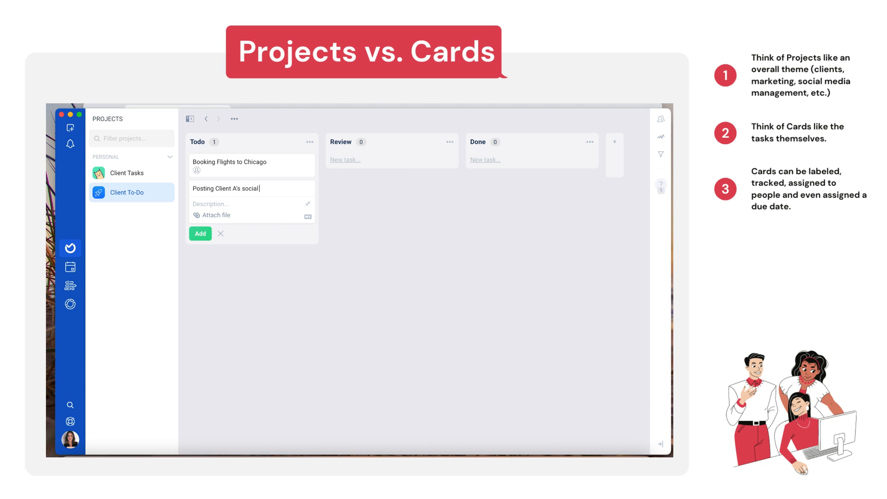
pyautogui.write('media')
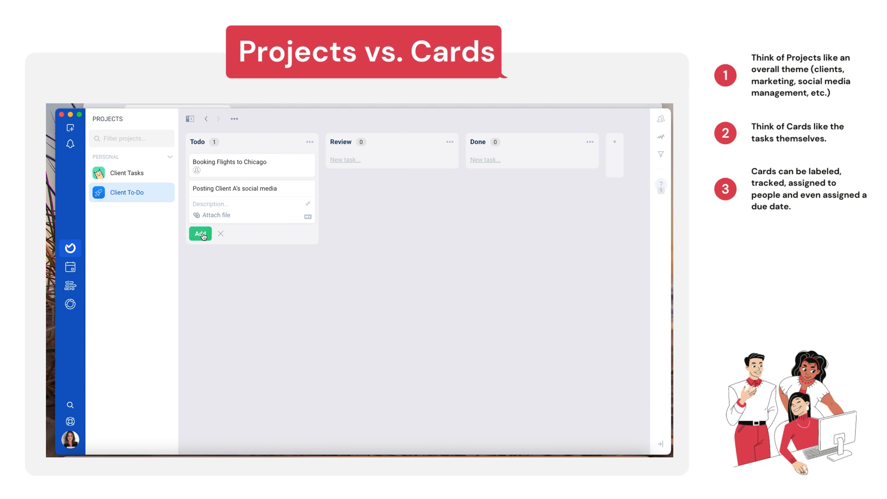
pyautogui.click(200, 233)
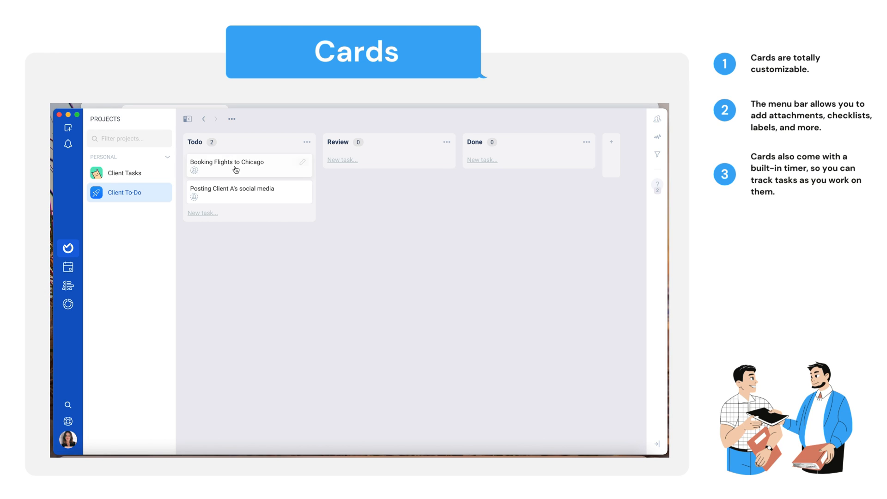
pyautogui.moveTo(245, 165)
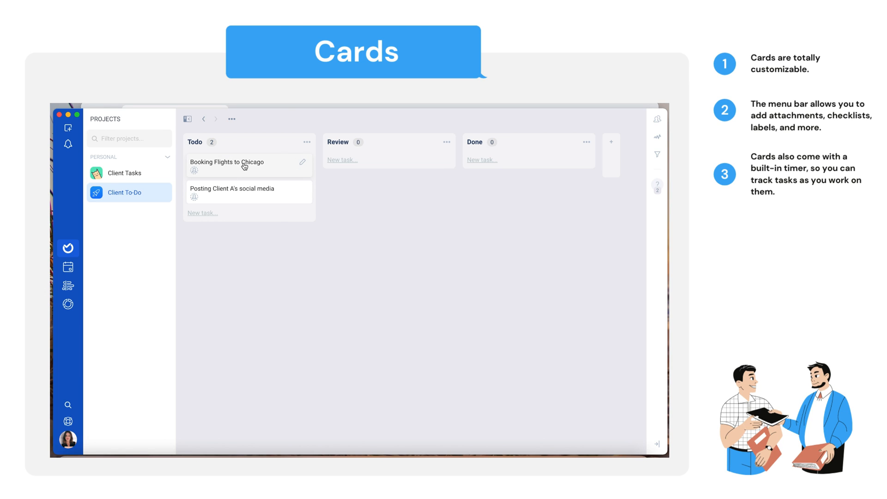
# Open the Booking Flights to Chicago card to view its details, then close it
pyautogui.click(236, 165)
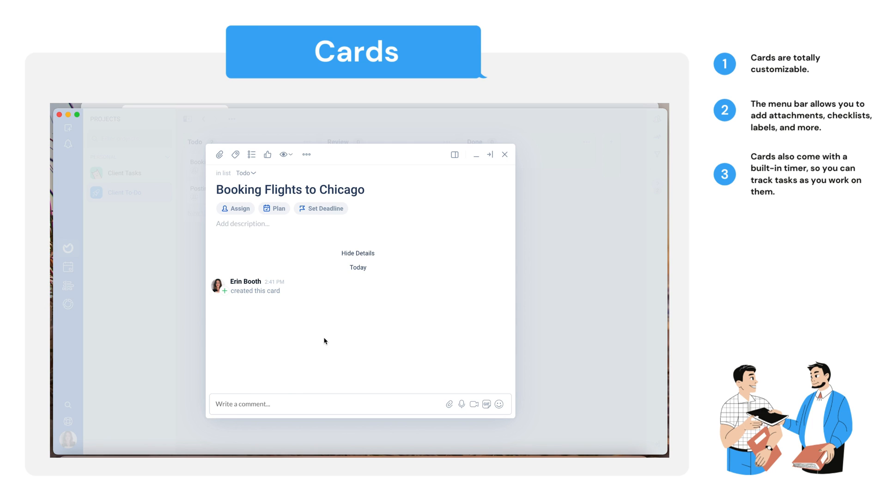
pyautogui.moveTo(221, 164)
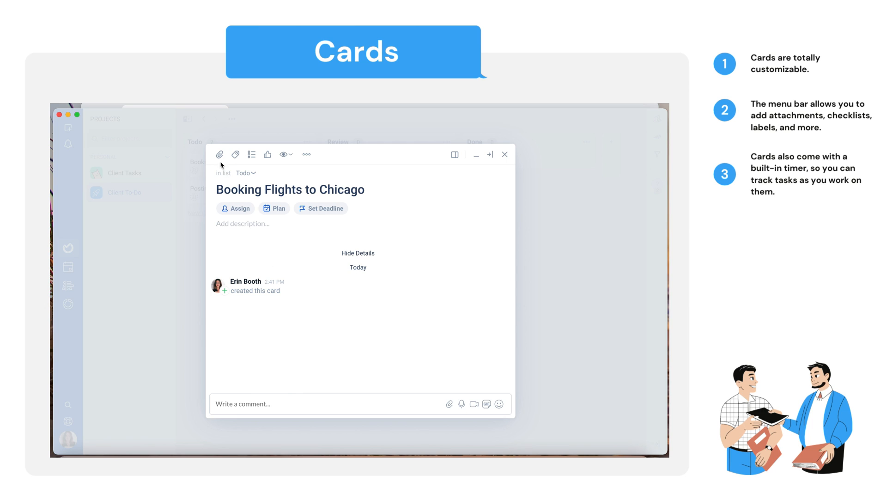
pyautogui.moveTo(283, 154)
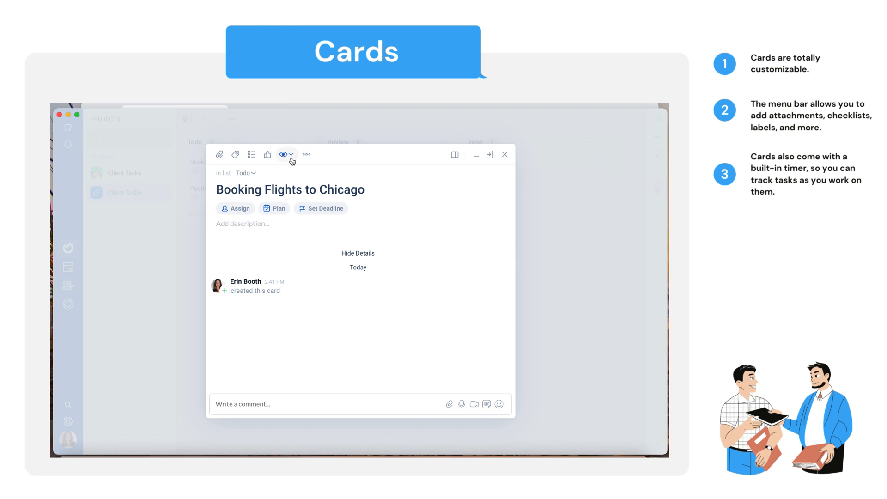
pyautogui.moveTo(223, 169)
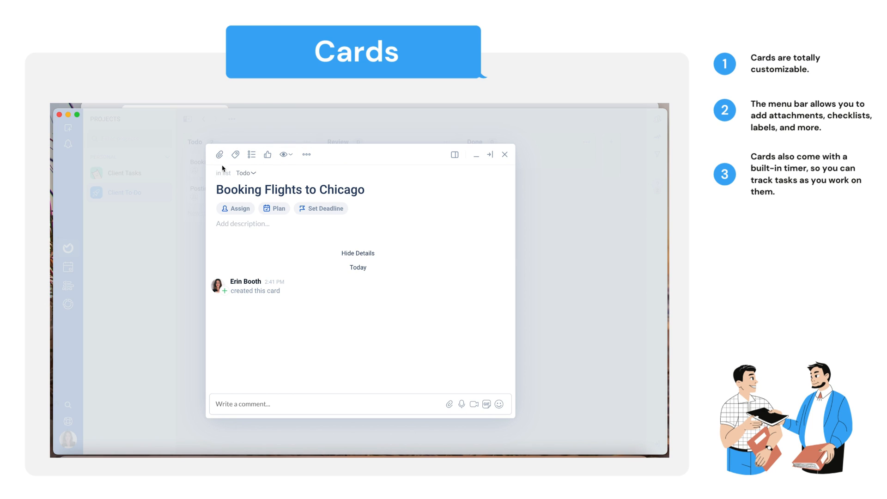
pyautogui.click(219, 155)
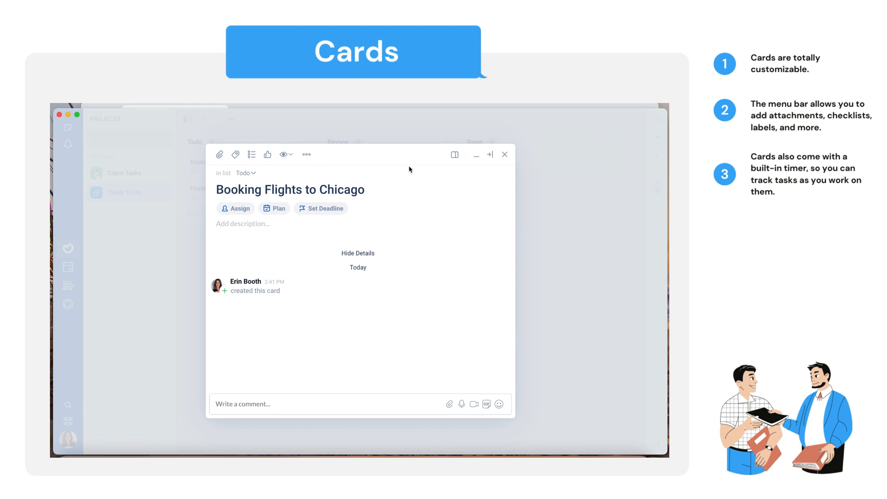
pyautogui.click(505, 154)
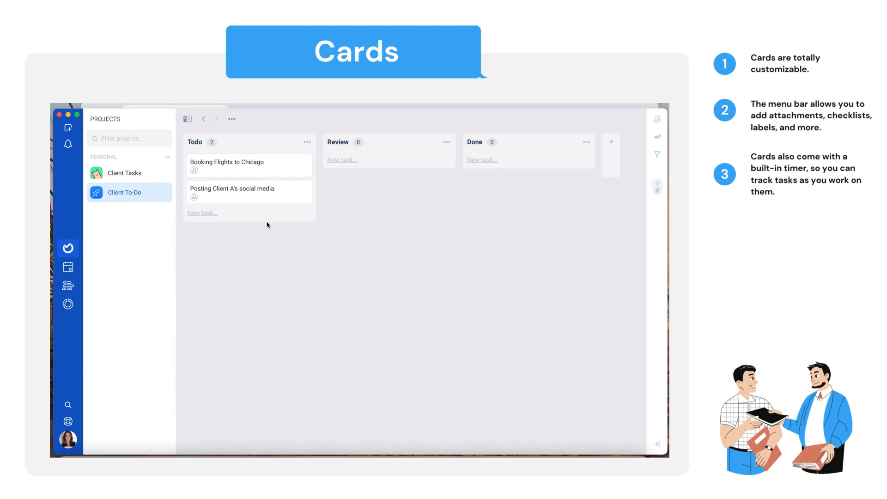
pyautogui.click(232, 189)
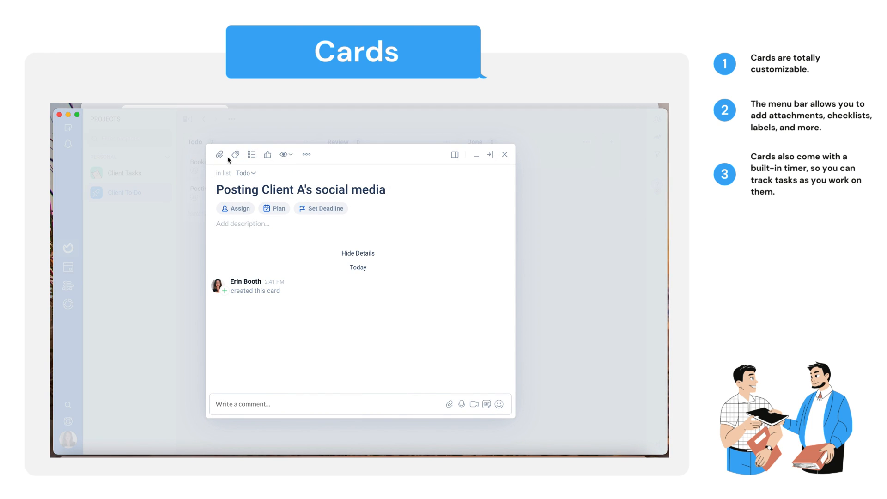
pyautogui.click(219, 154)
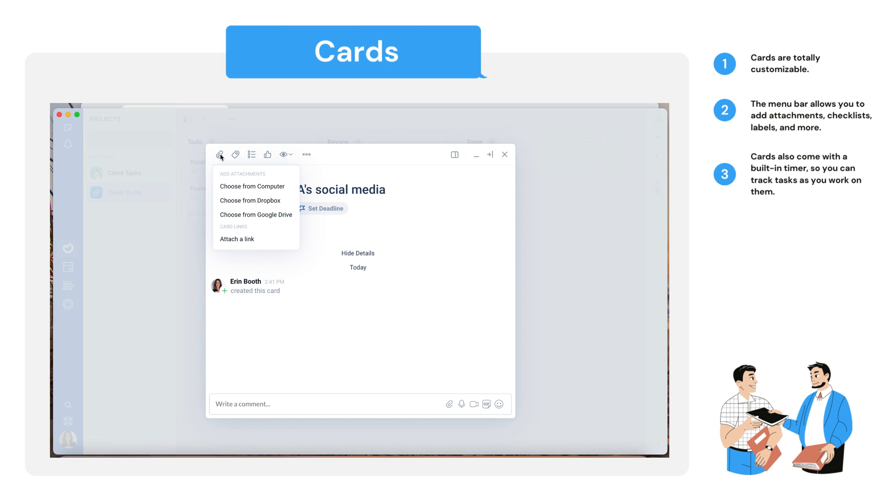
pyautogui.moveTo(244, 238)
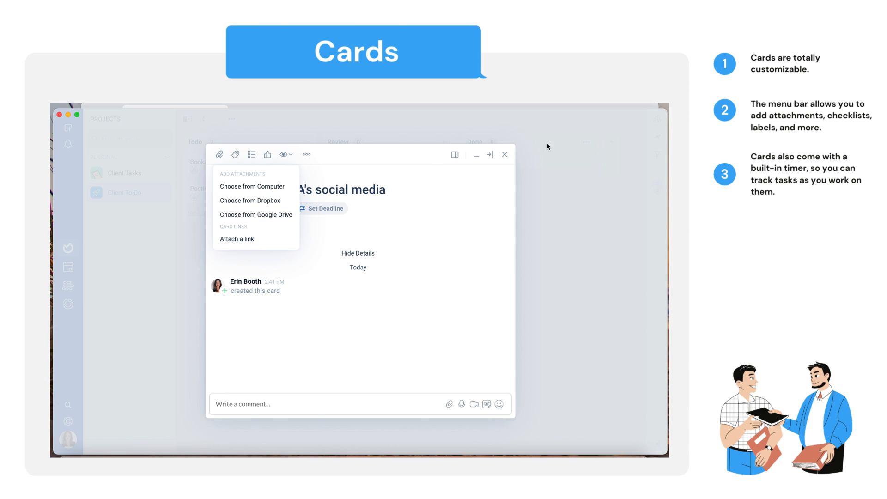
pyautogui.moveTo(510, 157)
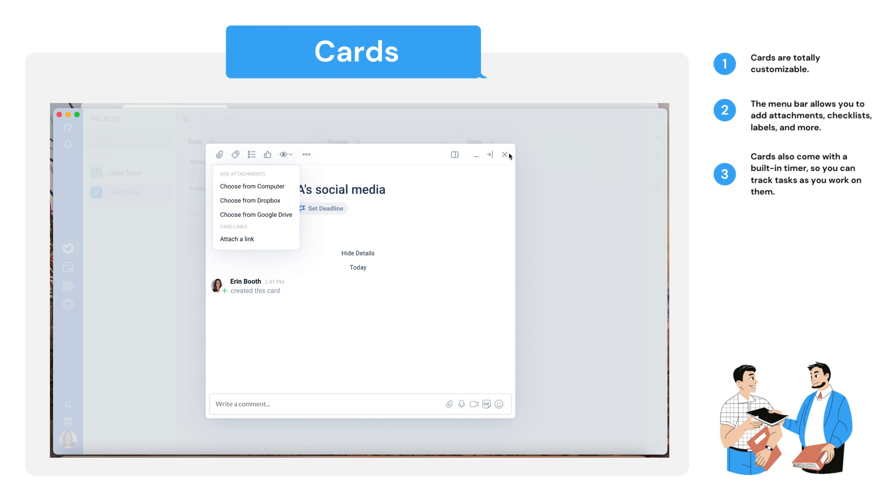
pyautogui.moveTo(373, 206)
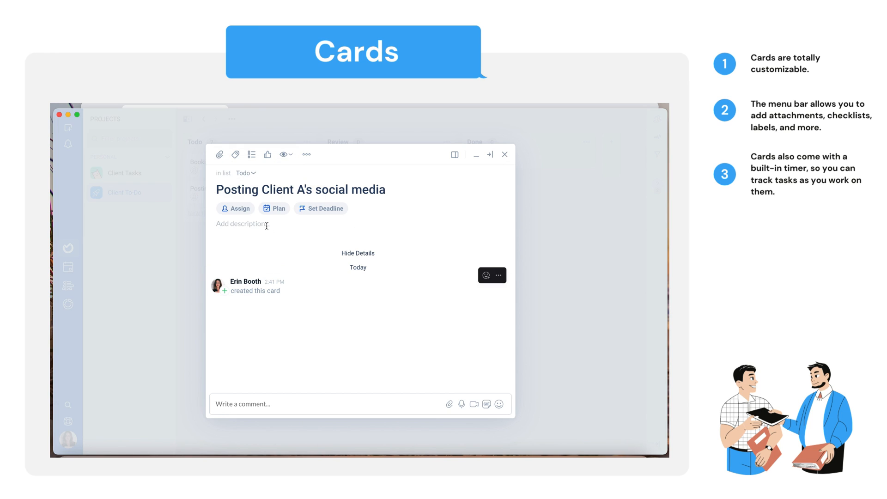
pyautogui.moveTo(237, 343)
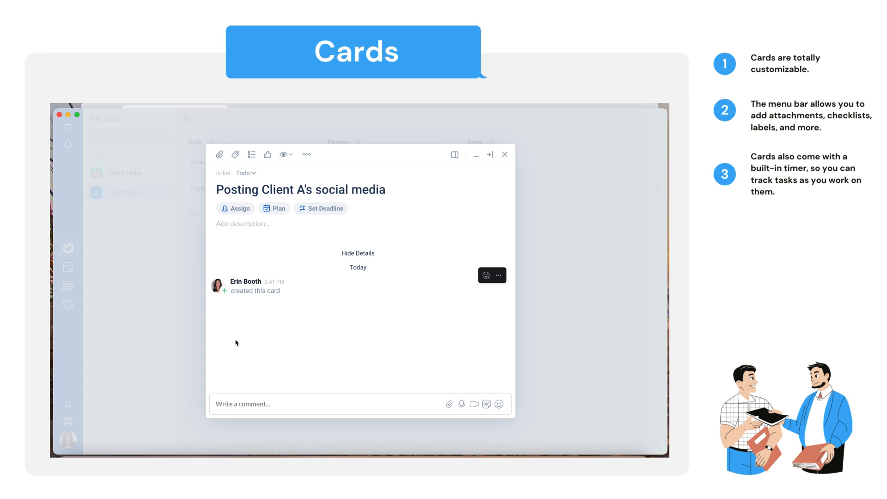
pyautogui.moveTo(518, 162)
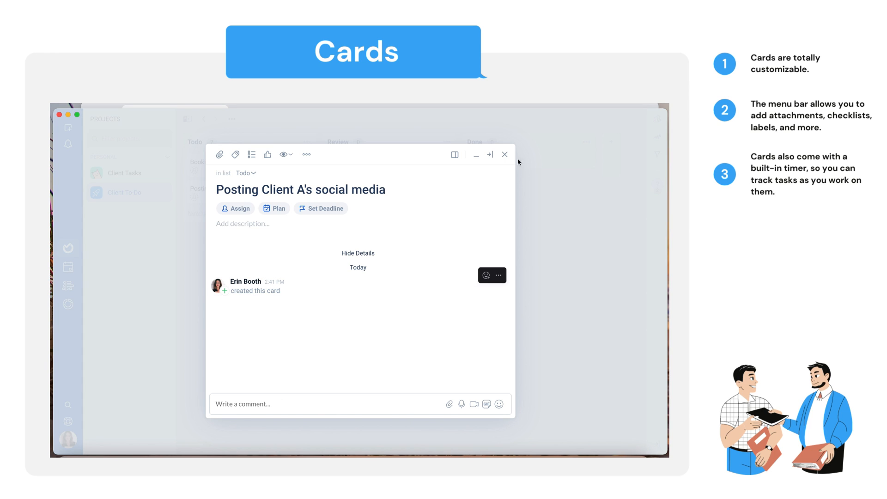
pyautogui.click(504, 155)
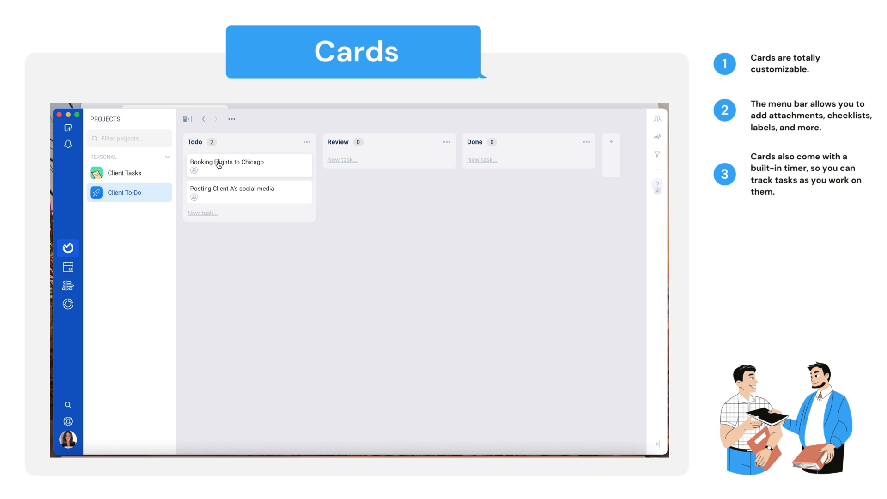
# Open the Booking Flights to Chicago card and show its empty labels panel
pyautogui.click(227, 164)
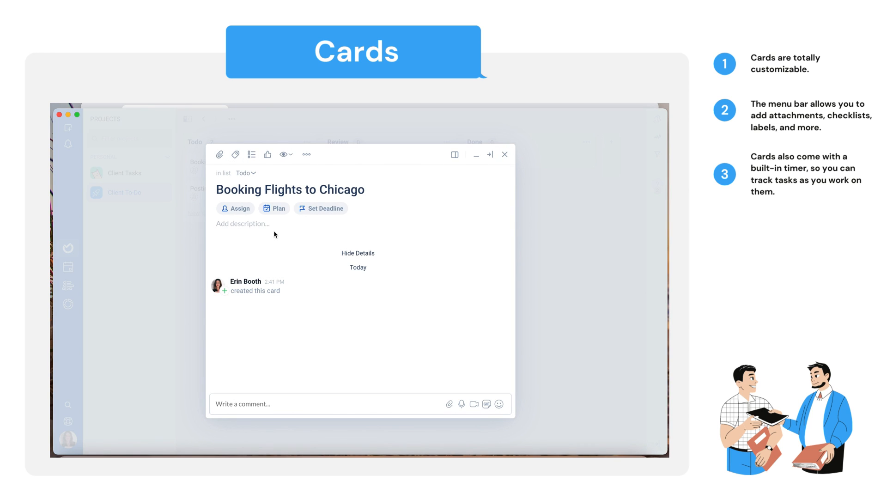
pyautogui.moveTo(235, 155)
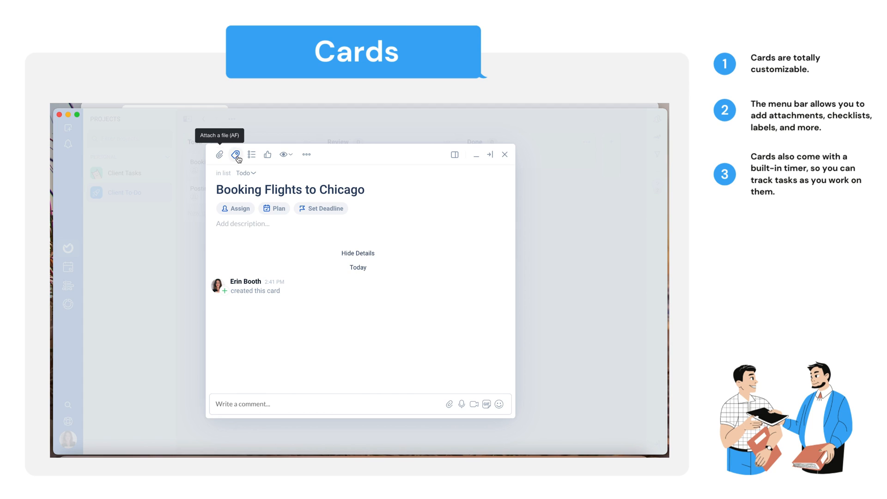
pyautogui.click(238, 154)
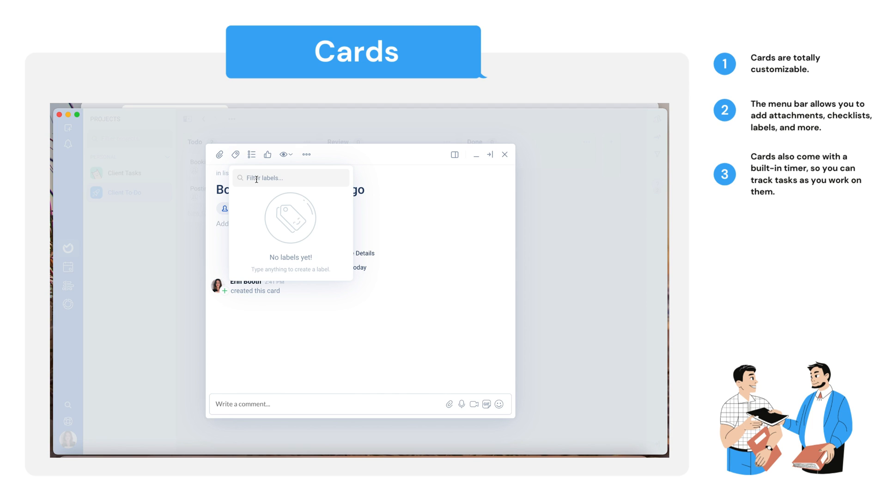
# Create the Client A and Client B labels on the Booking Flights card
pyautogui.write('Client A')
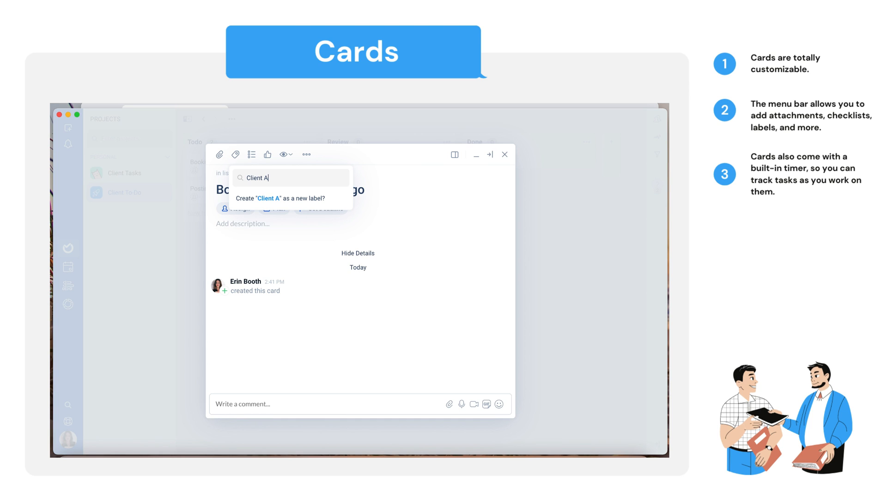
pyautogui.click(280, 198)
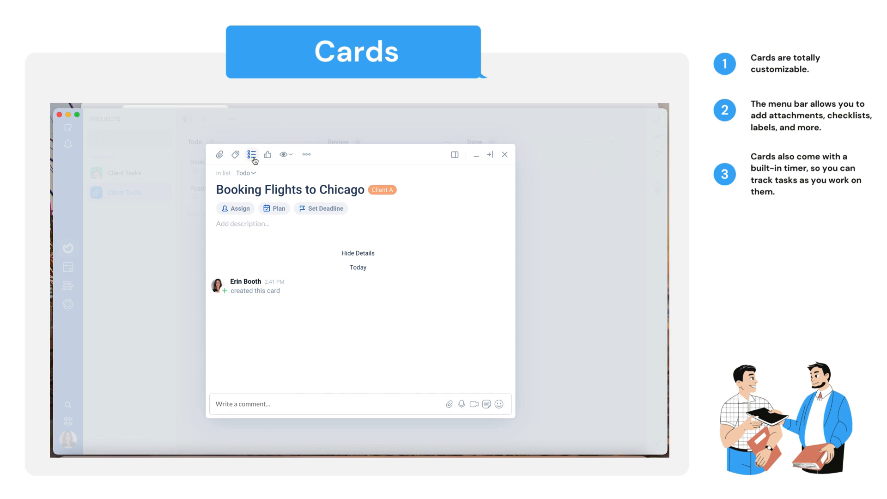
pyautogui.click(235, 155)
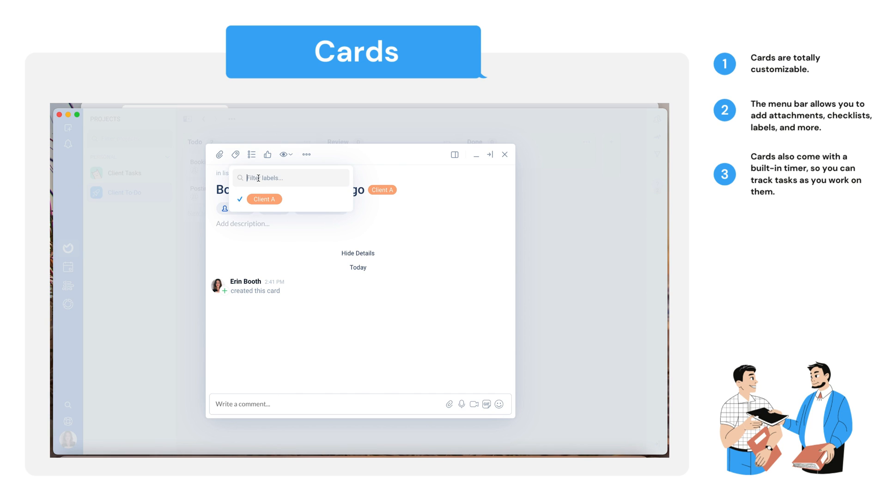
pyautogui.write('Client B')
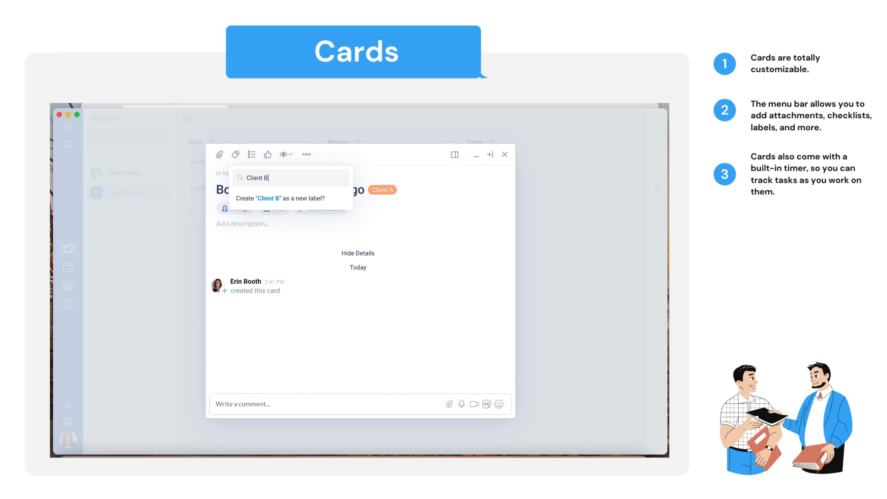
pyautogui.click(262, 198)
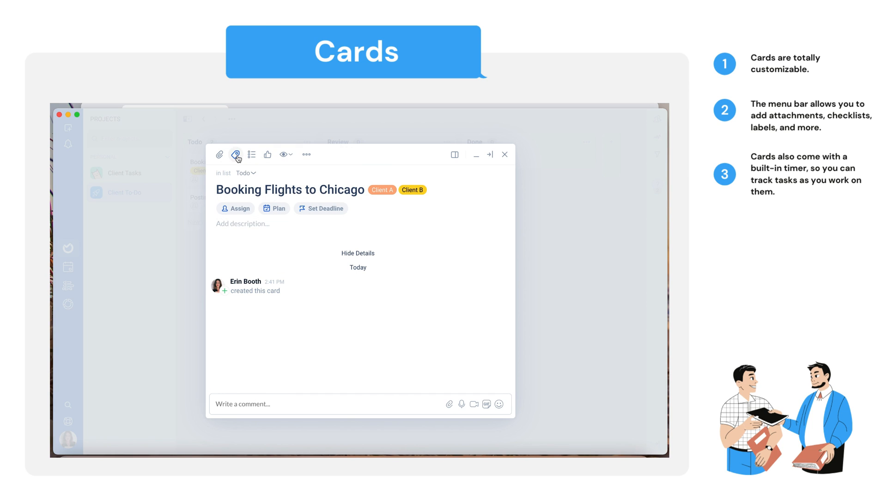
# Create the Client C and Client D labels, then untick the extra labels
pyautogui.click(235, 154)
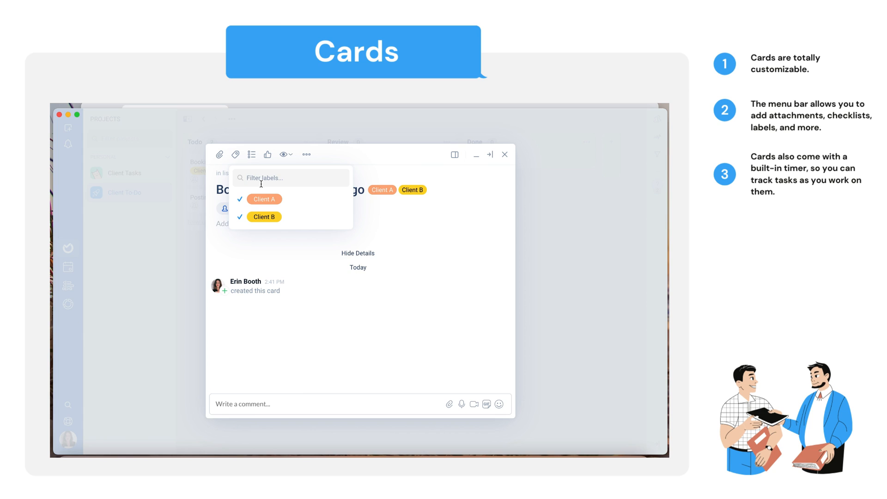
pyautogui.write('Client C')
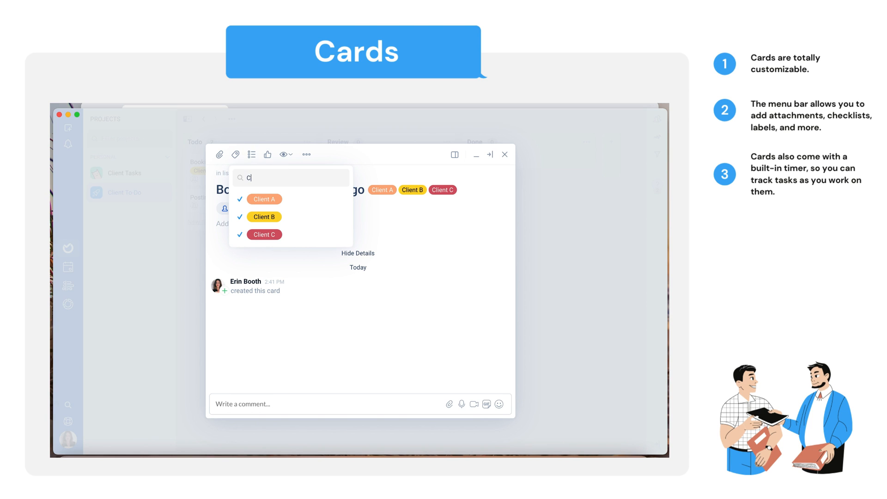
pyautogui.write('lient D')
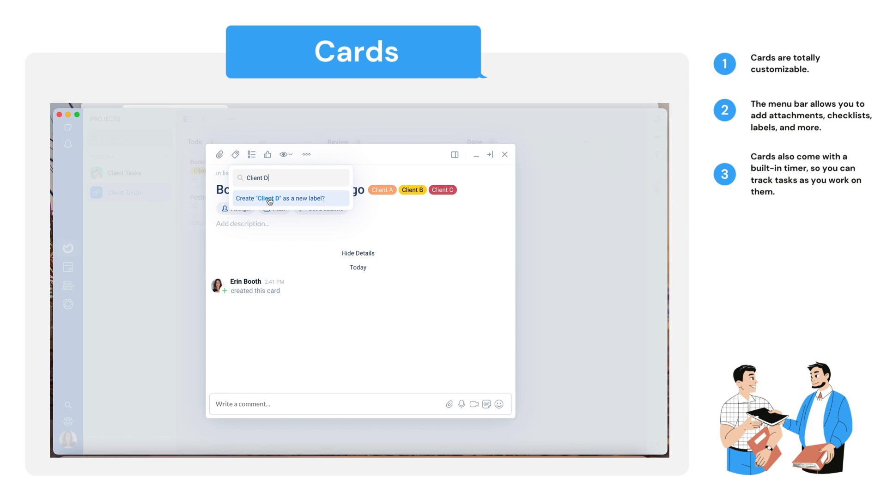
pyautogui.click(280, 198)
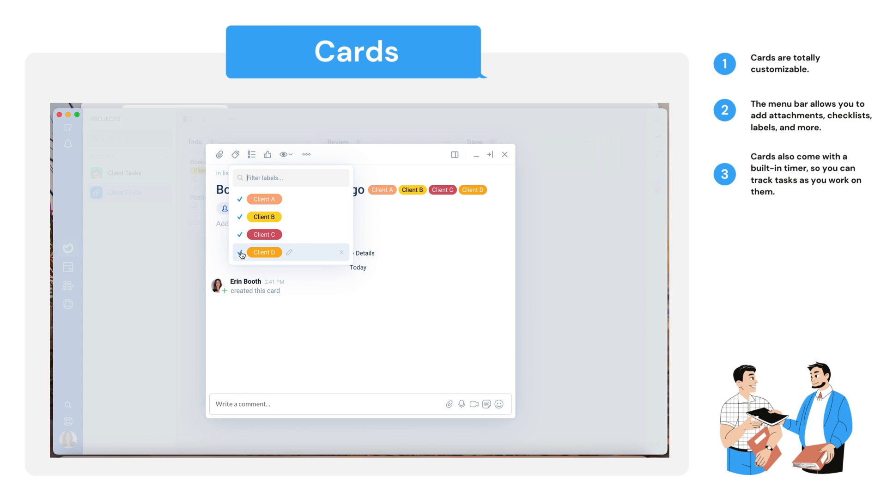
pyautogui.click(241, 252)
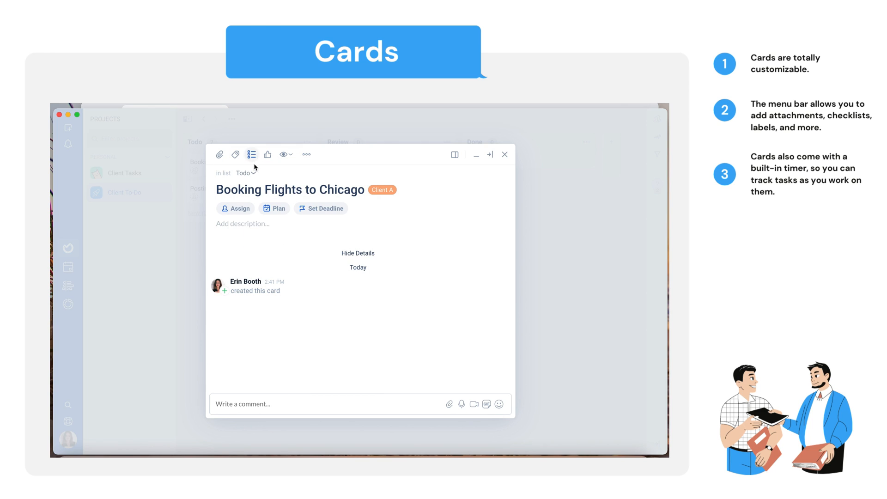
# Give the second Todo card the green Client B label and return to the board
pyautogui.click(236, 155)
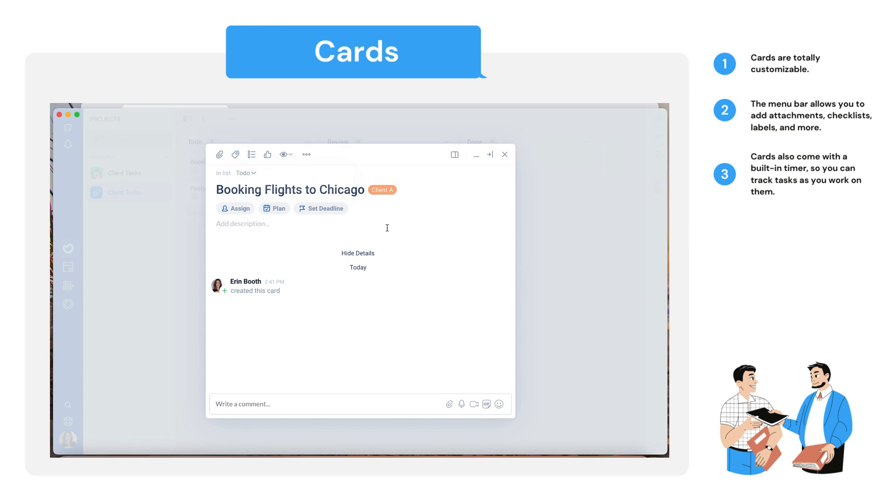
pyautogui.moveTo(398, 186)
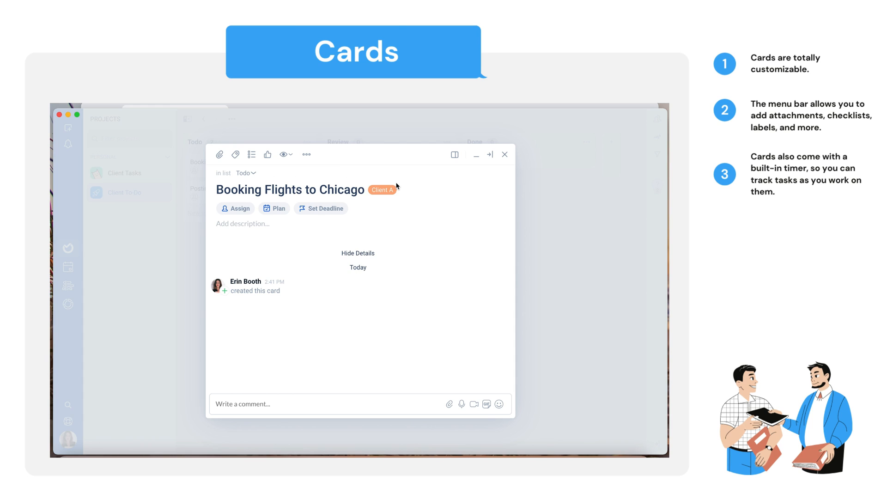
pyautogui.moveTo(505, 154)
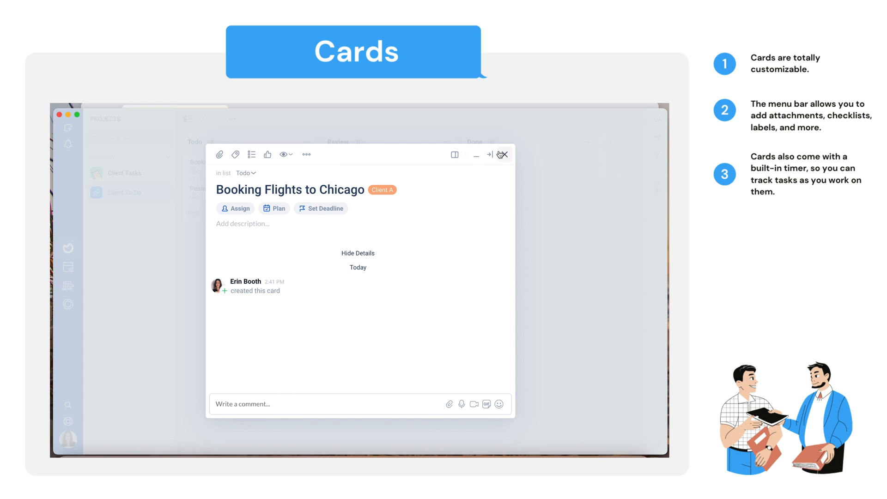
pyautogui.click(504, 155)
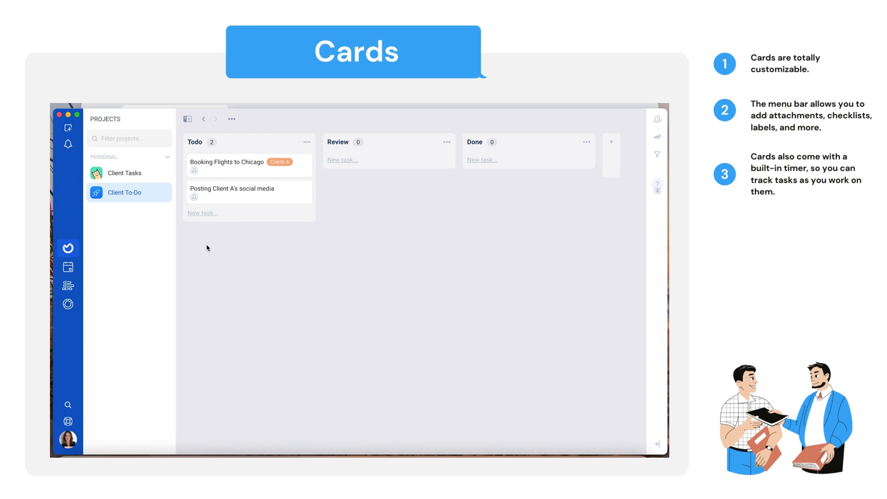
pyautogui.moveTo(247, 239)
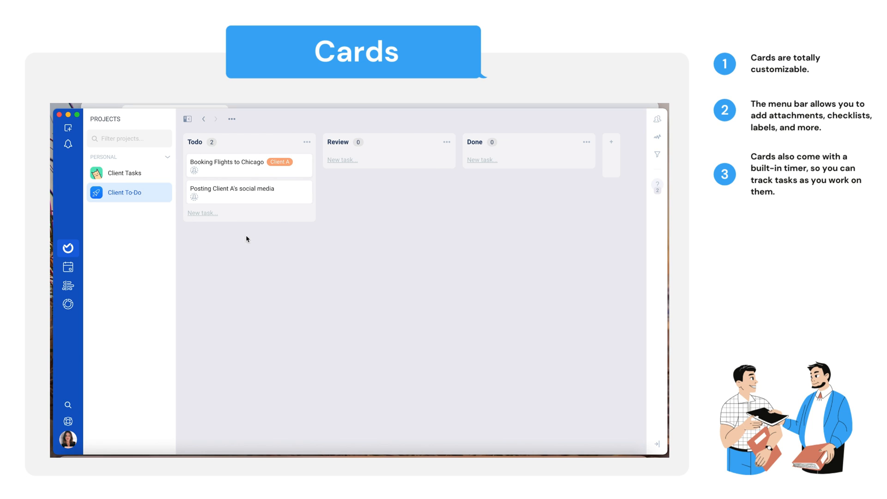
pyautogui.moveTo(233, 186)
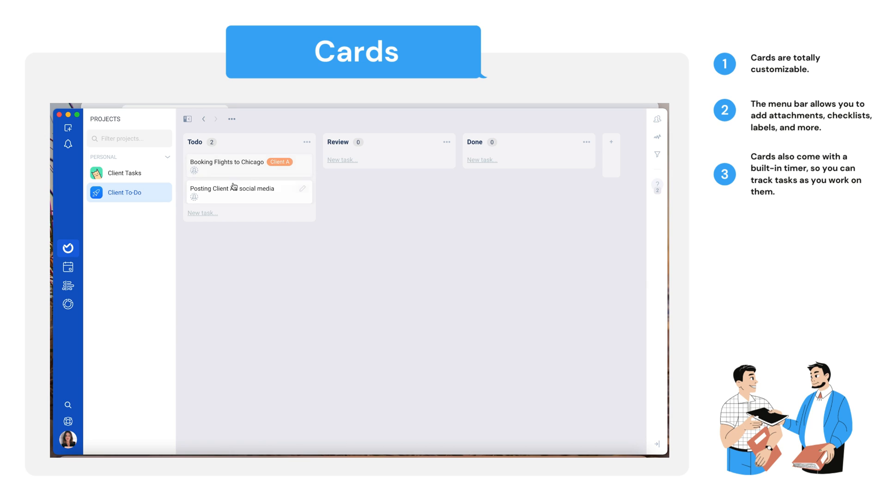
pyautogui.click(232, 189)
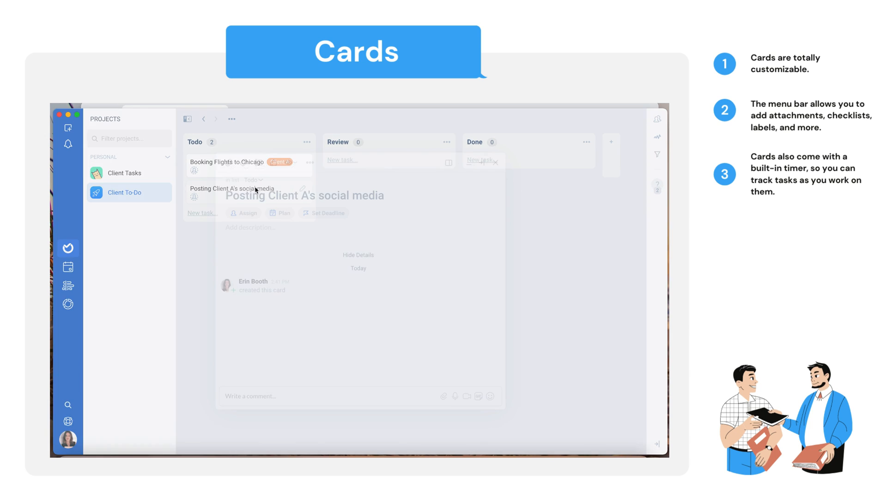
pyautogui.click(235, 155)
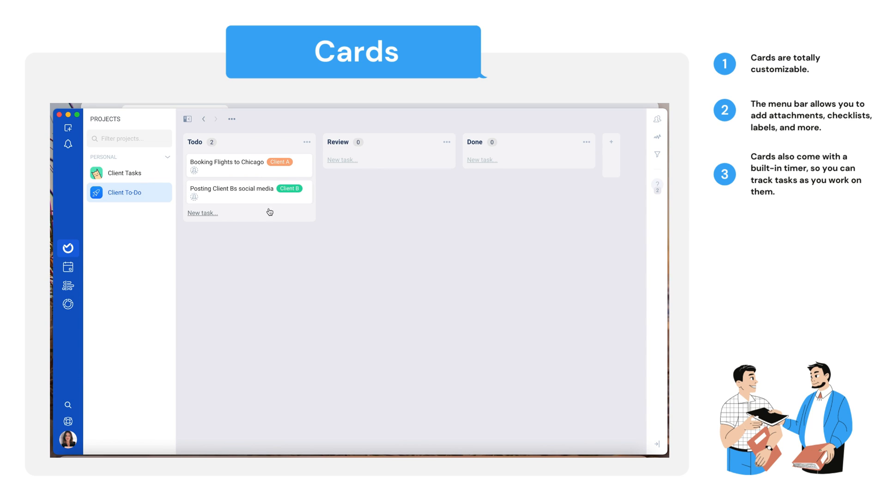
pyautogui.moveTo(224, 165)
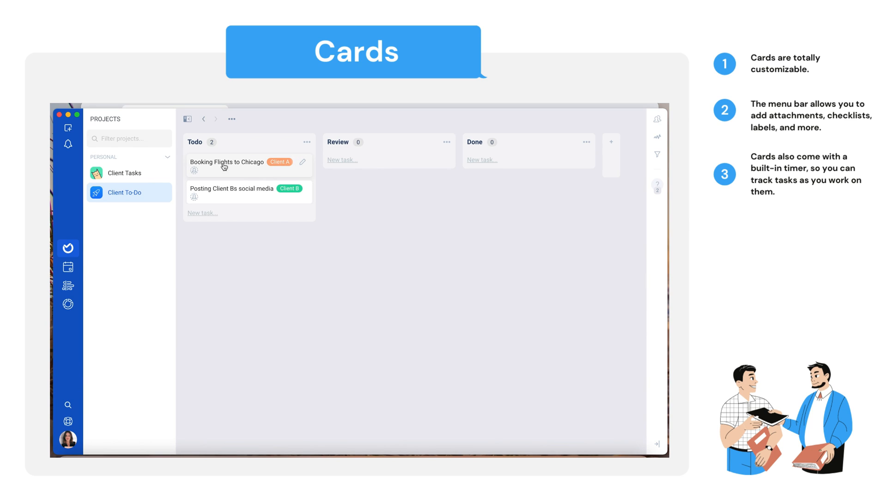
# Create a Travel Details checklist on the Booking Flights to Chicago card
pyautogui.click(223, 164)
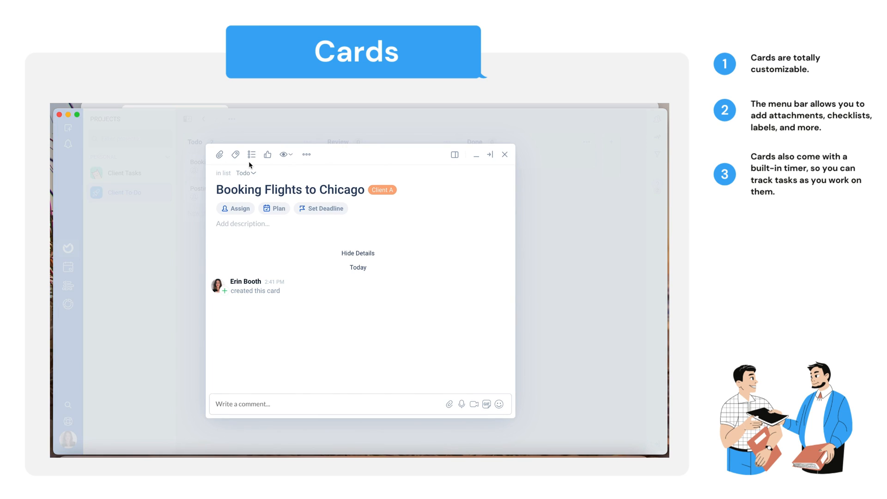
pyautogui.click(252, 154)
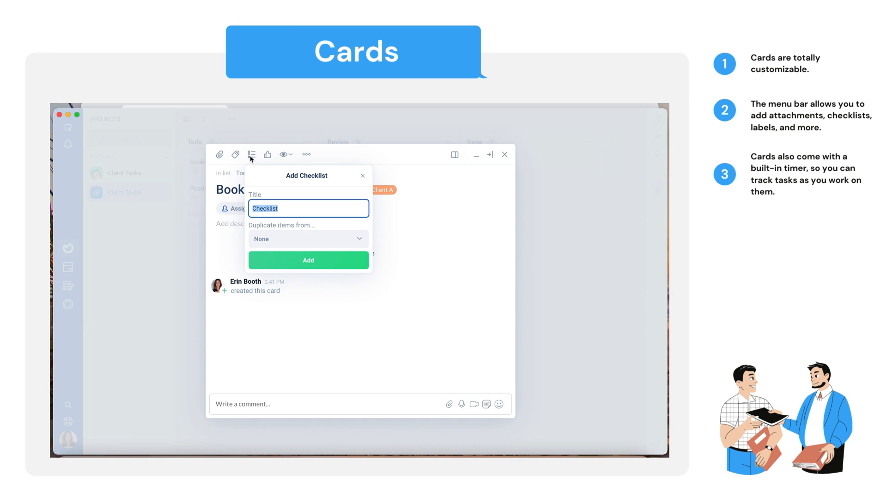
pyautogui.write('Travel Deta')
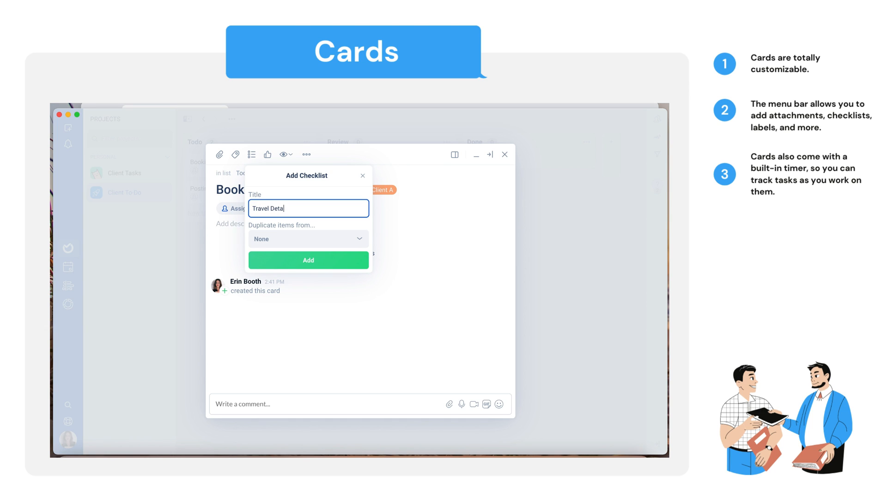
pyautogui.click(308, 260)
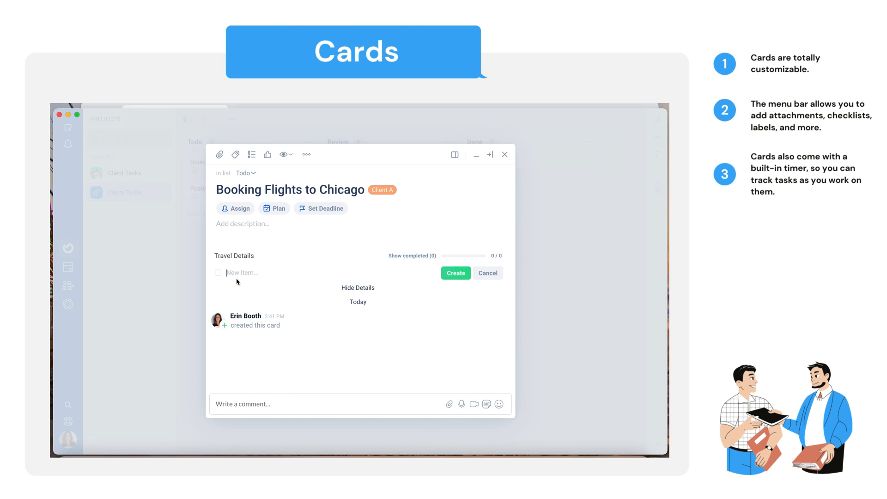
# Add checklist items LAX > BOS, August 15 - 19, and No hotel needed
pyautogui.write('L')
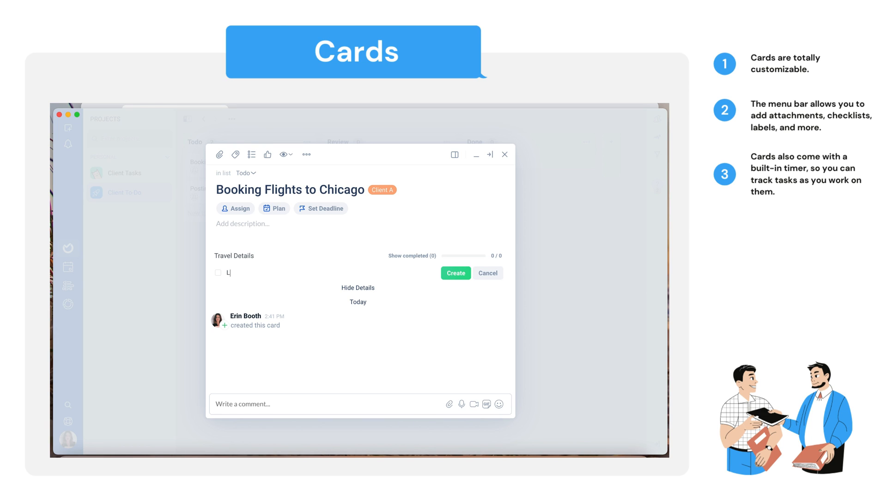
pyautogui.write('AX >')
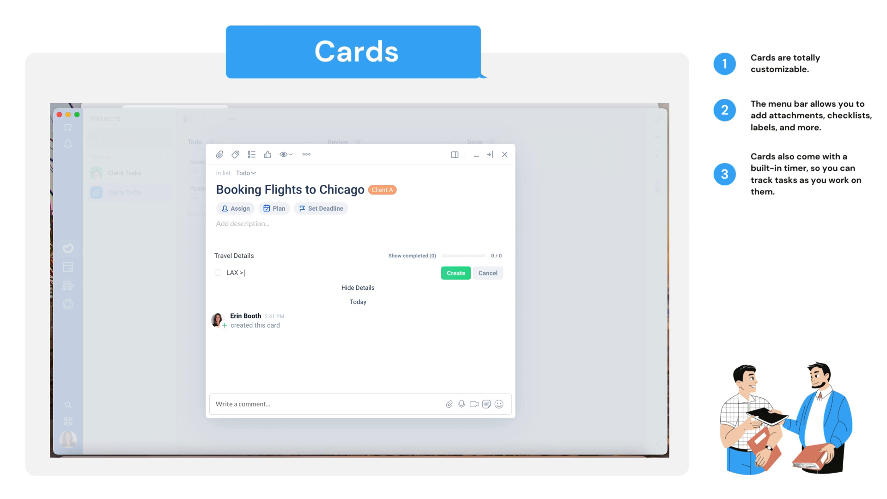
pyautogui.write('BOs')
pyautogui.write('A')
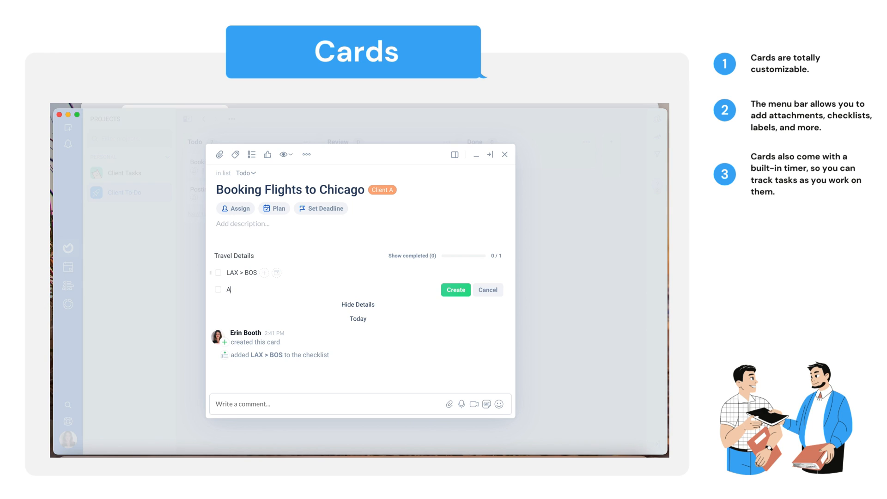
pyautogui.write('ugust 15')
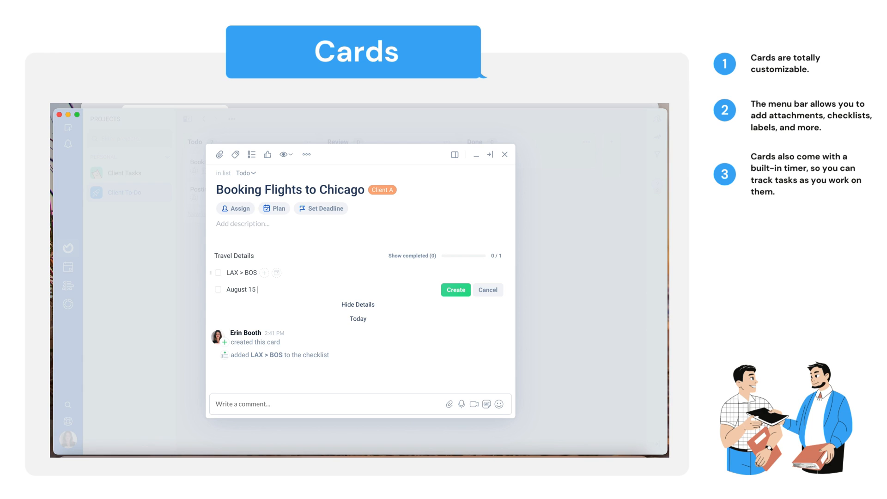
pyautogui.press('Enter')
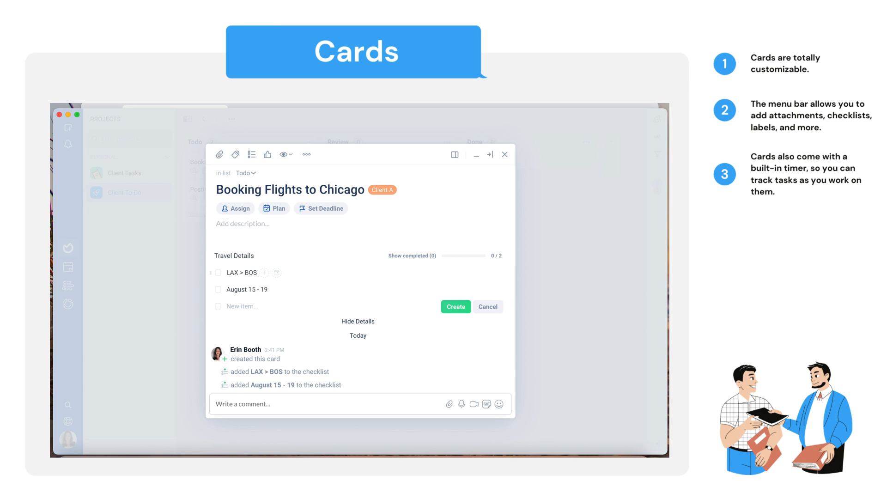
pyautogui.write('No hotel needed')
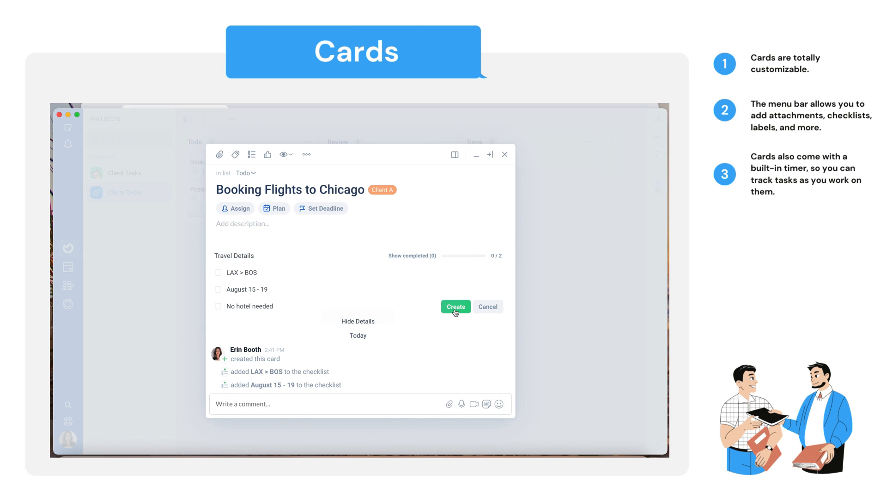
pyautogui.click(455, 307)
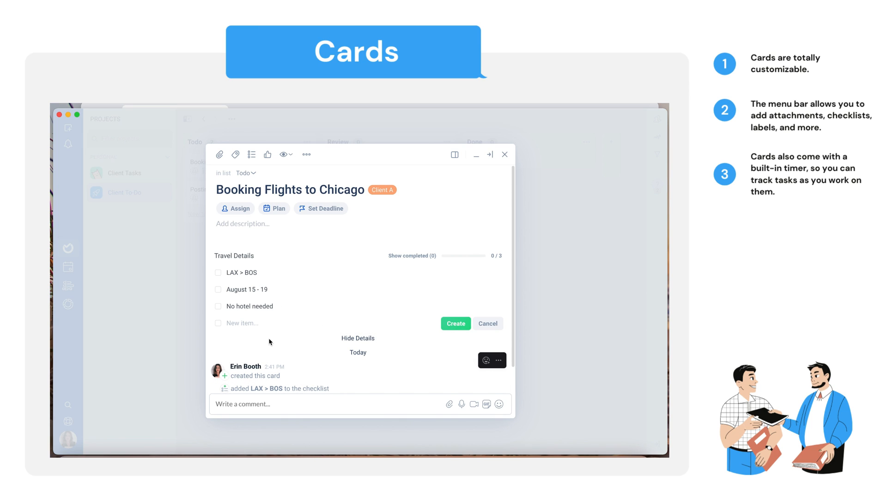
pyautogui.click(505, 154)
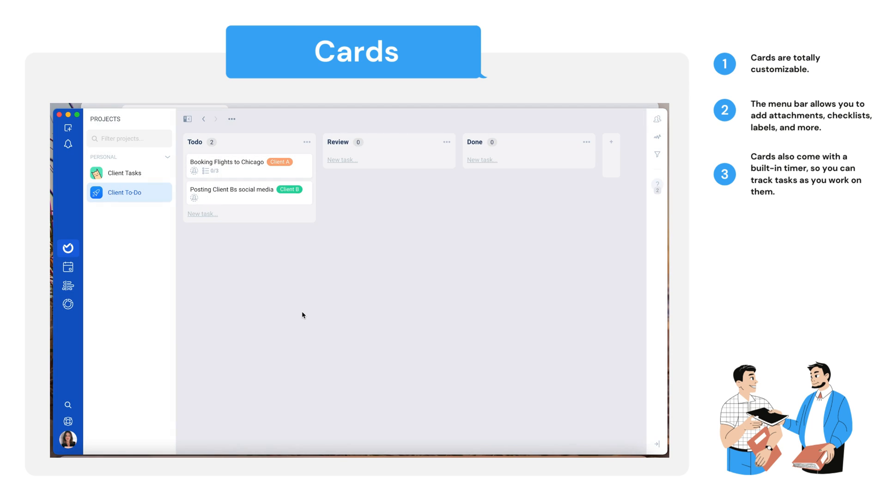
pyautogui.moveTo(231, 164)
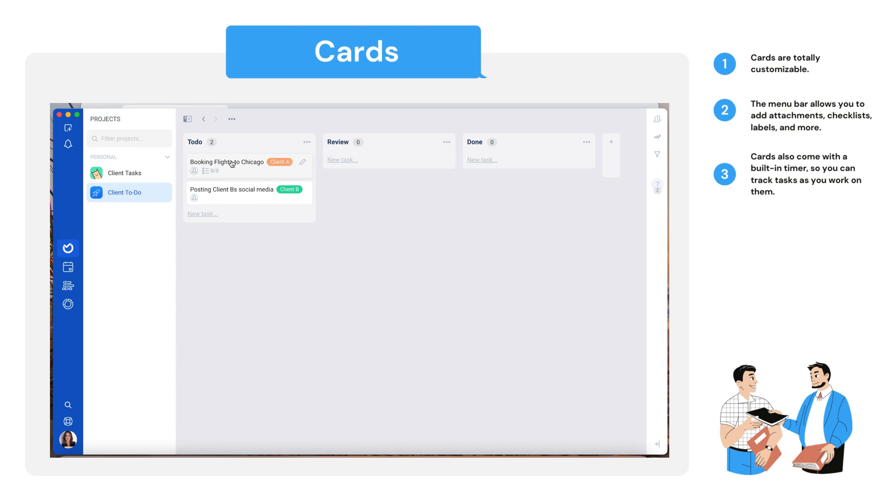
# Reopen Booking Flights to Chicago and collapse its activity history to the creation entry
pyautogui.click(232, 162)
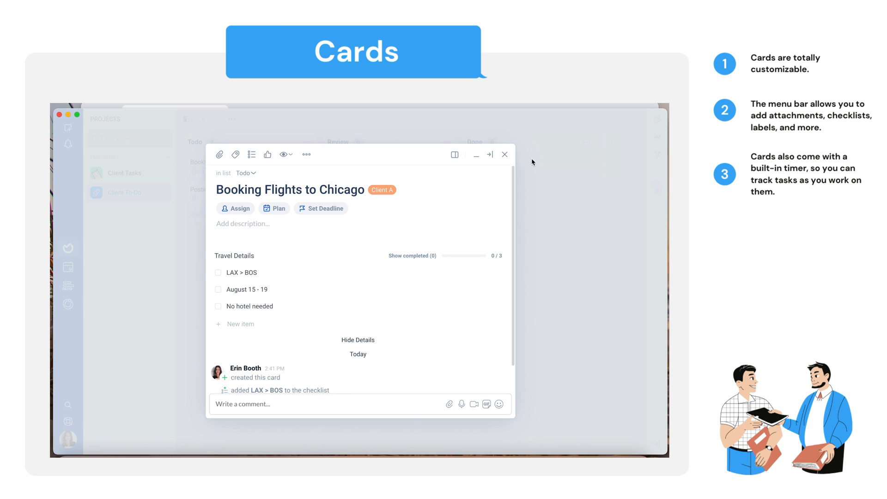
pyautogui.moveTo(375, 299)
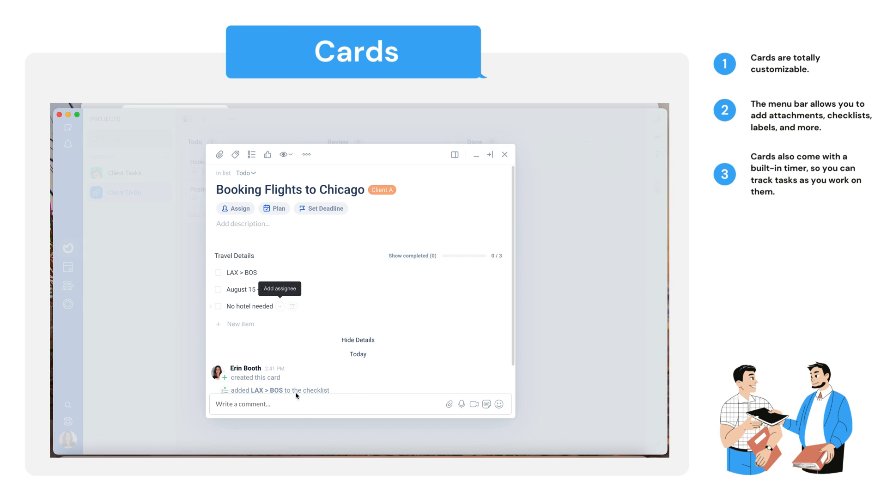
pyautogui.click(358, 340)
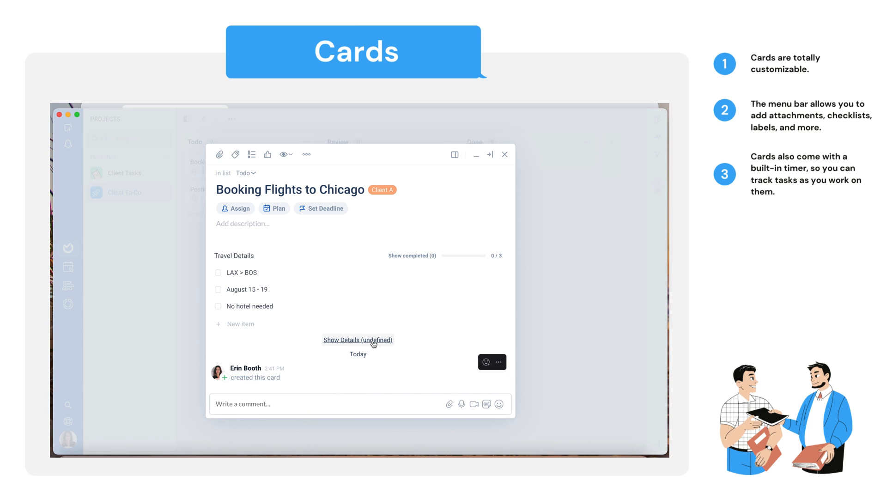
pyautogui.moveTo(419, 345)
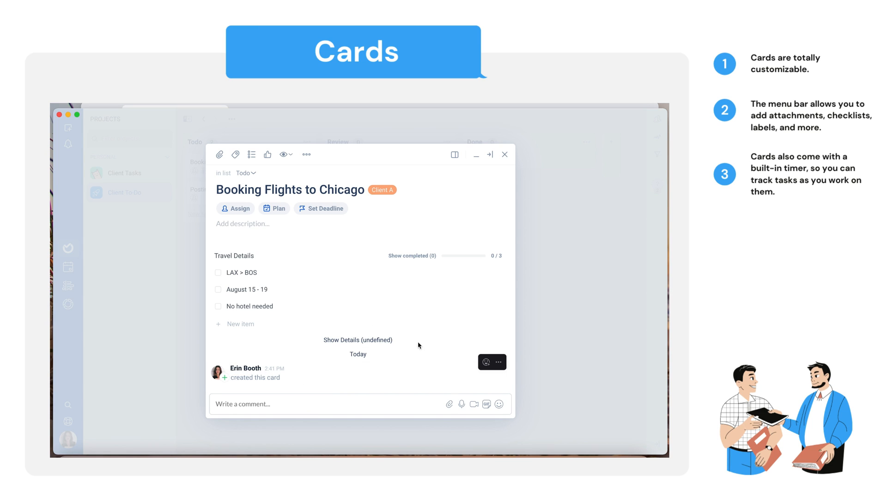
pyautogui.moveTo(222, 276)
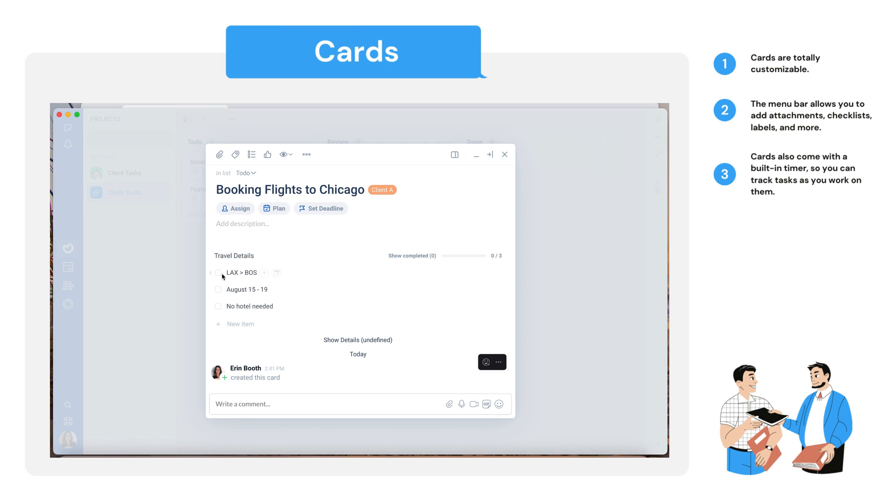
pyautogui.click(218, 273)
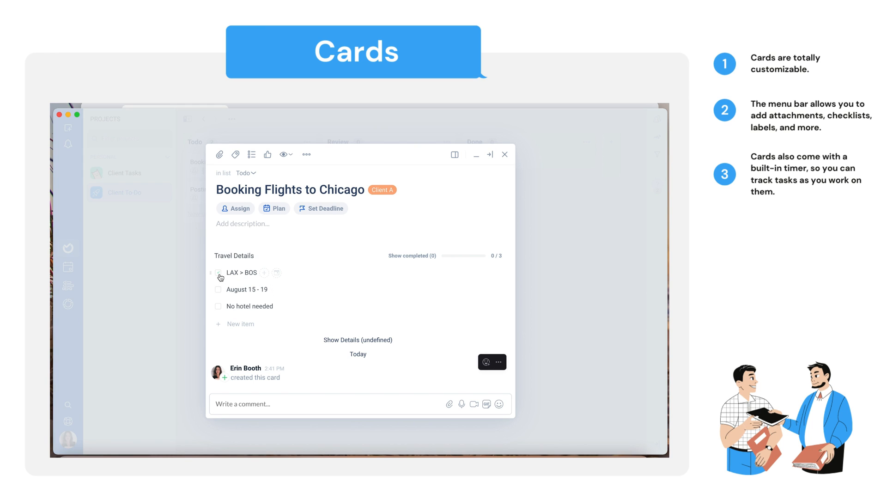
pyautogui.click(219, 273)
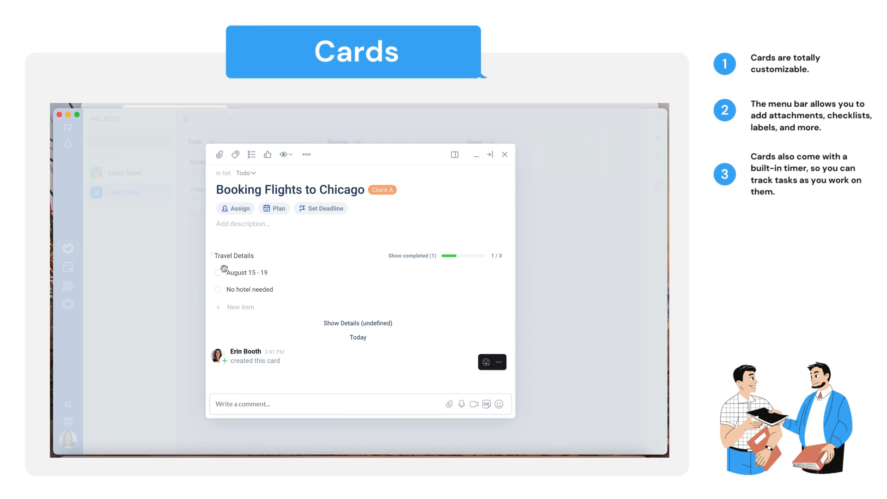
pyautogui.click(219, 273)
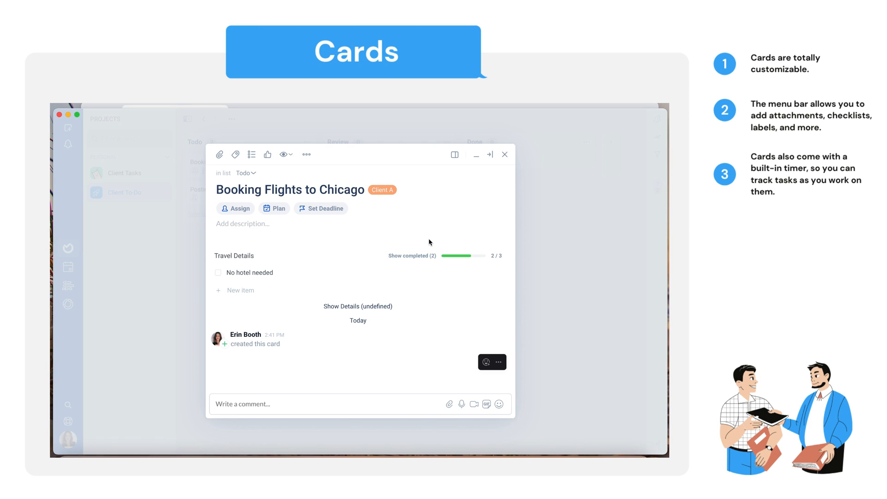
pyautogui.click(412, 256)
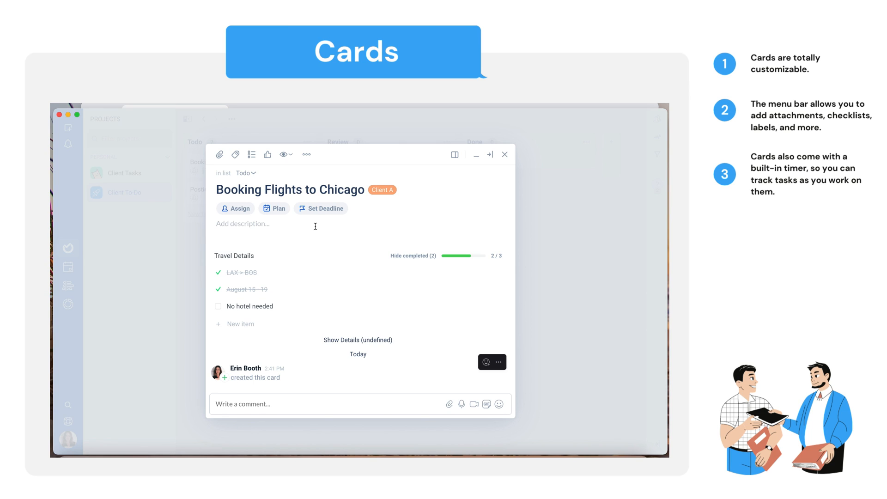
pyautogui.moveTo(243, 309)
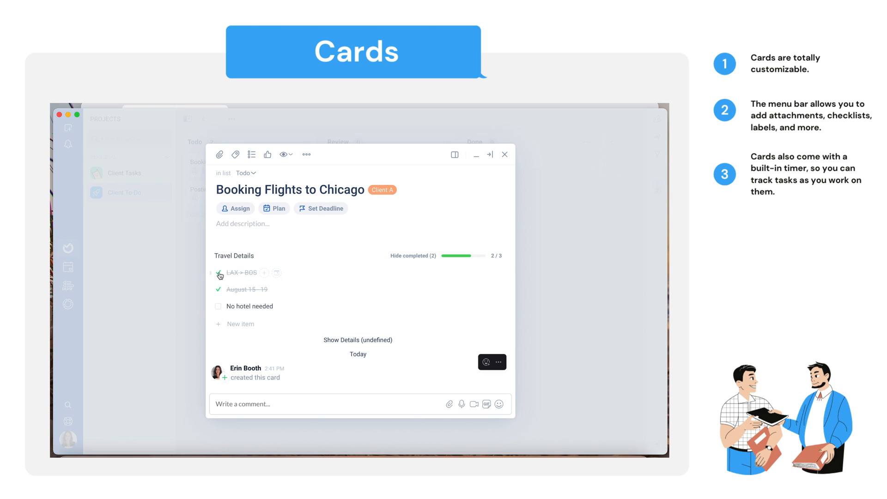
pyautogui.click(218, 274)
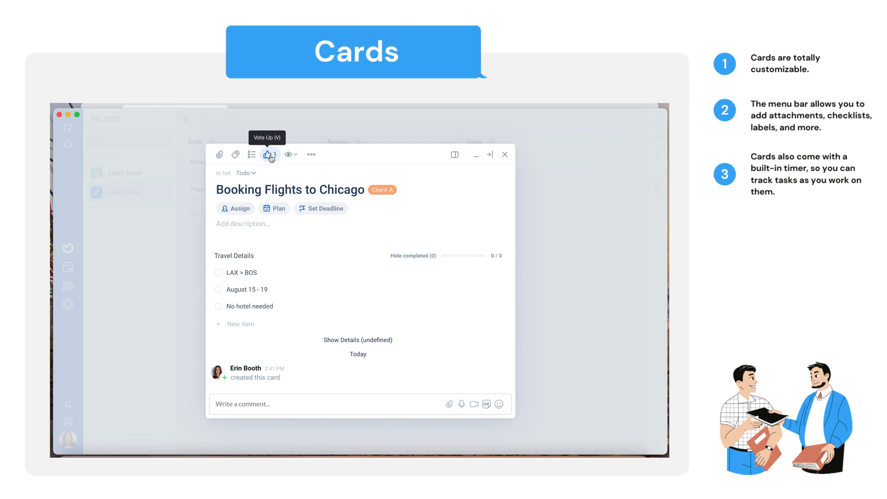
pyautogui.moveTo(288, 155)
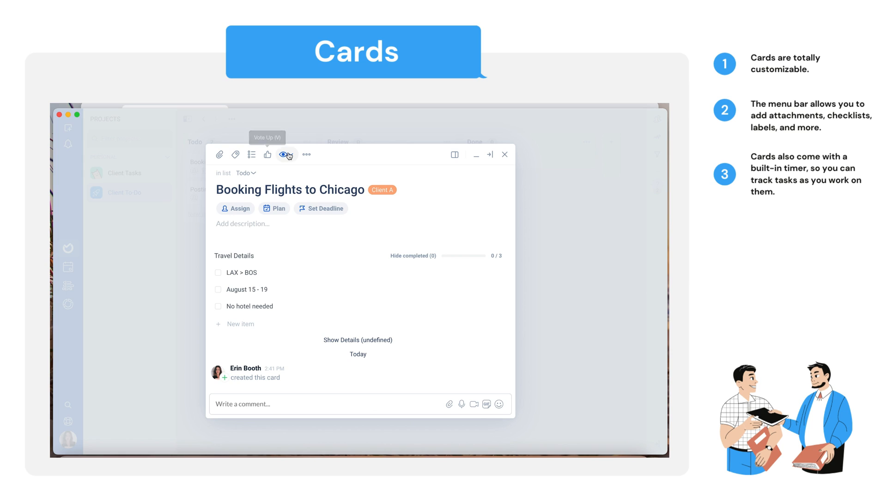
pyautogui.moveTo(286, 155)
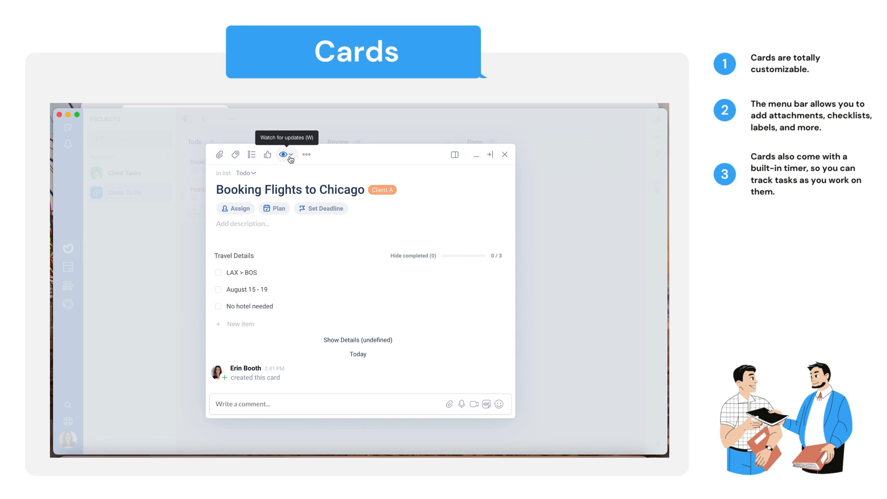
# Show the ••• actions menu for the Booking Flights to Chicago card
pyautogui.click(307, 155)
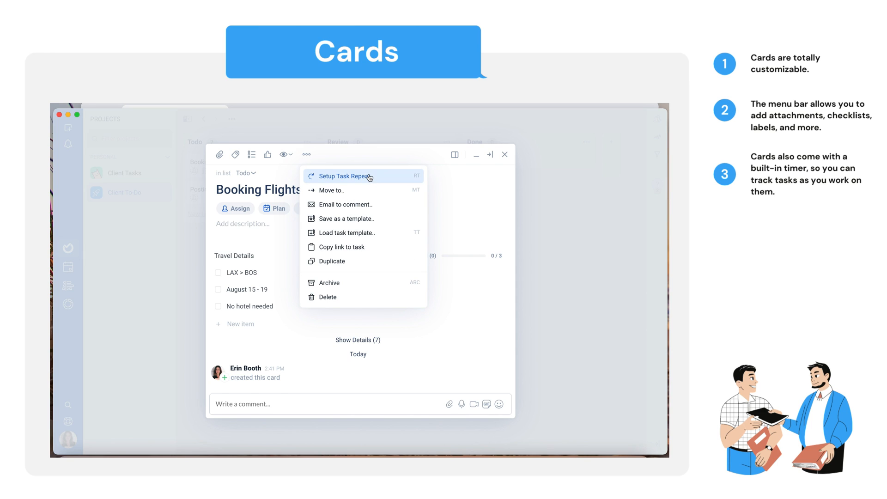
pyautogui.moveTo(385, 178)
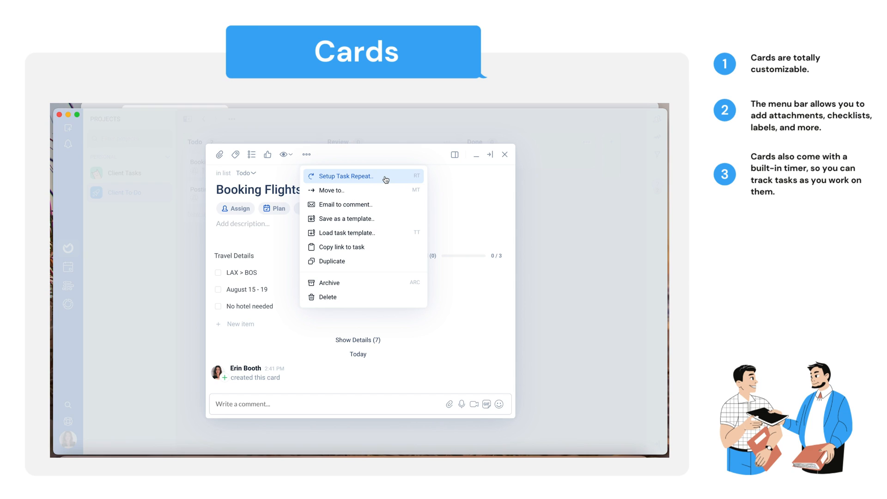
pyautogui.moveTo(366, 179)
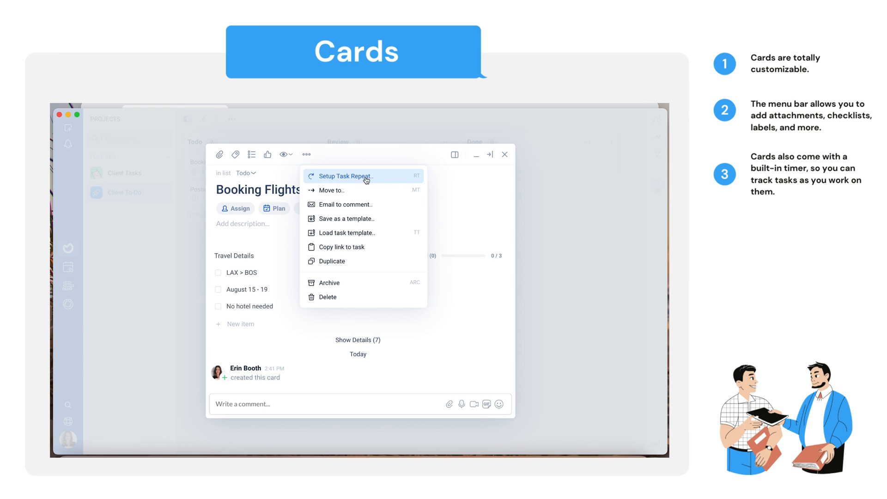
pyautogui.moveTo(362, 182)
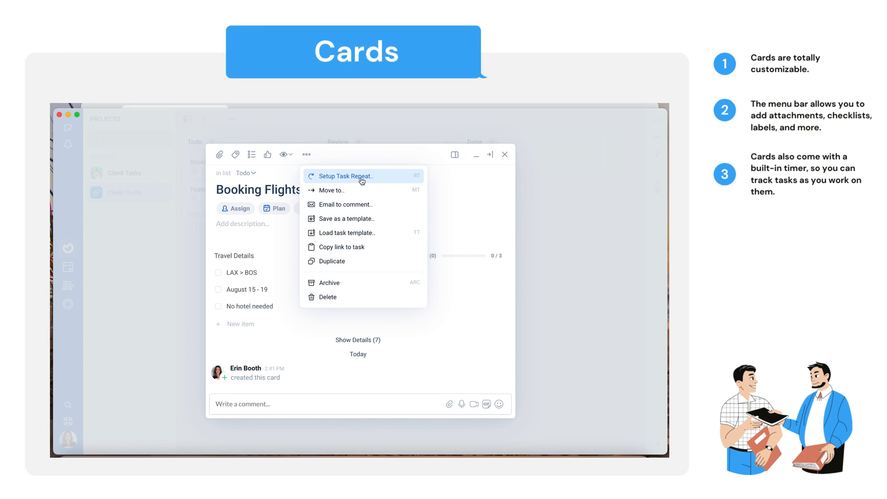
pyautogui.moveTo(505, 156)
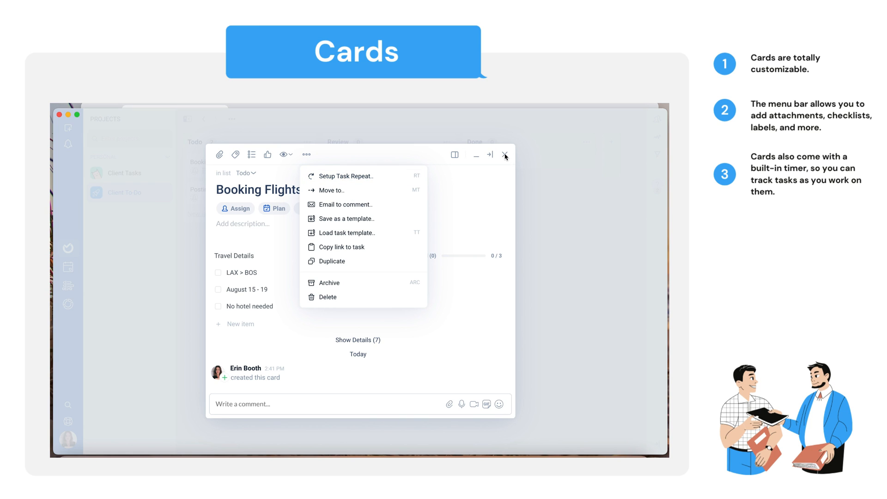
# Set Posting Client Bs social media to repeat weekly on Friday, dropping Monday
pyautogui.click(505, 155)
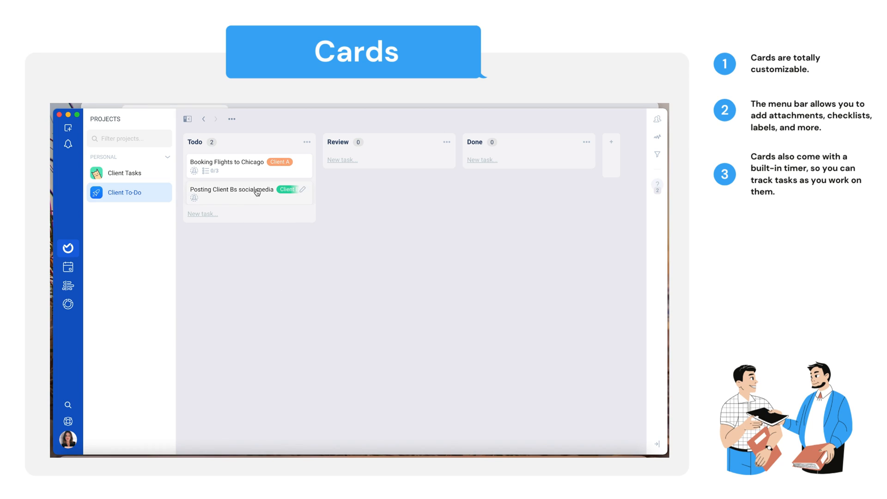
pyautogui.click(232, 189)
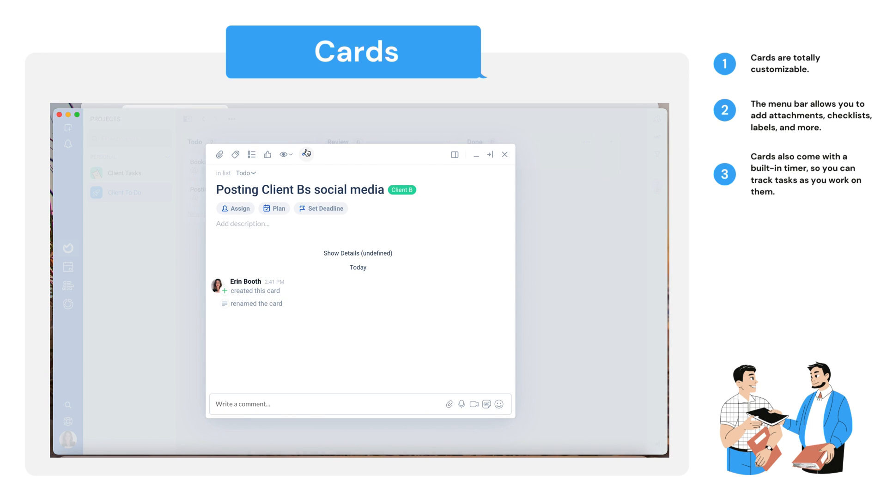
pyautogui.click(306, 154)
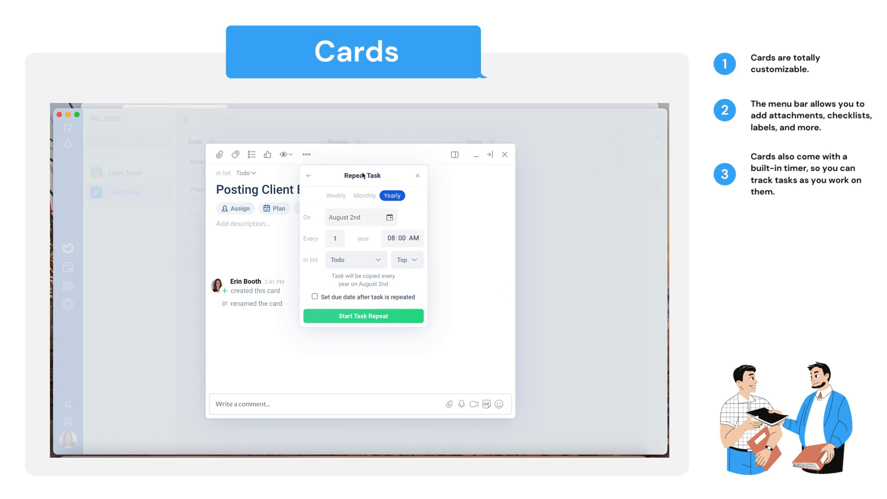
pyautogui.click(336, 195)
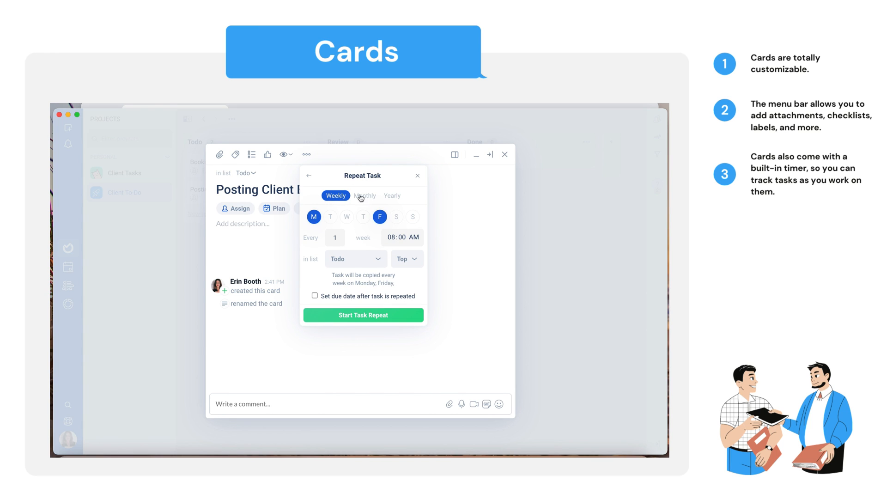
pyautogui.click(314, 217)
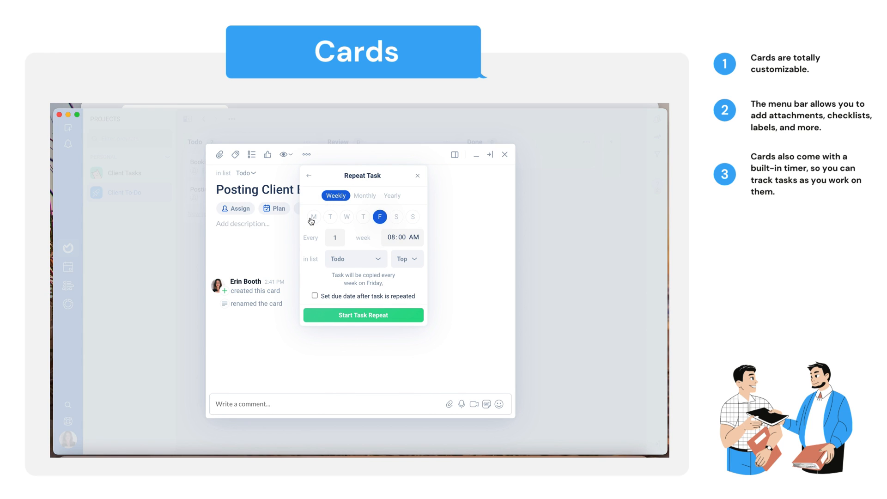
pyautogui.moveTo(295, 249)
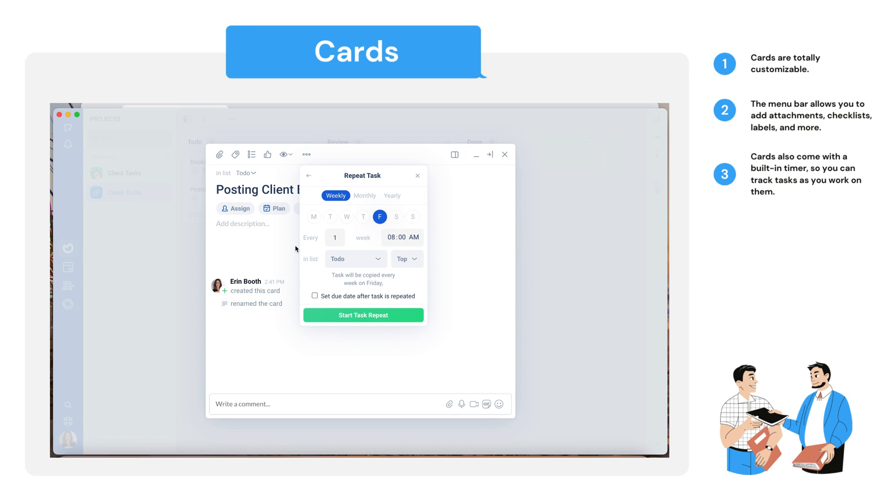
pyautogui.moveTo(276, 258)
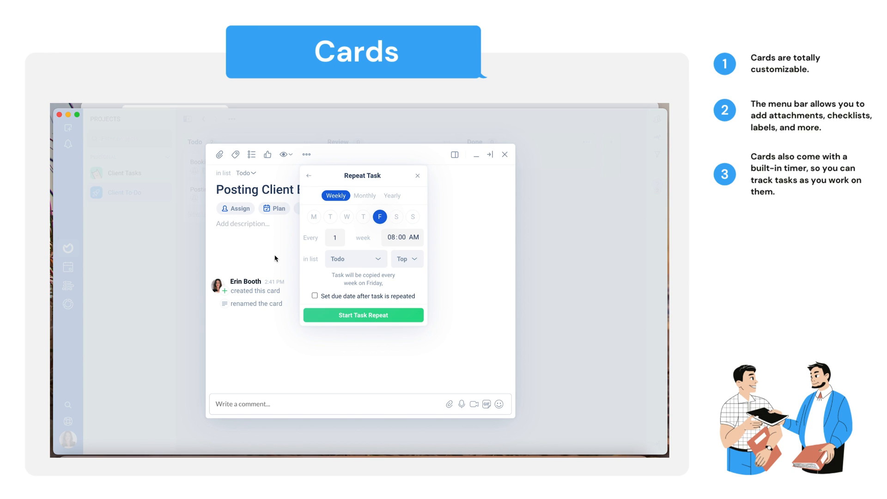
pyautogui.moveTo(396, 217)
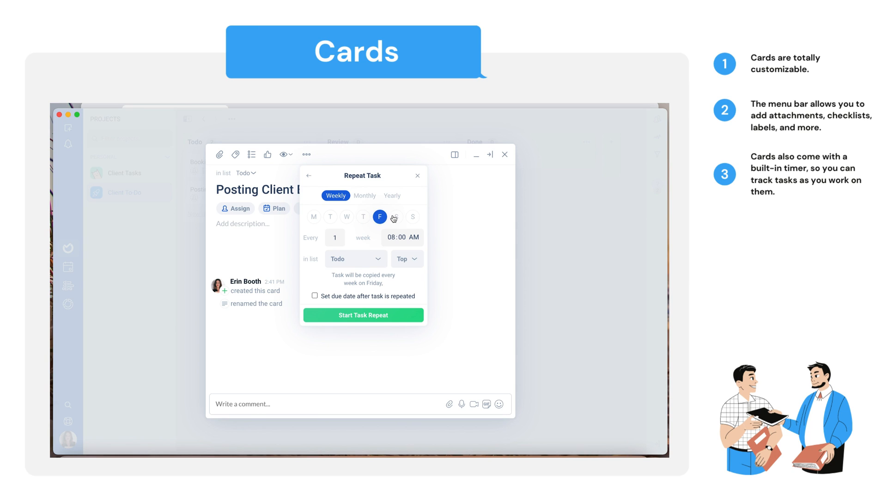
pyautogui.moveTo(396, 218)
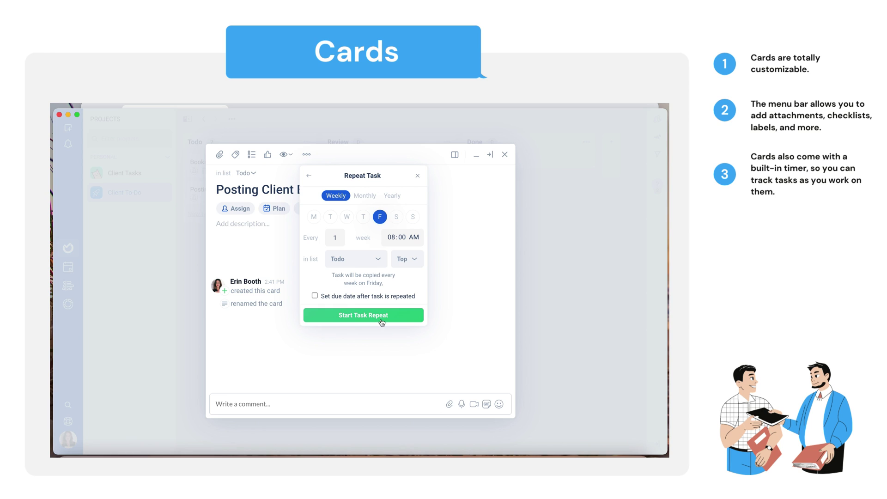
pyautogui.click(363, 316)
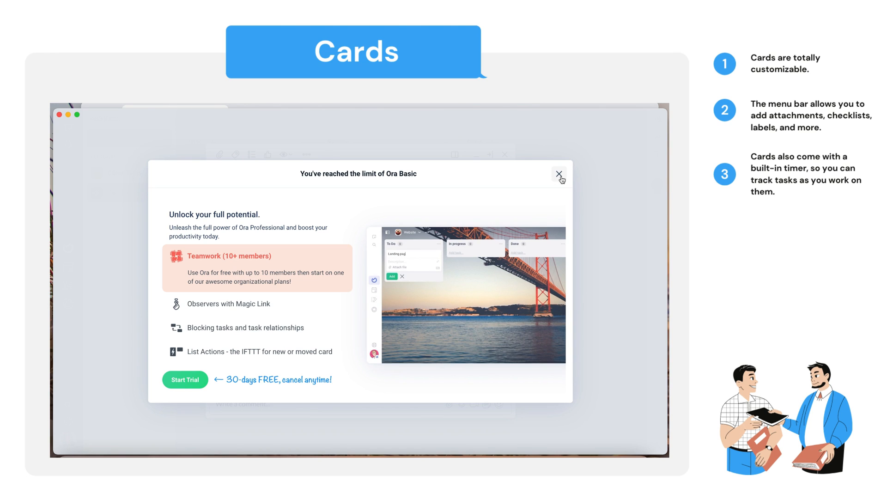
# Dismiss the Ora Basic limit notice, browse Booking Flights' extra actions, then close it
pyautogui.click(560, 173)
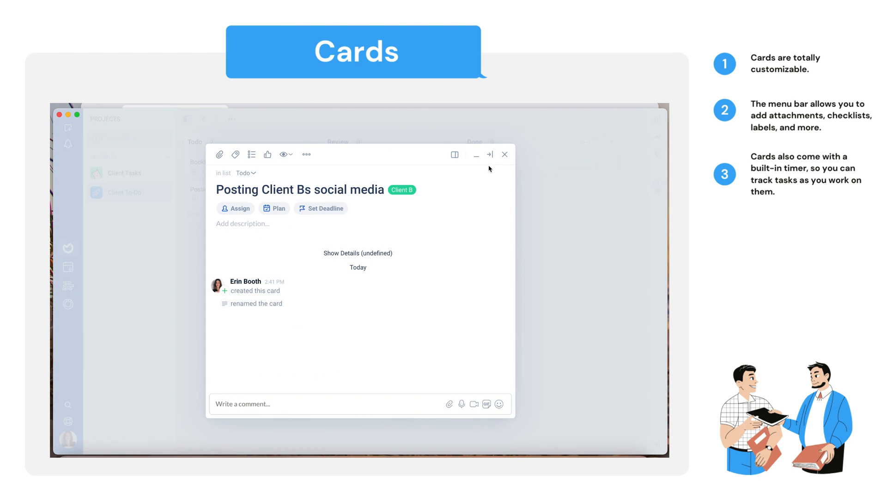
pyautogui.click(505, 154)
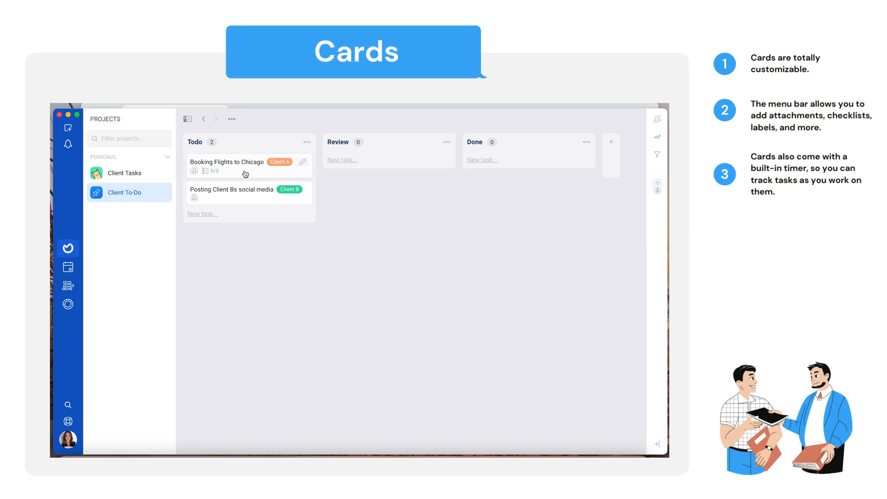
pyautogui.click(227, 162)
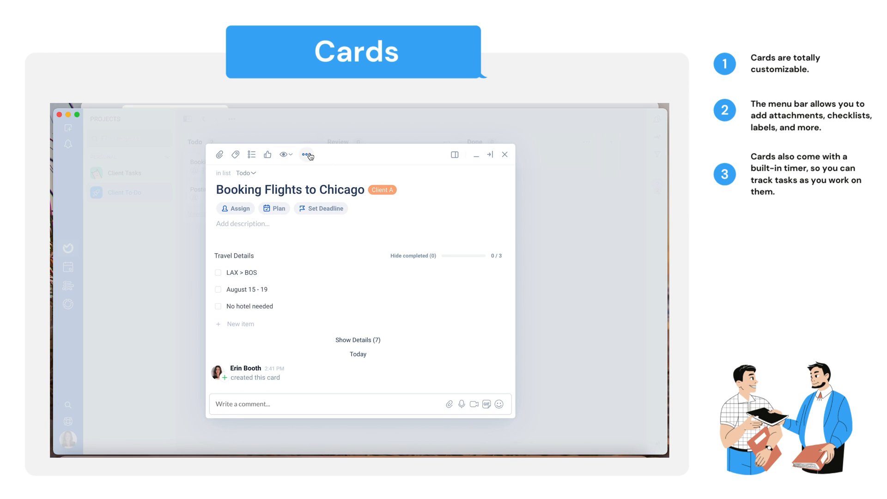
pyautogui.click(307, 154)
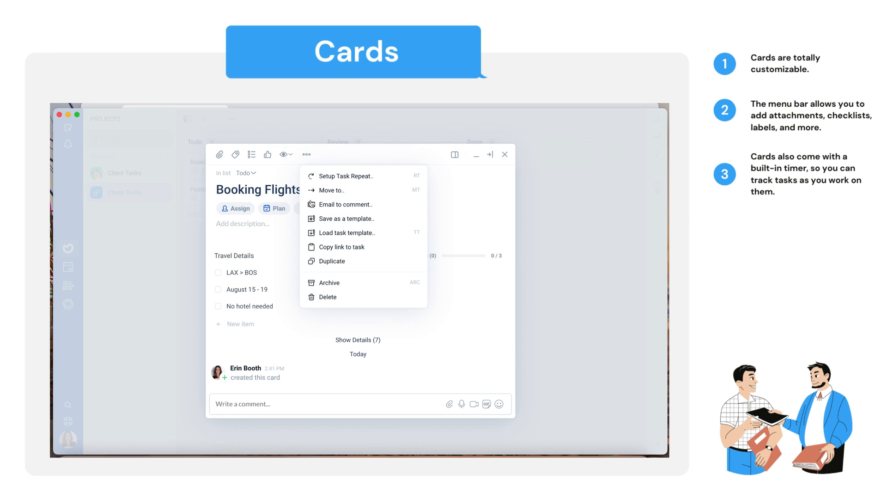
pyautogui.moveTo(329, 212)
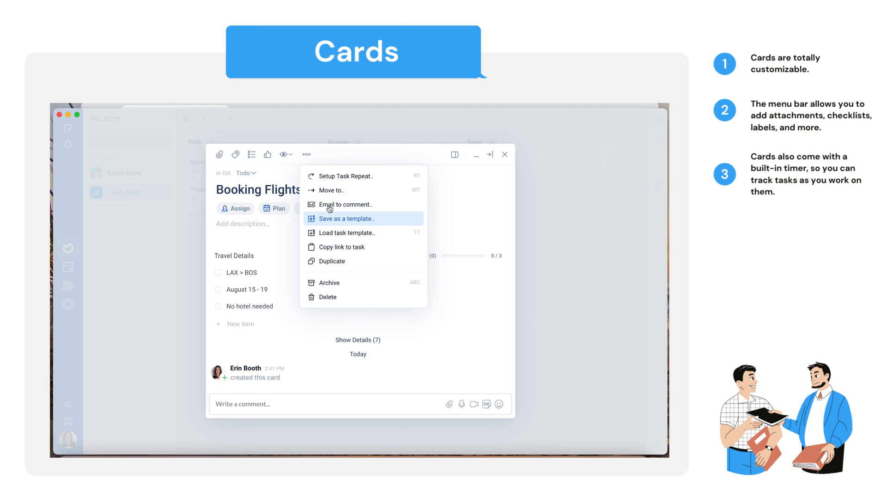
pyautogui.moveTo(292, 271)
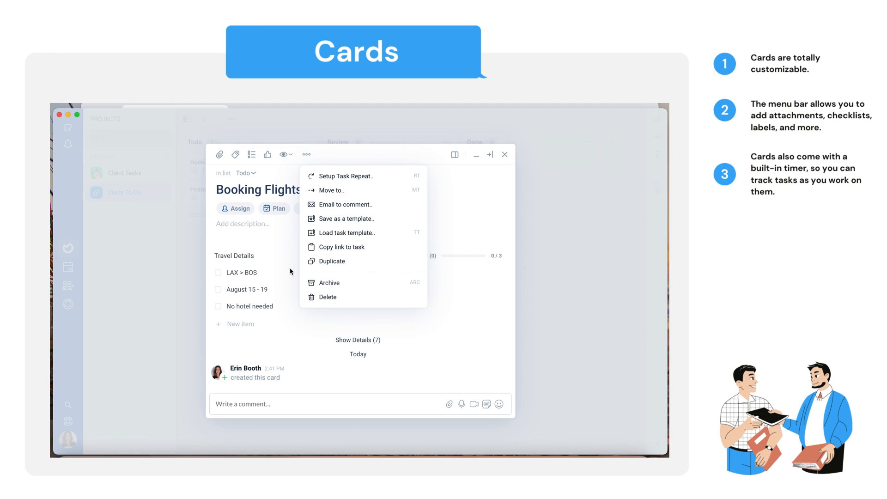
pyautogui.moveTo(353, 272)
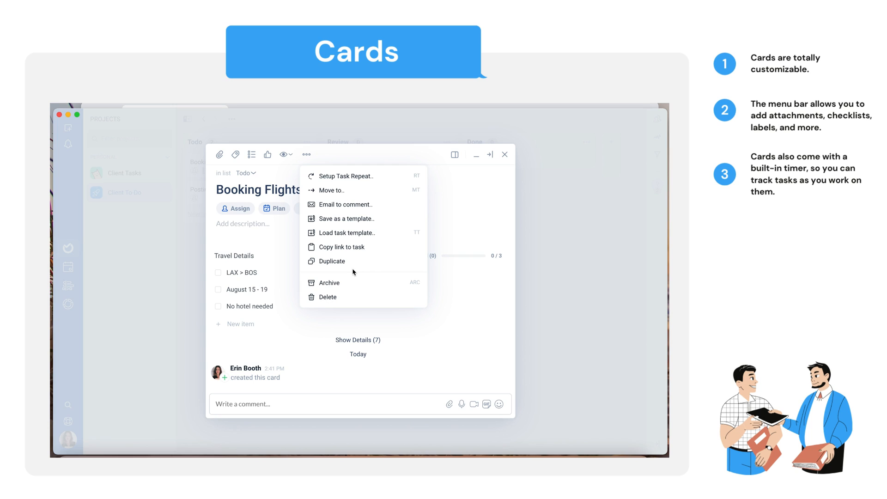
pyautogui.moveTo(252, 297)
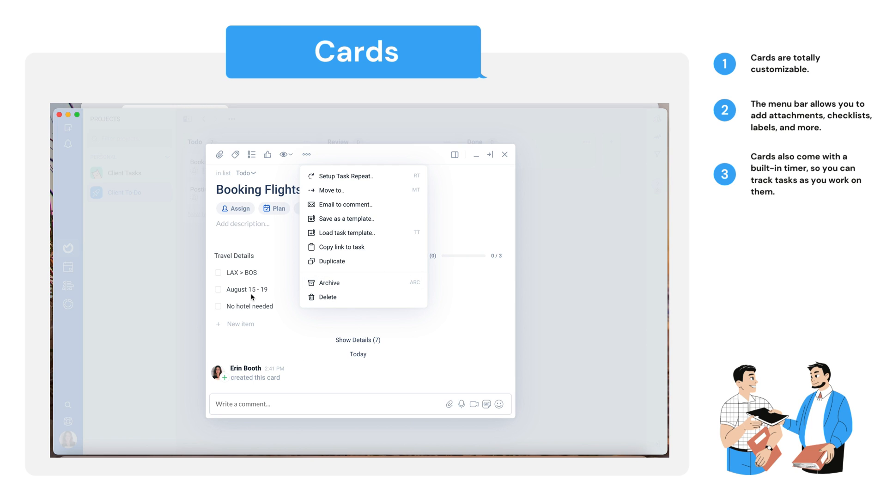
pyautogui.moveTo(361, 218)
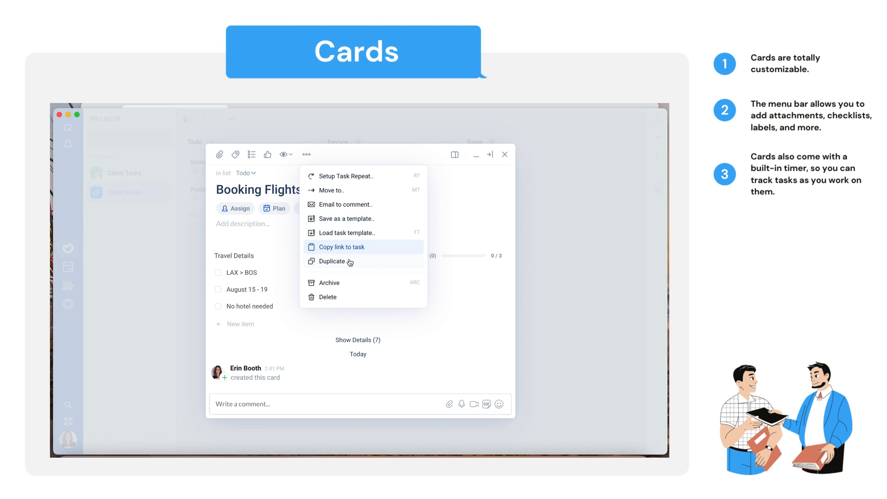
pyautogui.moveTo(514, 150)
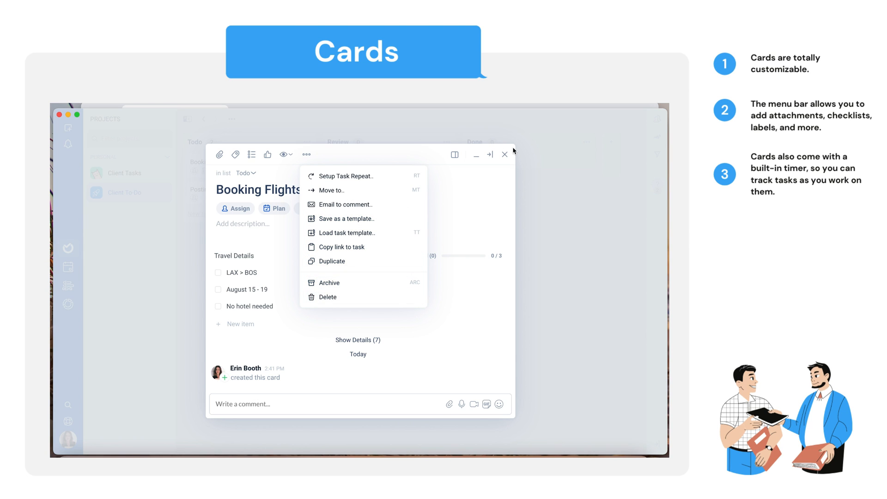
pyautogui.click(505, 155)
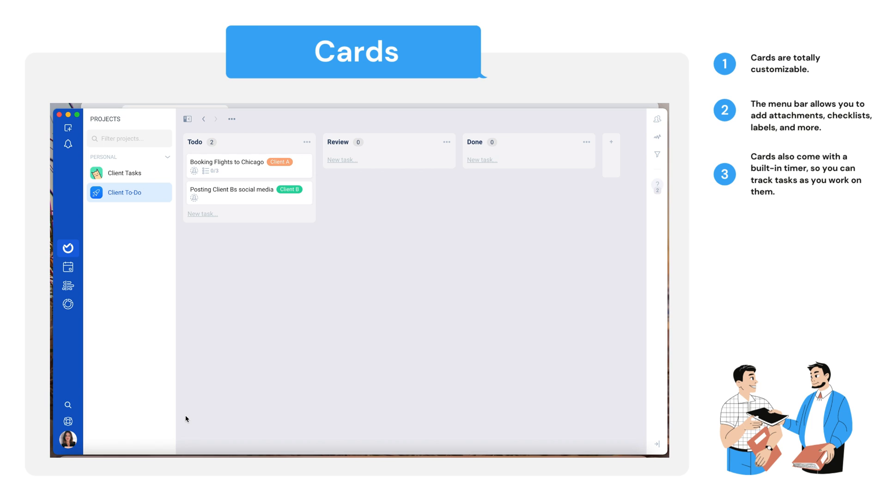
pyautogui.moveTo(263, 332)
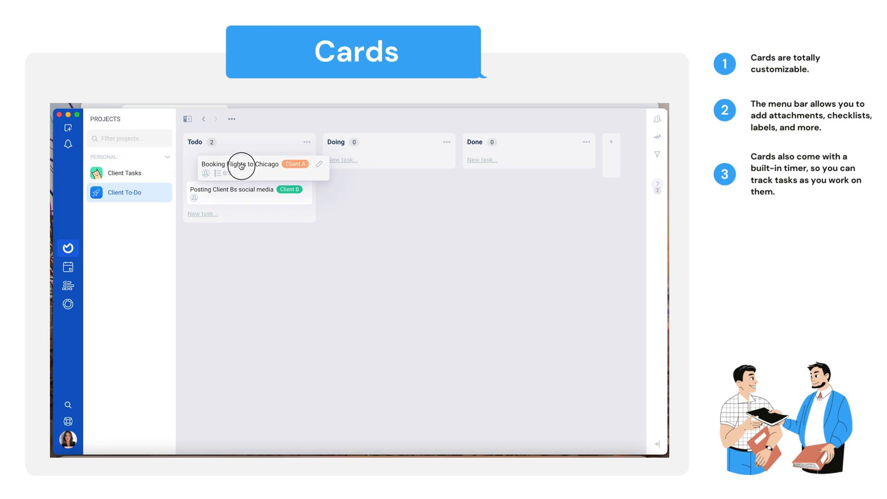
# Move the Client A card through Doing into Done and mark it completed
pyautogui.moveTo(243, 164); pyautogui.dragTo(389, 163)
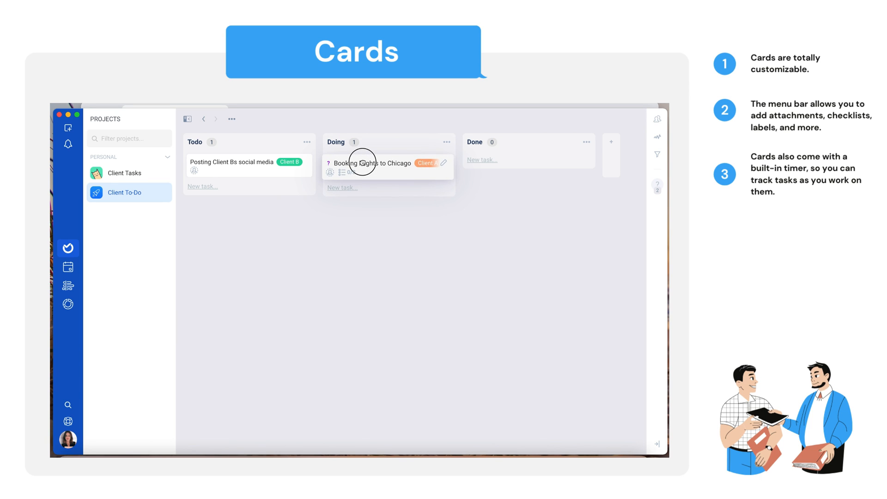
pyautogui.moveTo(374, 163); pyautogui.dragTo(530, 163)
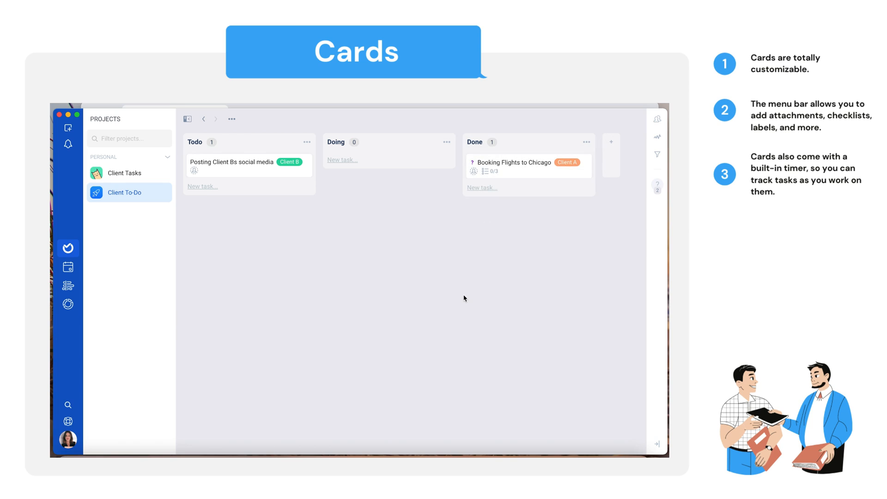
pyautogui.click(472, 162)
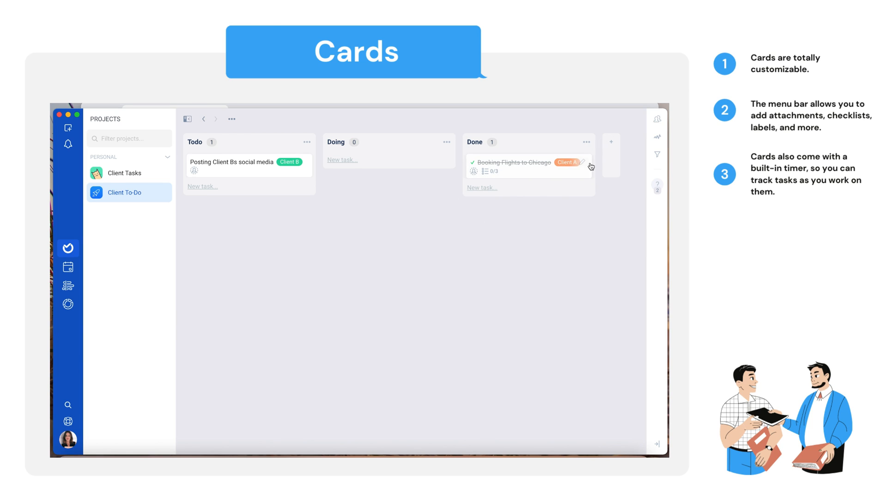
pyautogui.click(611, 141)
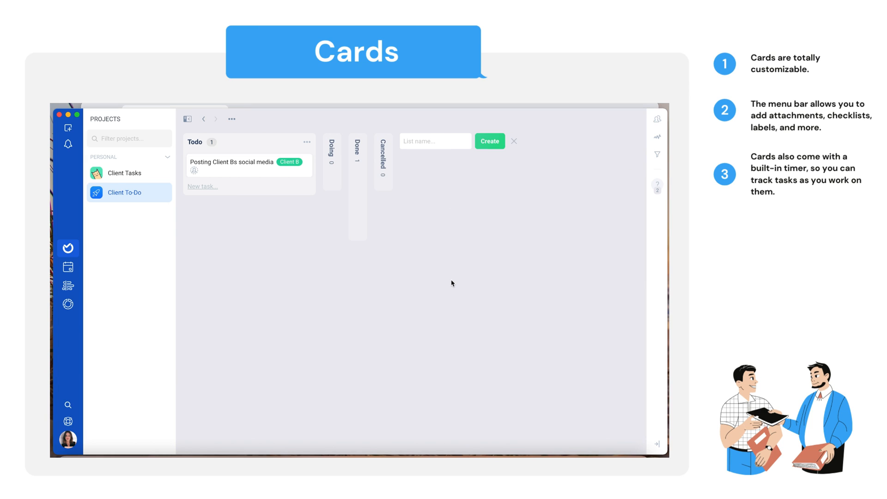
pyautogui.moveTo(244, 144)
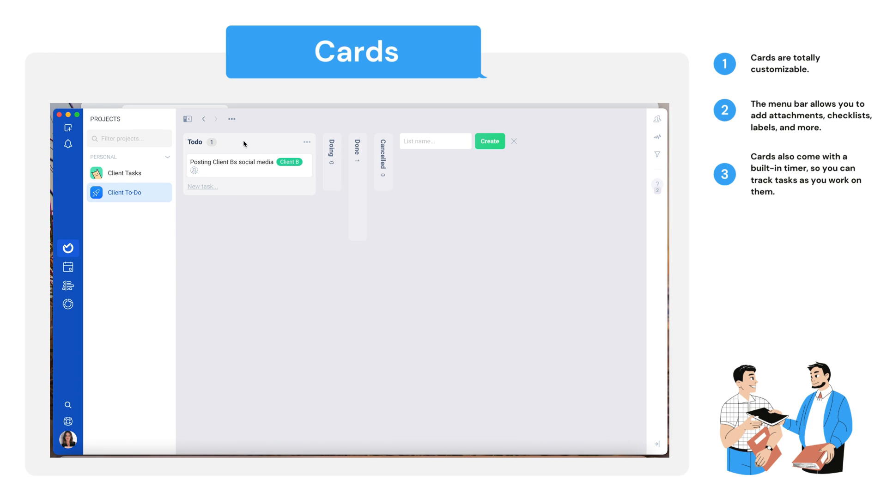
# Open the Client B social media card and pop its details out of the side panel
pyautogui.click(232, 162)
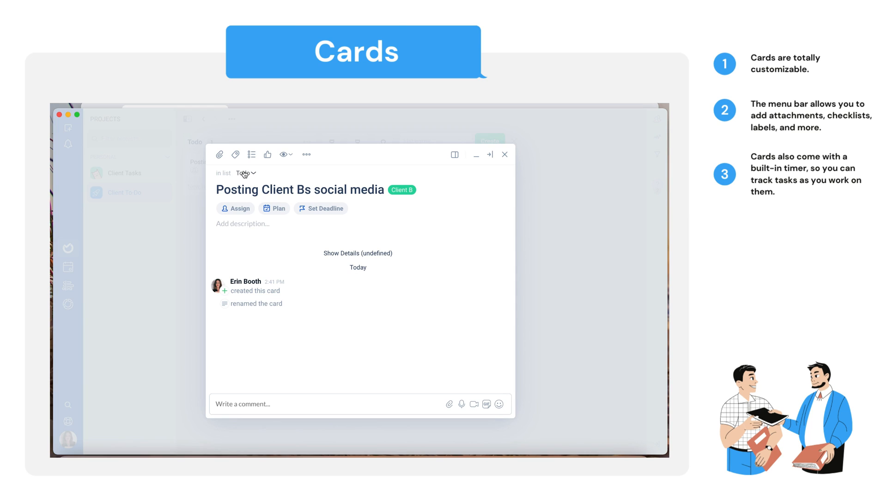
pyautogui.moveTo(405, 216)
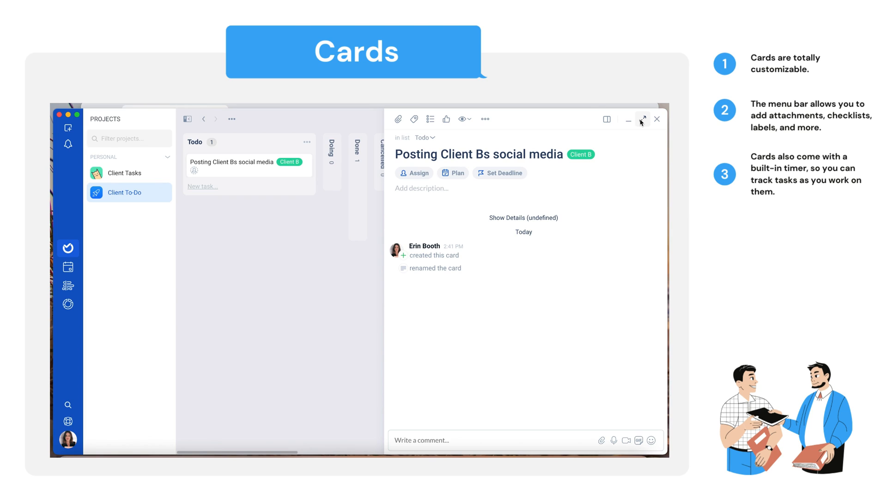
pyautogui.moveTo(203, 153)
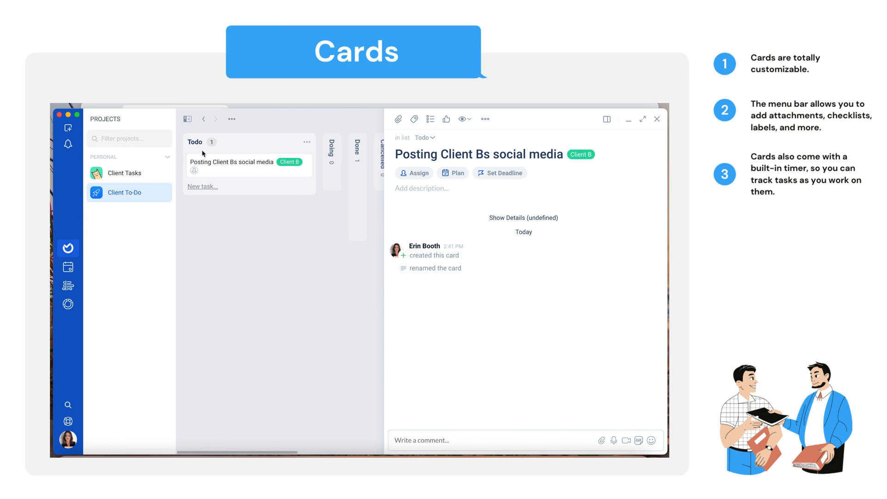
pyautogui.moveTo(278, 249)
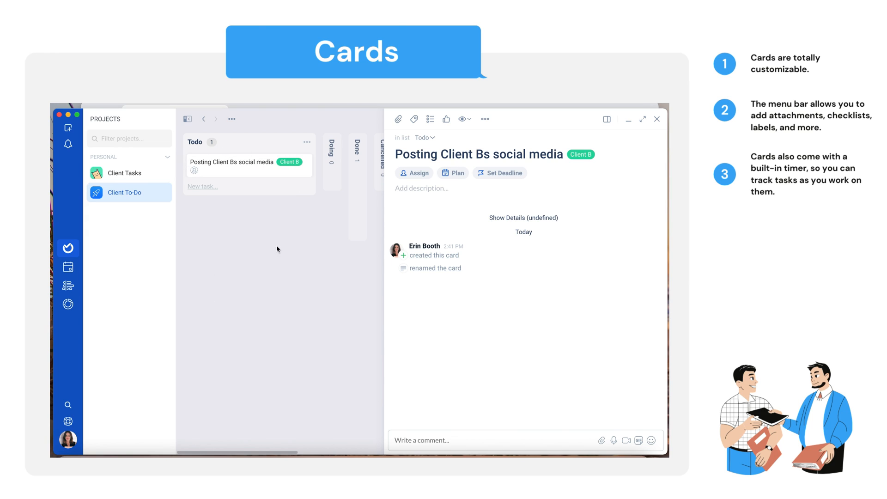
pyautogui.moveTo(451, 325)
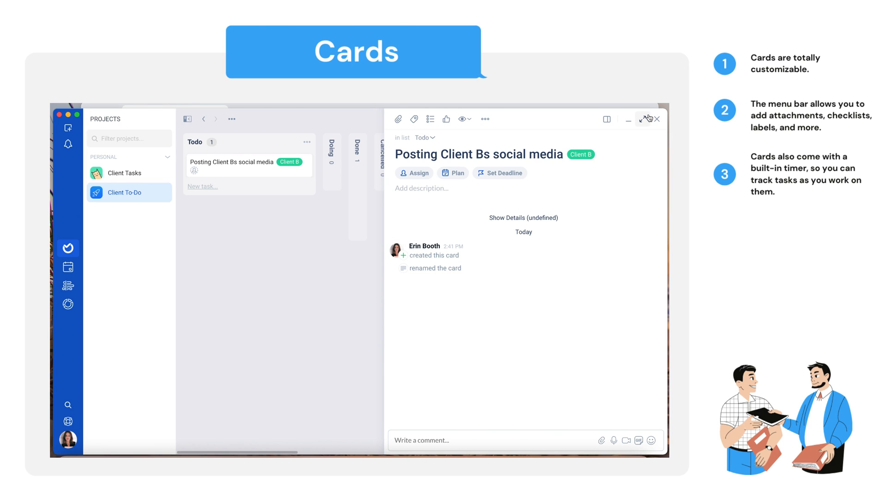
pyautogui.click(657, 119)
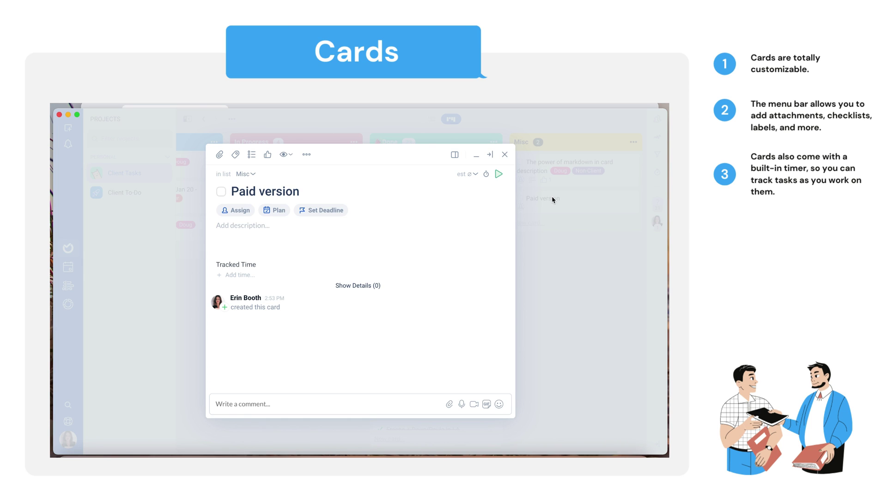
pyautogui.moveTo(375, 214)
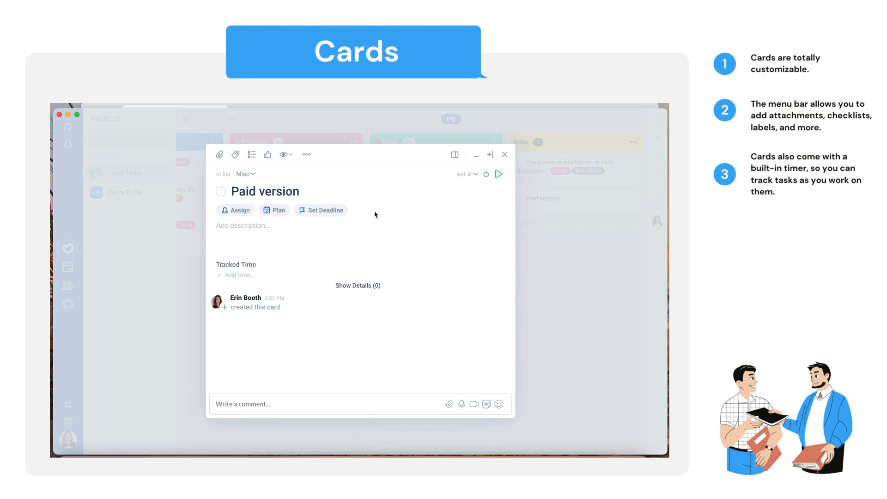
pyautogui.moveTo(262, 238)
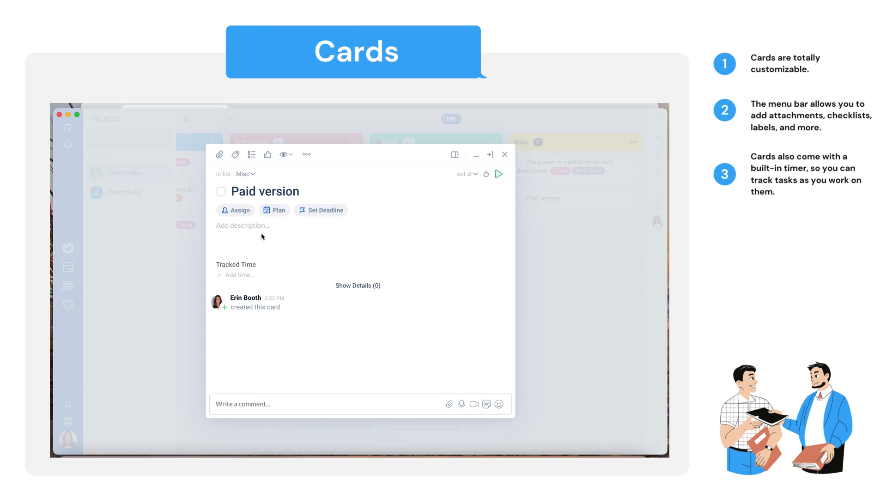
# Browse the scheduling planner without scheduling, then set an August 9 deadline
pyautogui.click(274, 210)
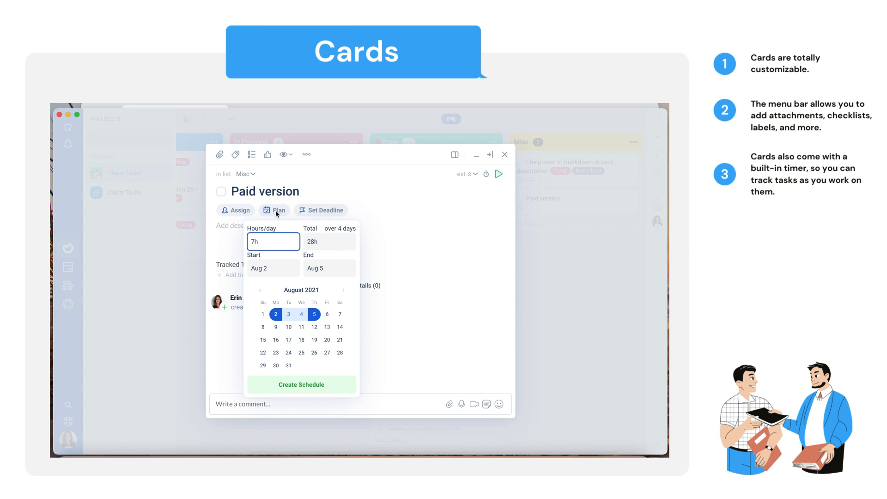
pyautogui.moveTo(316, 369)
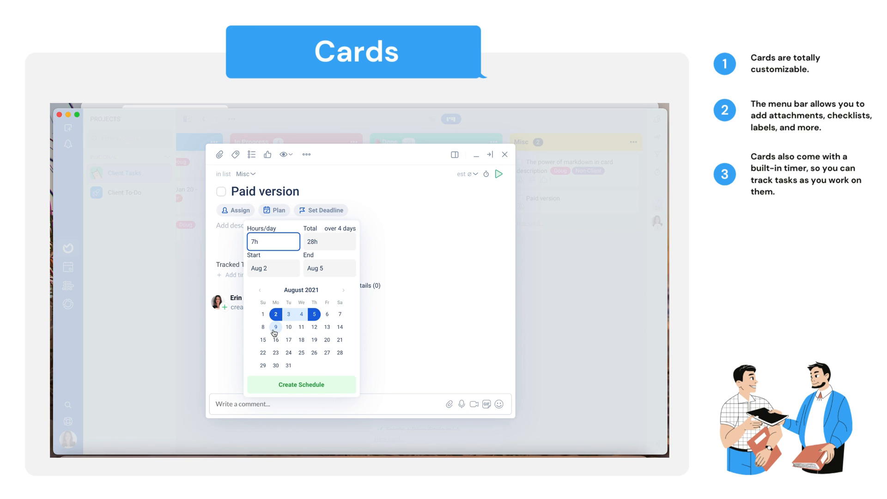
pyautogui.click(301, 327)
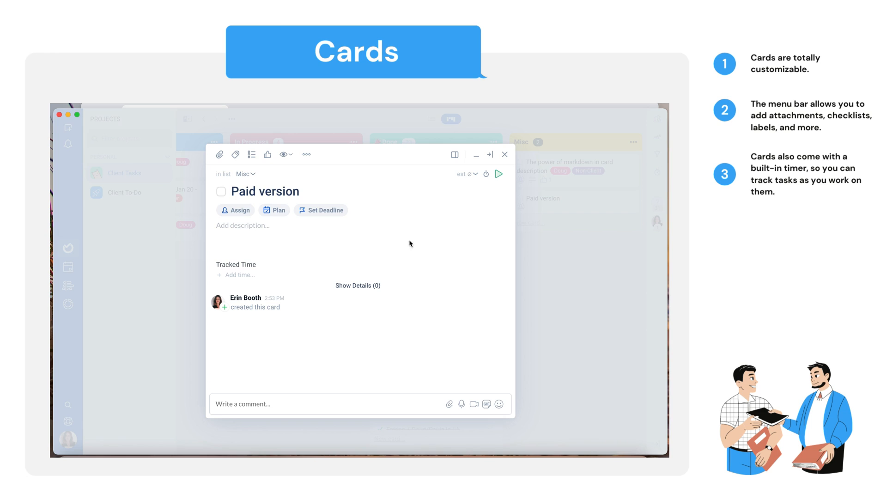
pyautogui.click(325, 210)
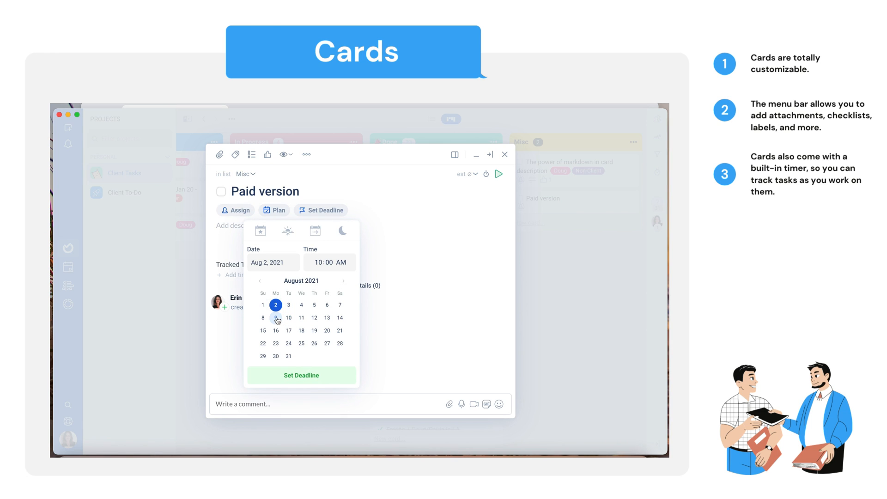
pyautogui.click(275, 317)
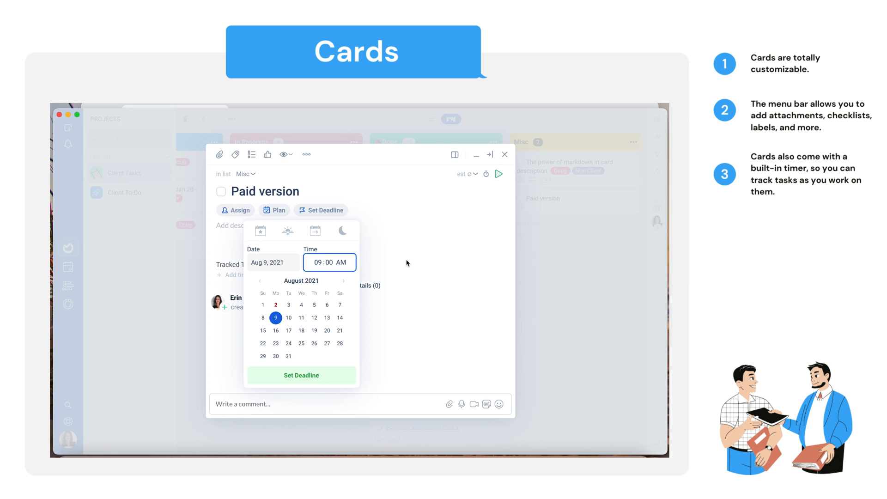
pyautogui.click(302, 375)
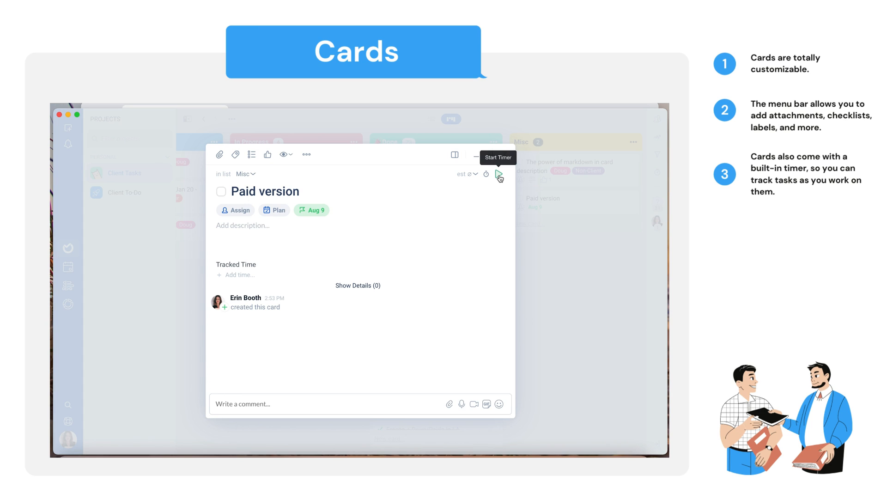
# Log a 20-second timer entry on Paid version and save its times as 1:59–2:00 PM
pyautogui.click(498, 174)
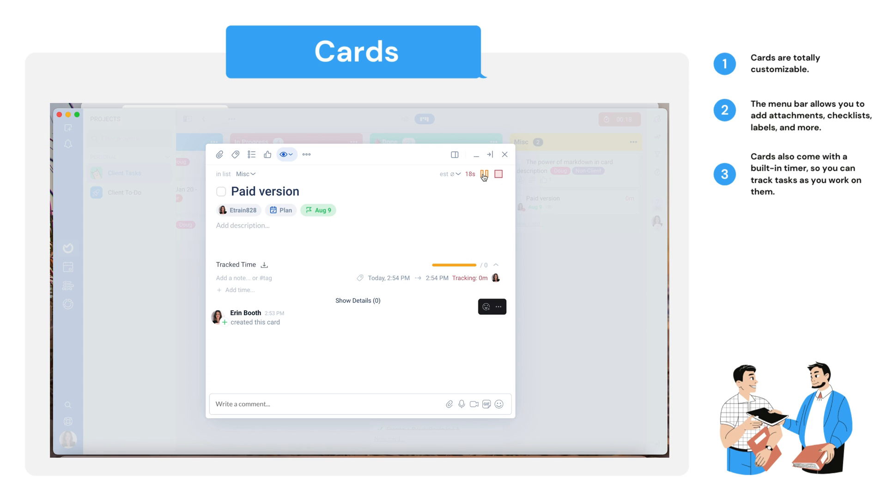
pyautogui.click(484, 174)
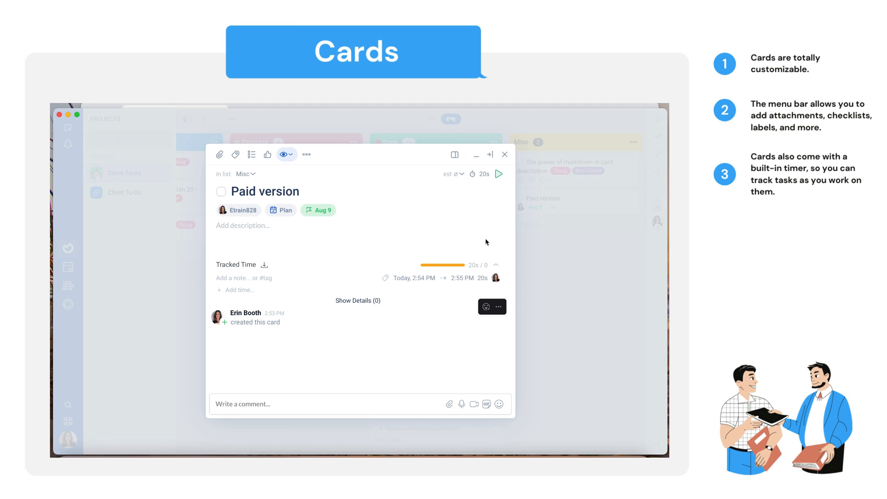
pyautogui.click(496, 265)
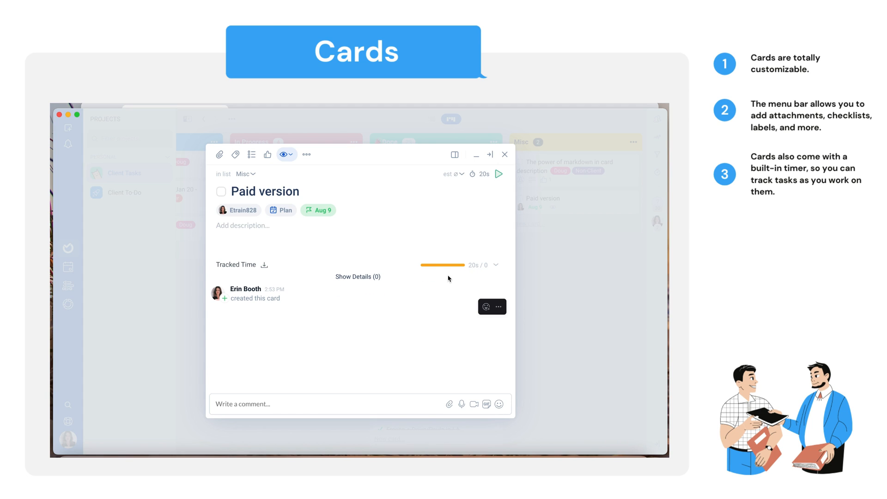
pyautogui.click(496, 265)
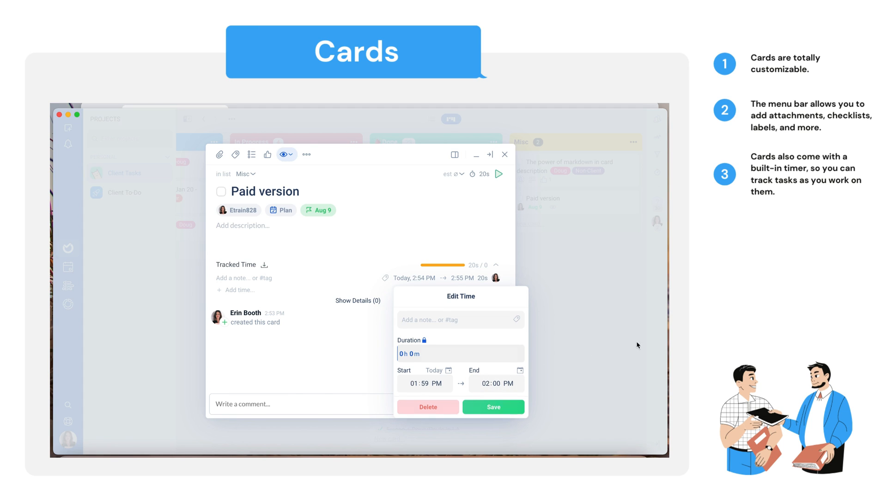
pyautogui.click(494, 407)
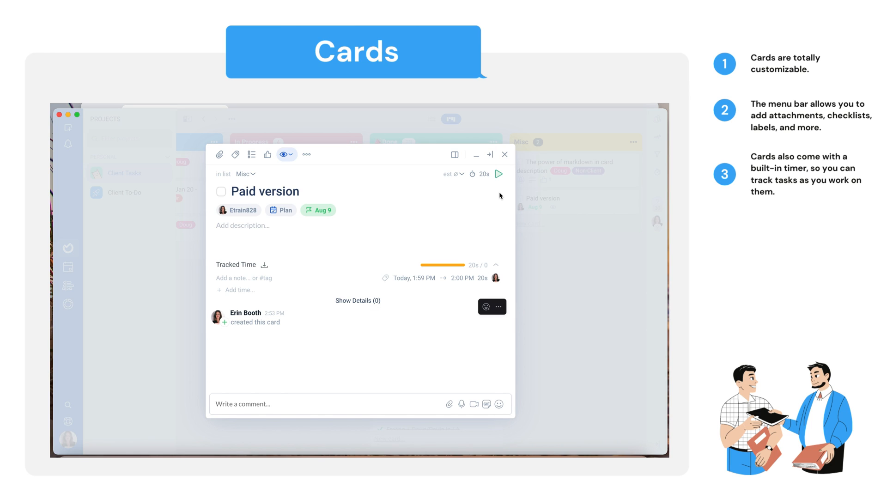
pyautogui.moveTo(499, 176)
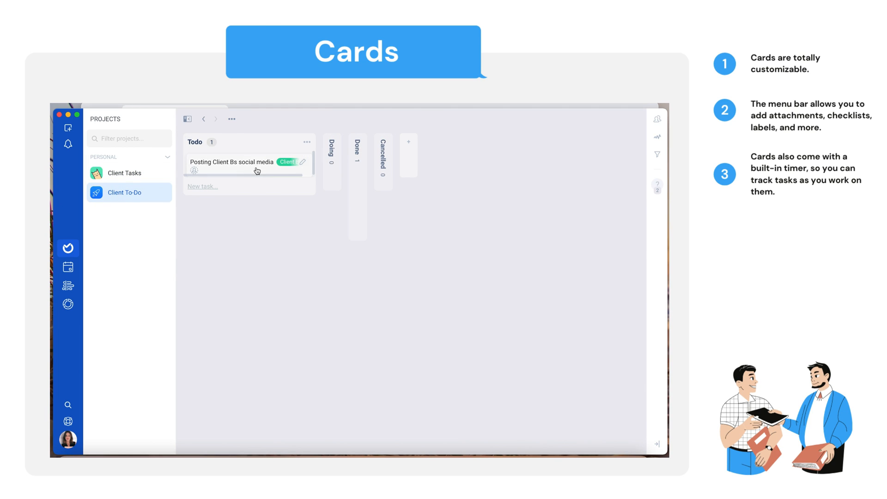
# Open Posting Client Bs social media and type the comment 'Where you left off.'
pyautogui.click(240, 166)
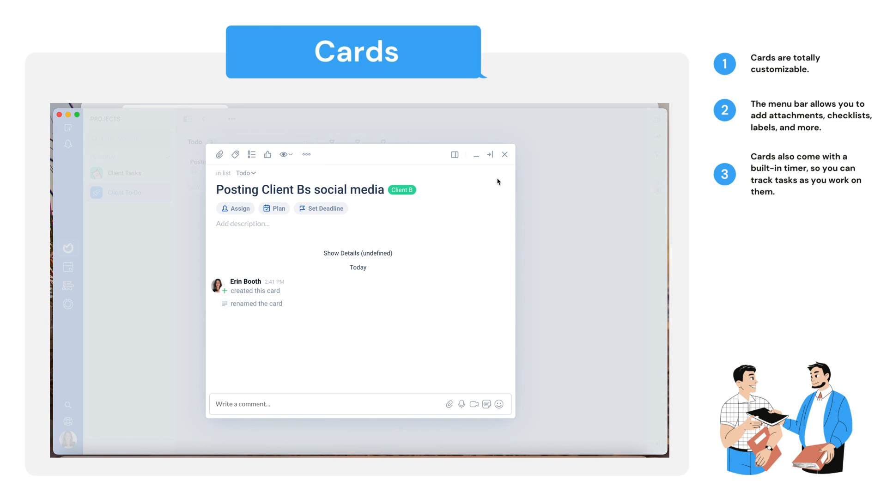
pyautogui.moveTo(491, 232)
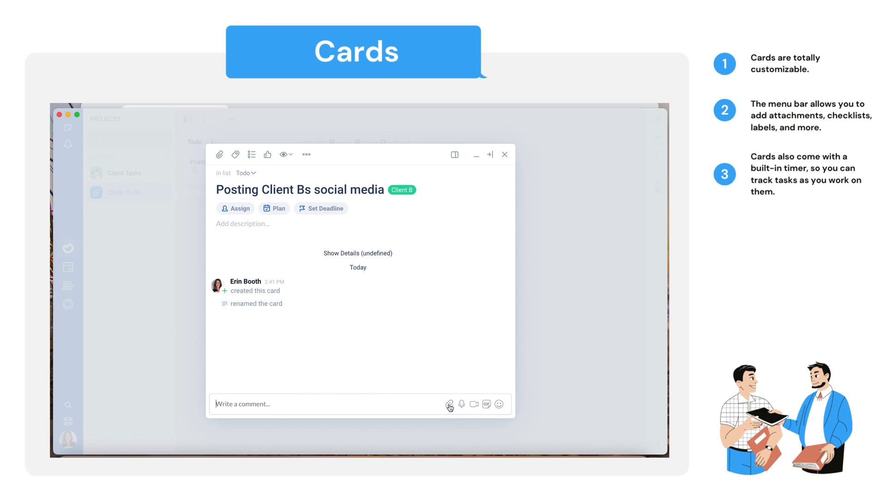
pyautogui.moveTo(463, 407)
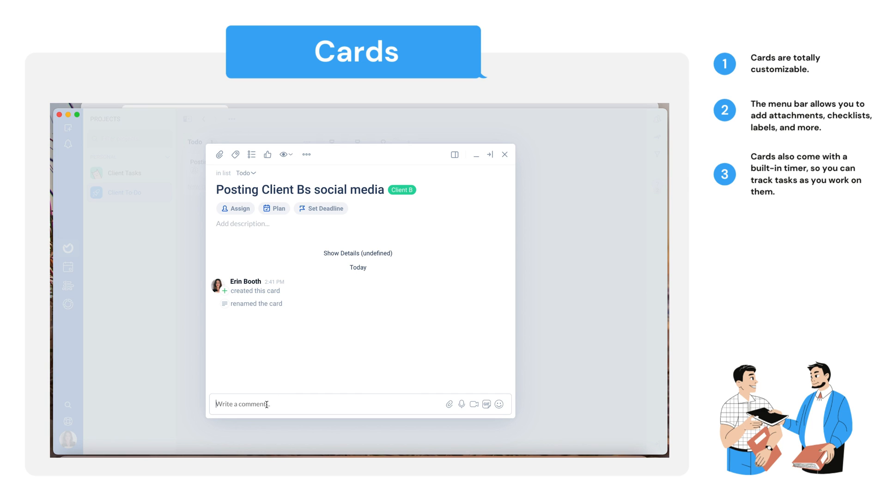
pyautogui.write('Where you')
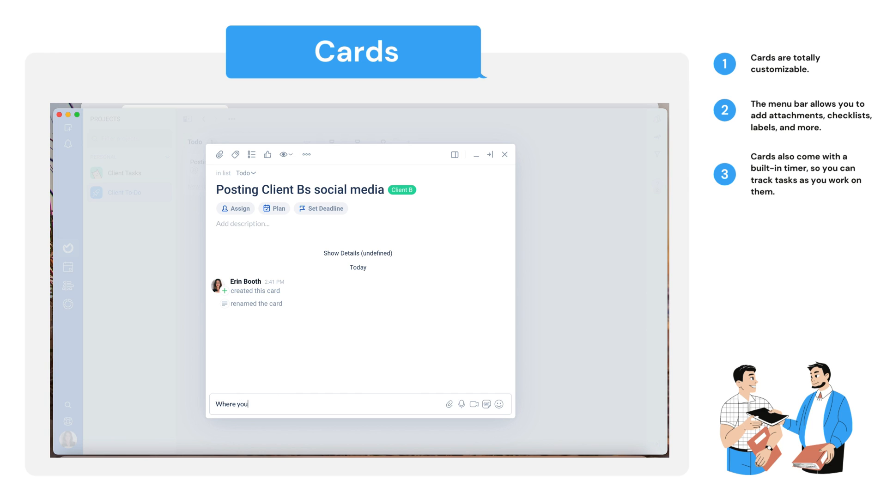
pyautogui.write('left off.')
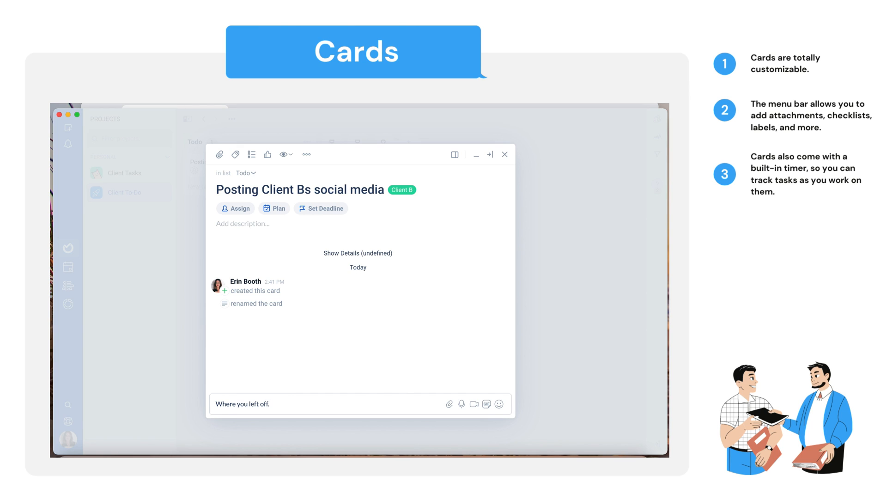